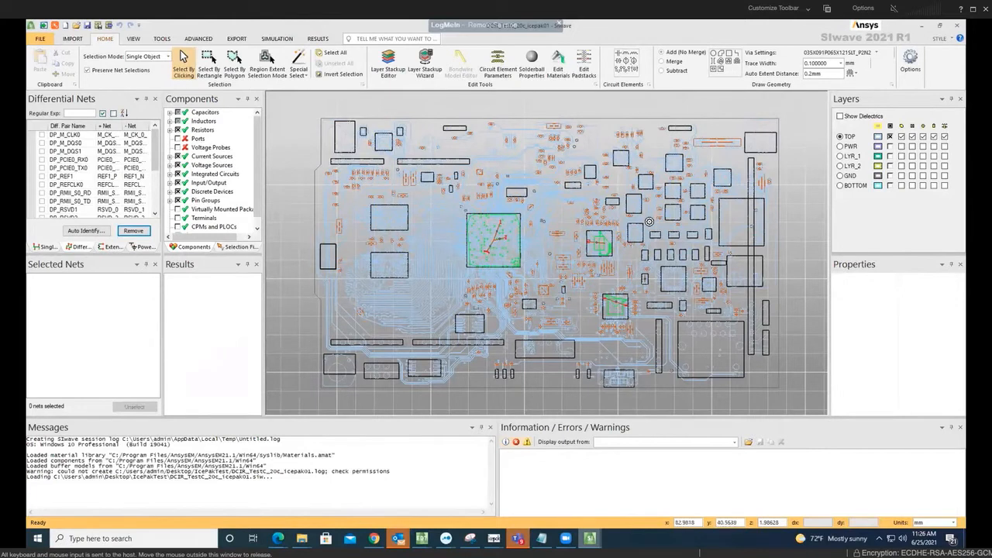
mouse_move(689, 285)
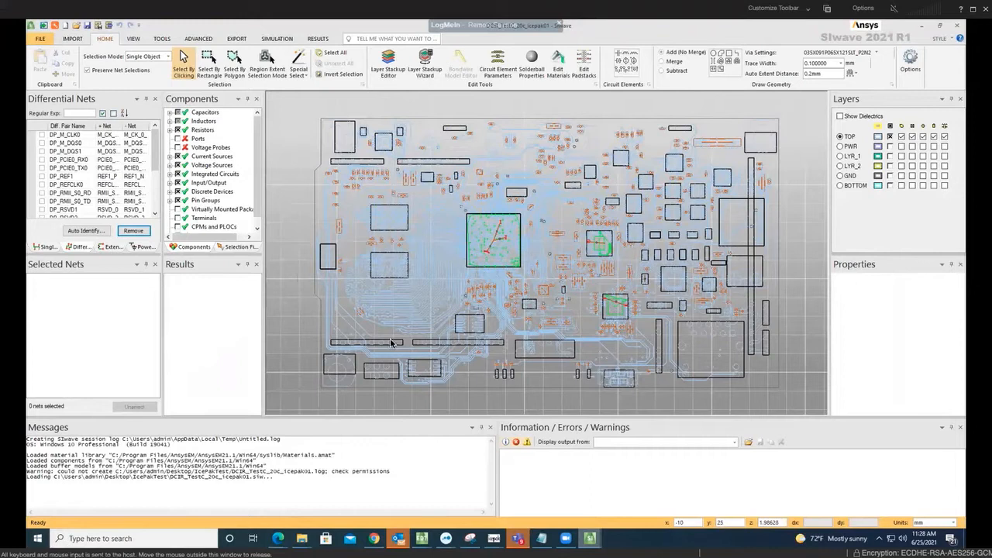
mouse_move(500, 349)
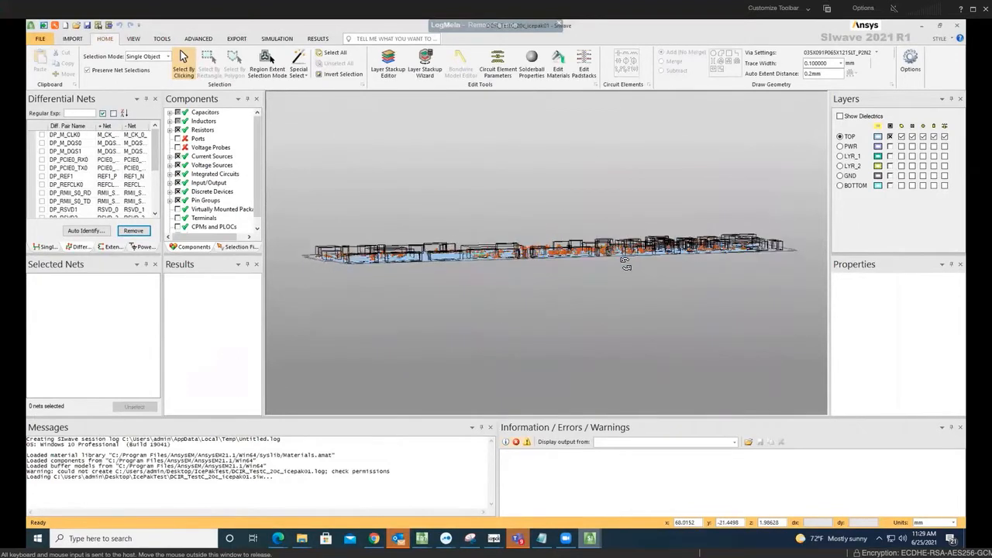
mouse_move(884, 112)
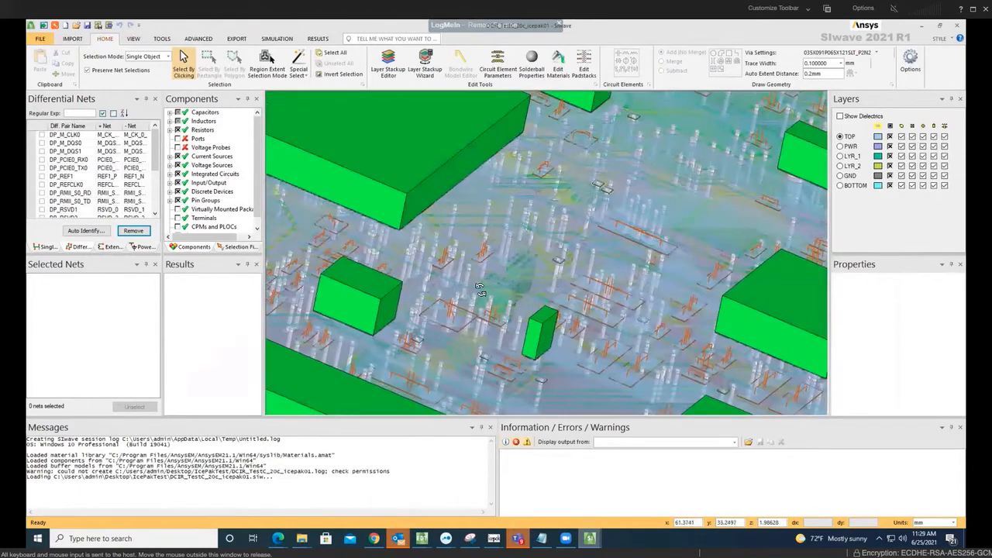
mouse_move(611, 302)
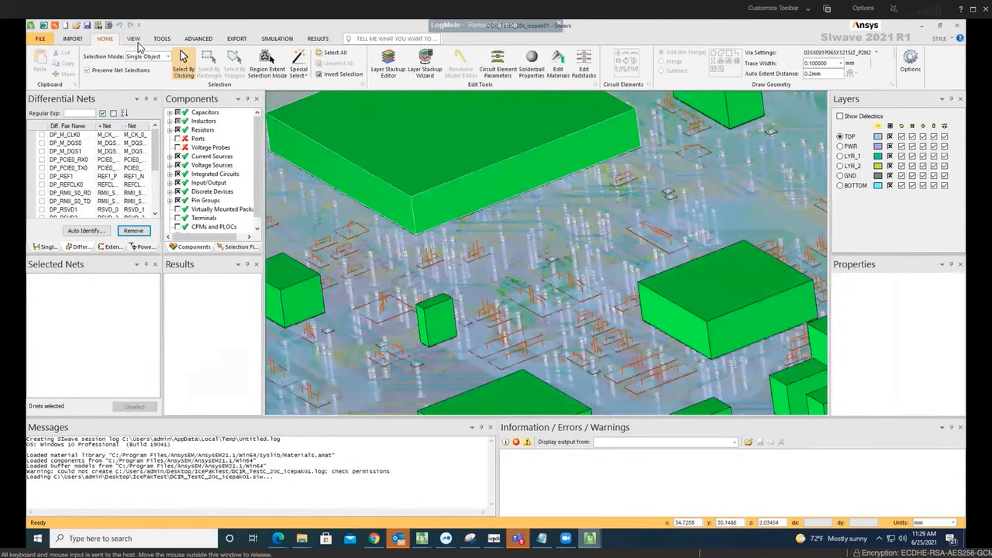
Return to the 2D top view and accept the board's layer stackup in the Layer Stackup Editor.
click(133, 37)
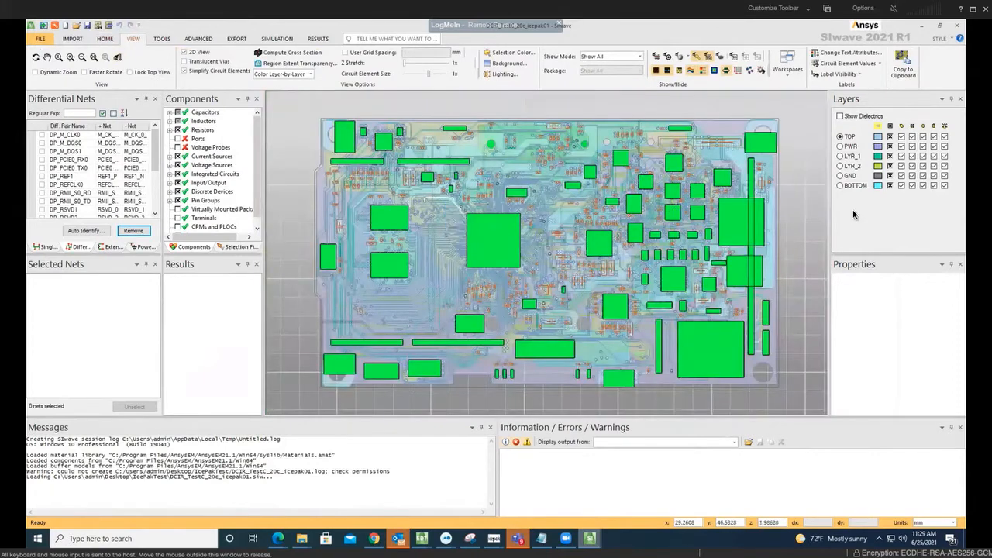
mouse_move(767, 200)
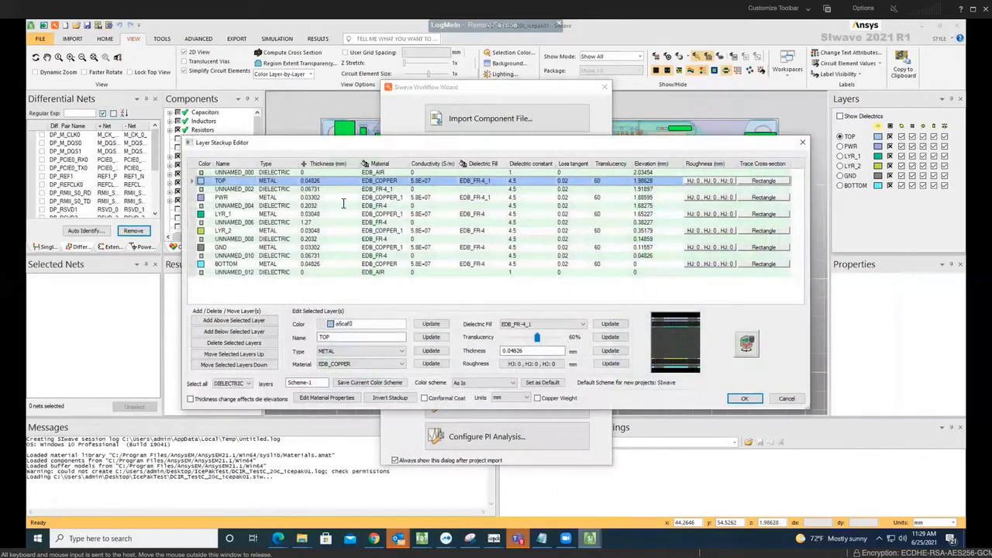
mouse_move(333, 201)
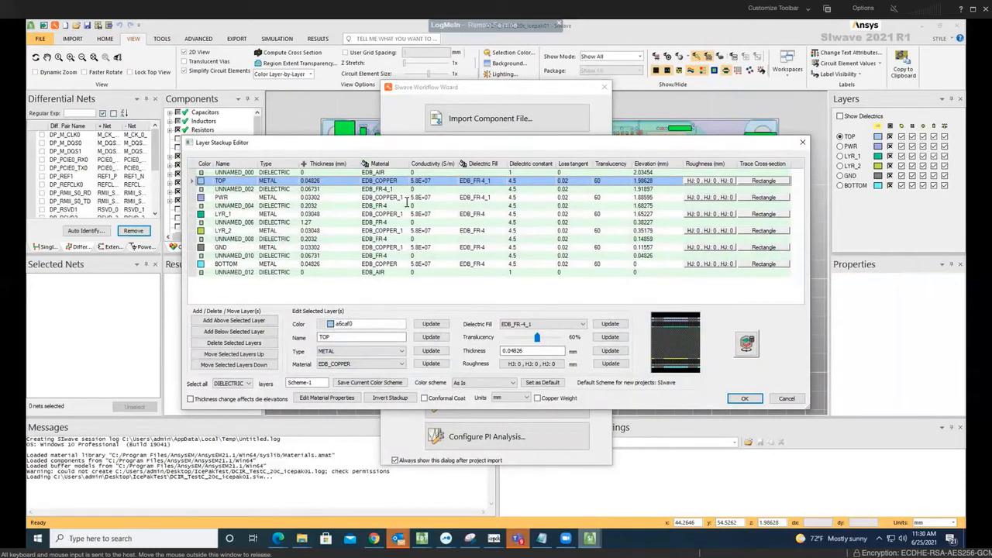
mouse_move(285, 189)
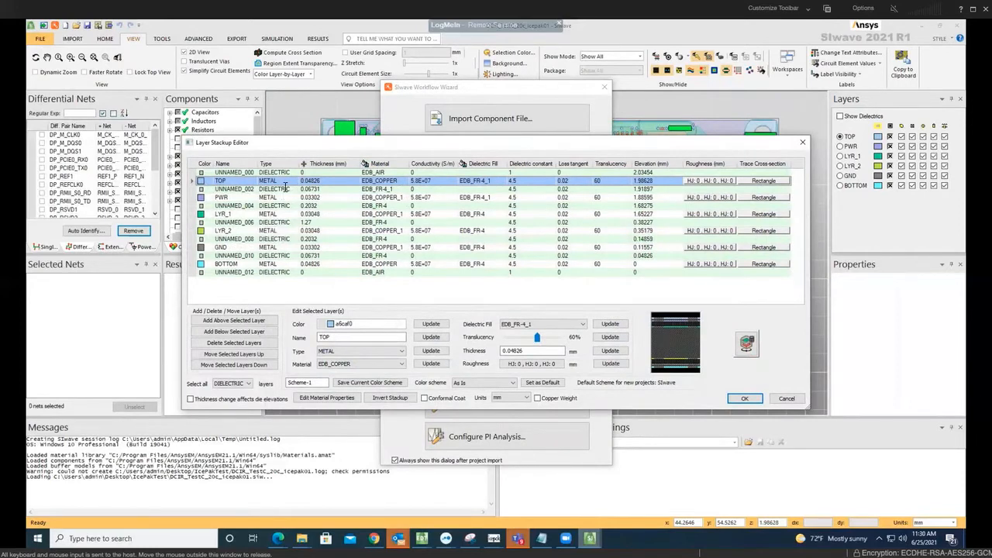
mouse_move(369, 286)
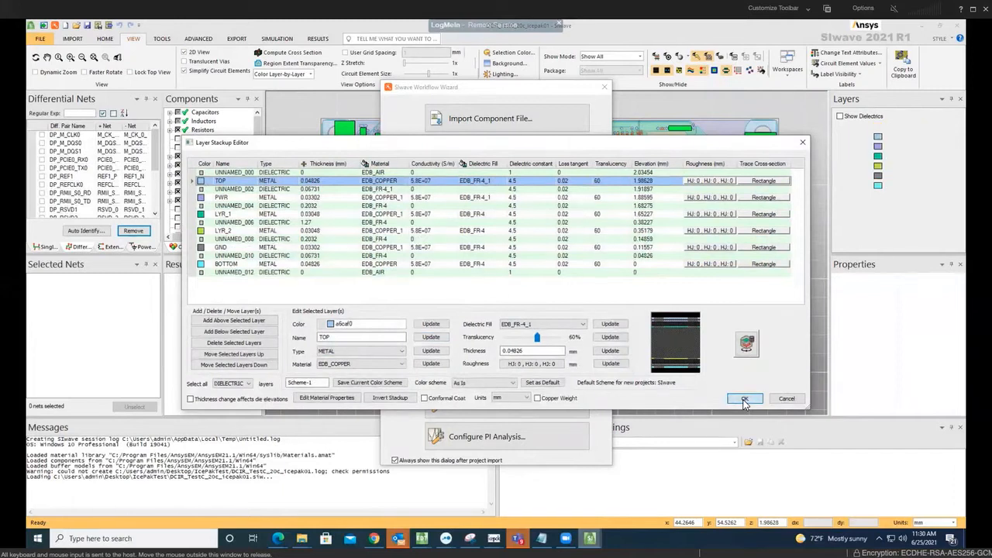
click(744, 399)
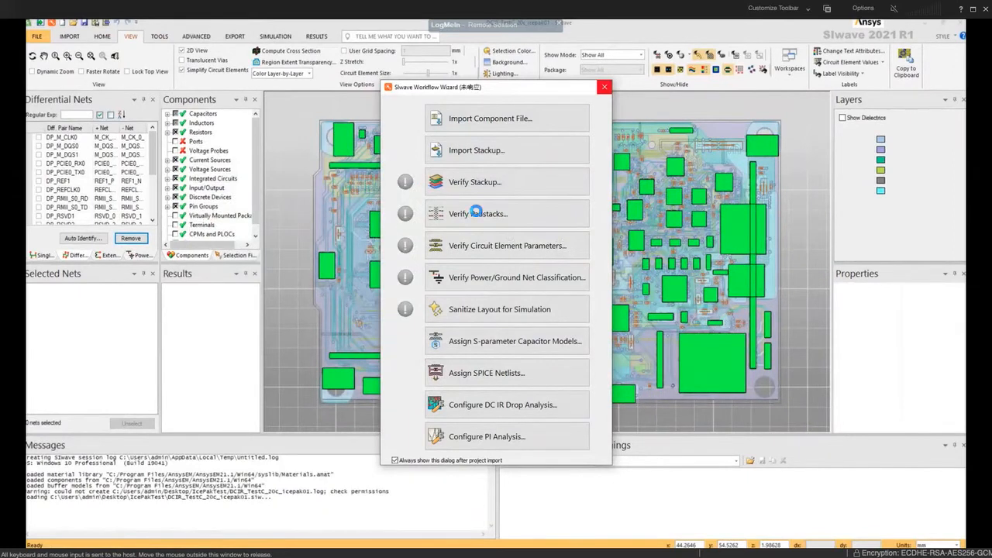
mouse_move(483, 267)
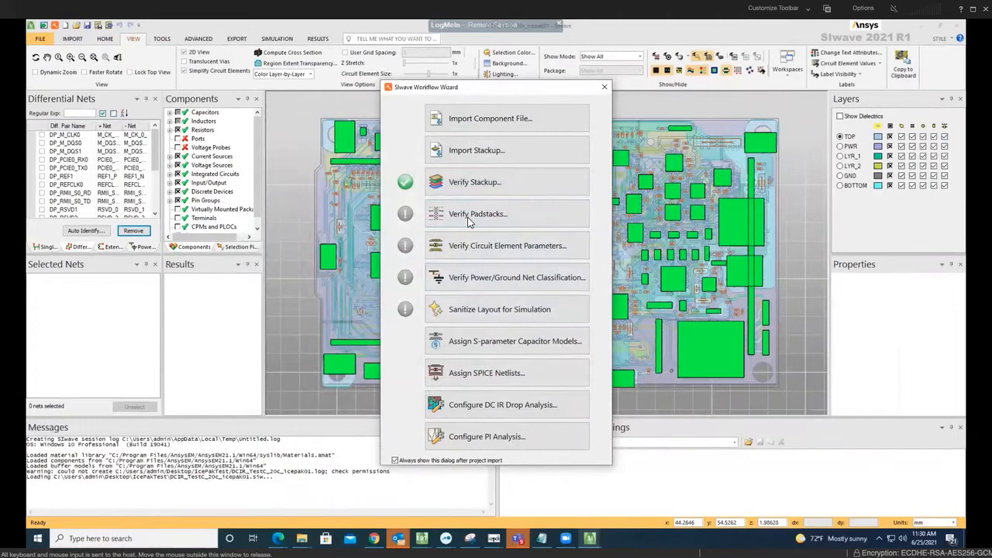
Start padstack verification and browse the via and oblong padstack definitions in the Padstack Editor.
click(476, 214)
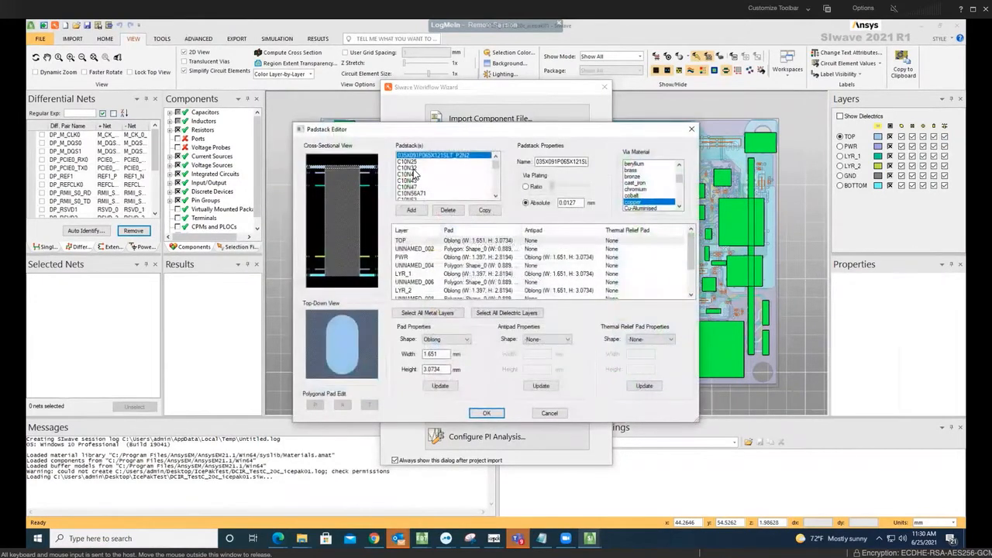
click(425, 180)
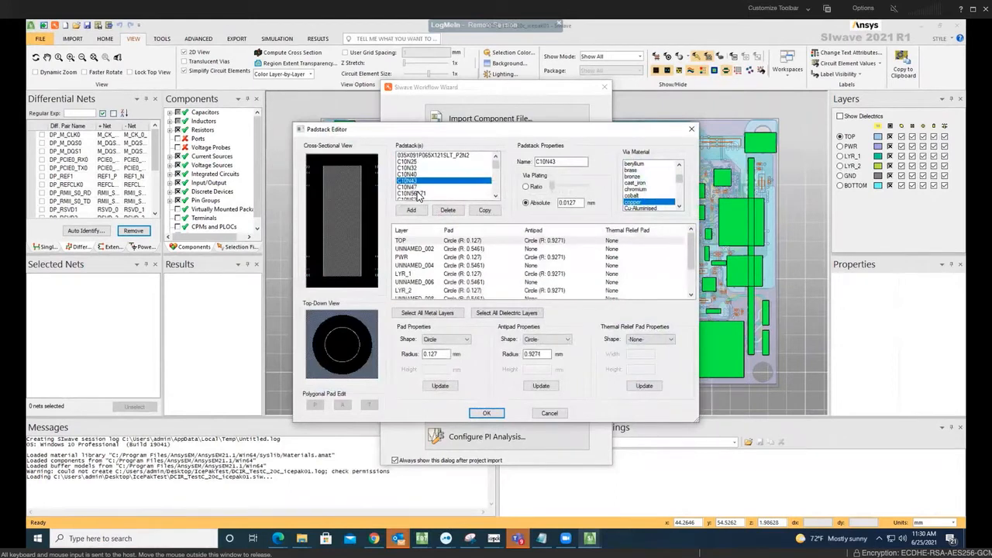
click(425, 169)
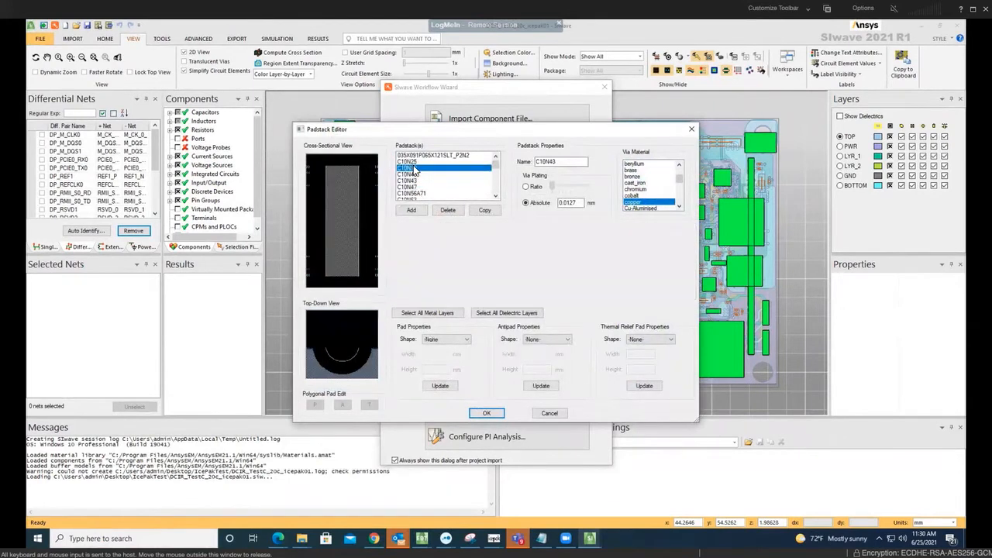
click(416, 168)
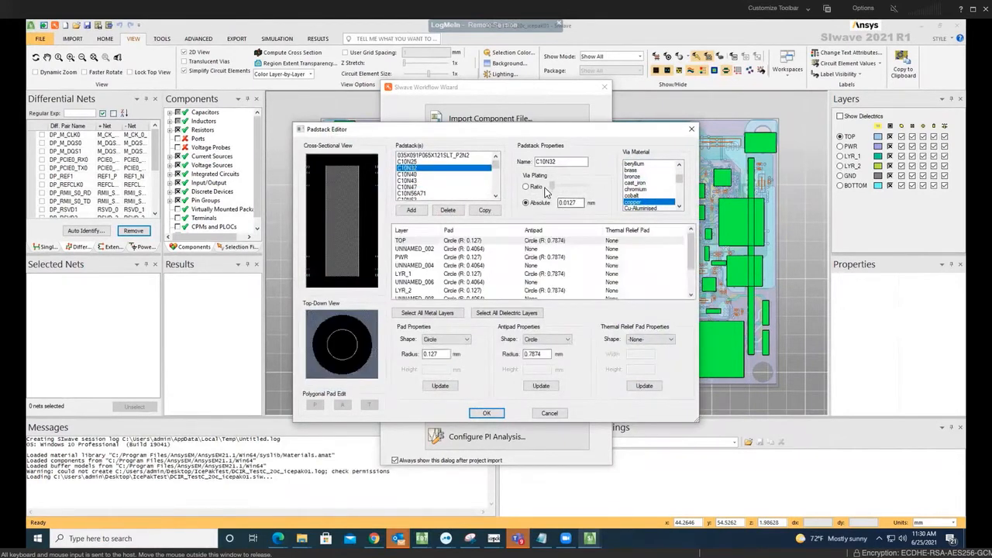
click(432, 159)
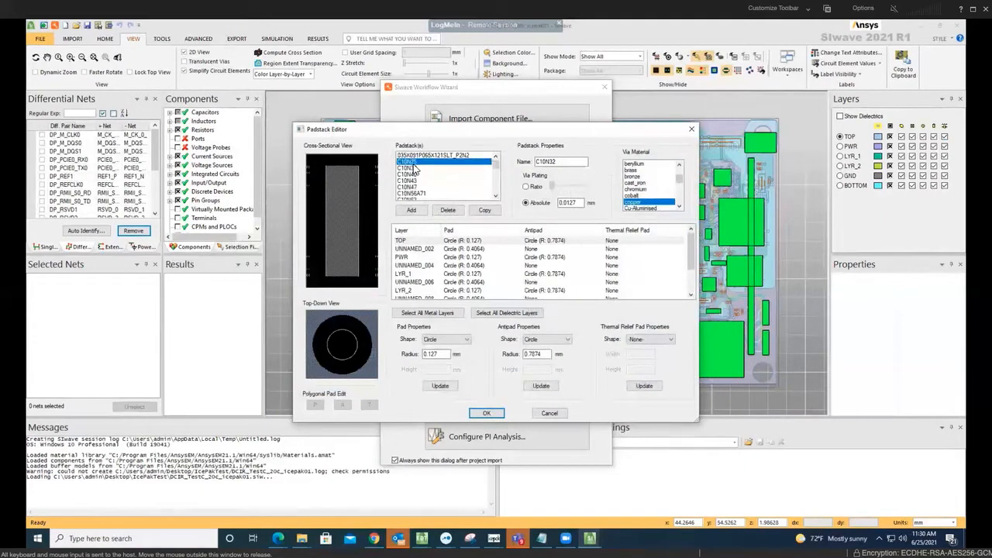
click(443, 155)
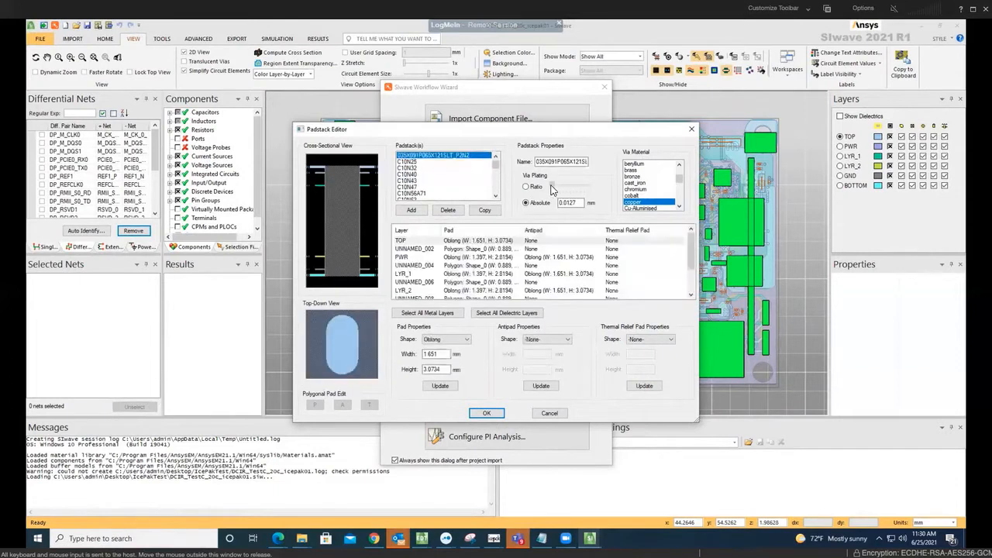
Toggle Via Plating from Ratio back to Absolute and accept the padstack definitions.
click(527, 186)
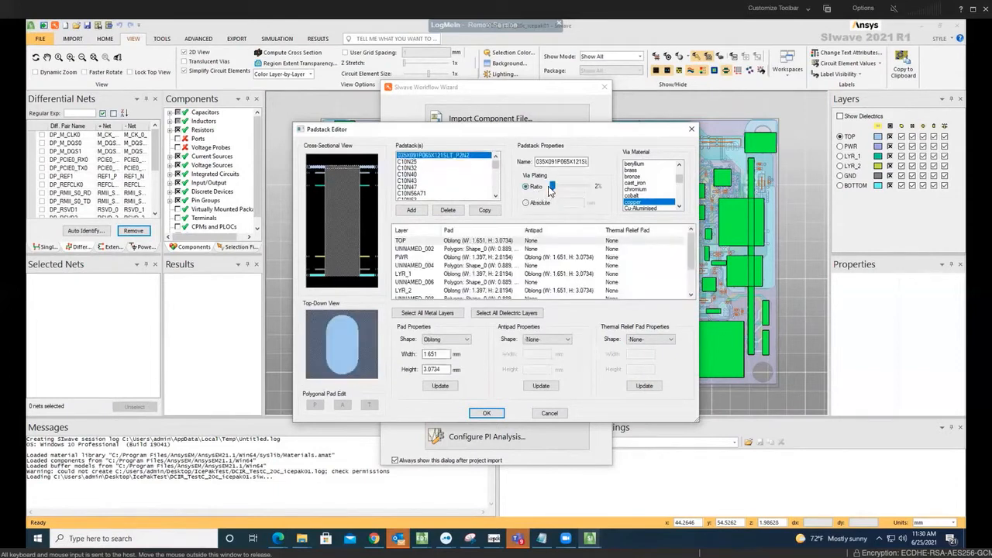
drag(552, 186, 561, 187)
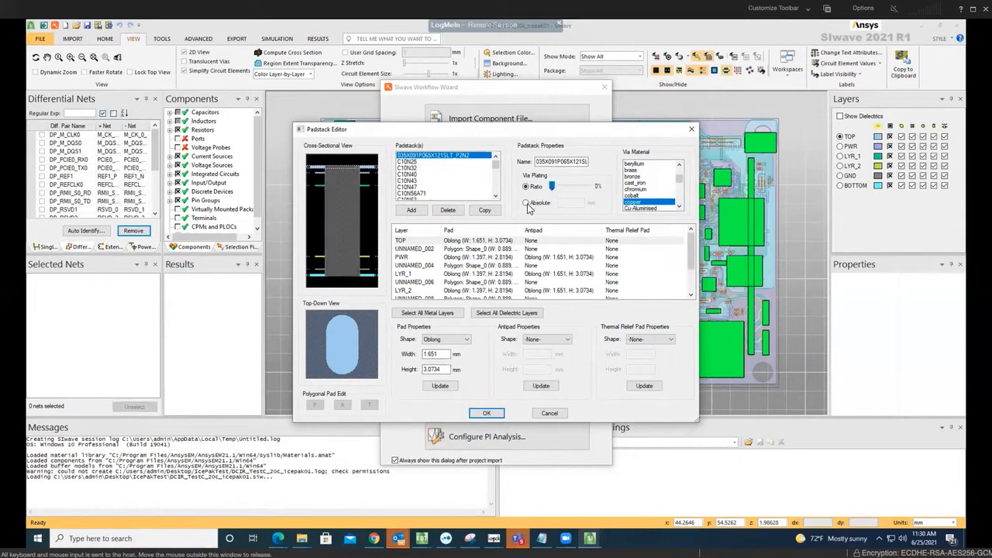
click(527, 201)
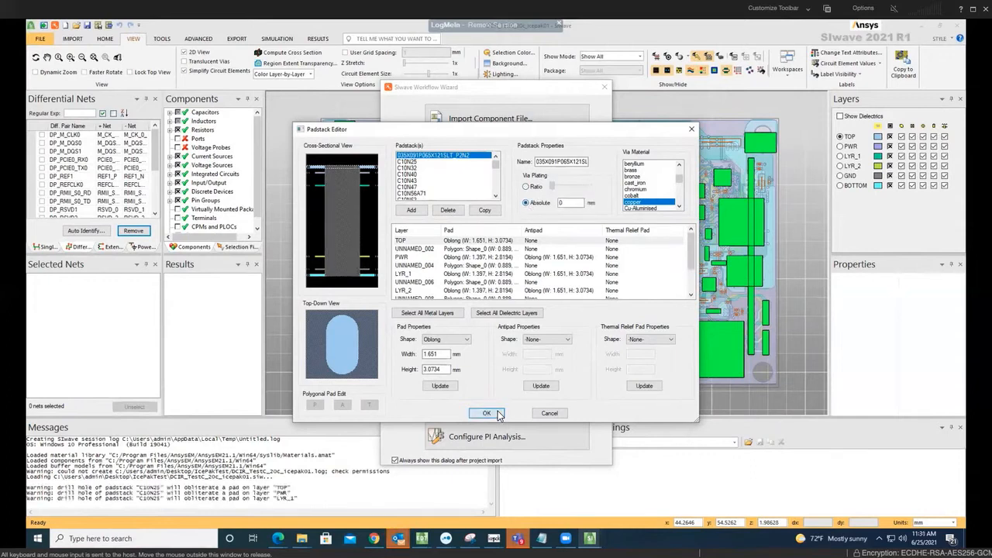
click(487, 413)
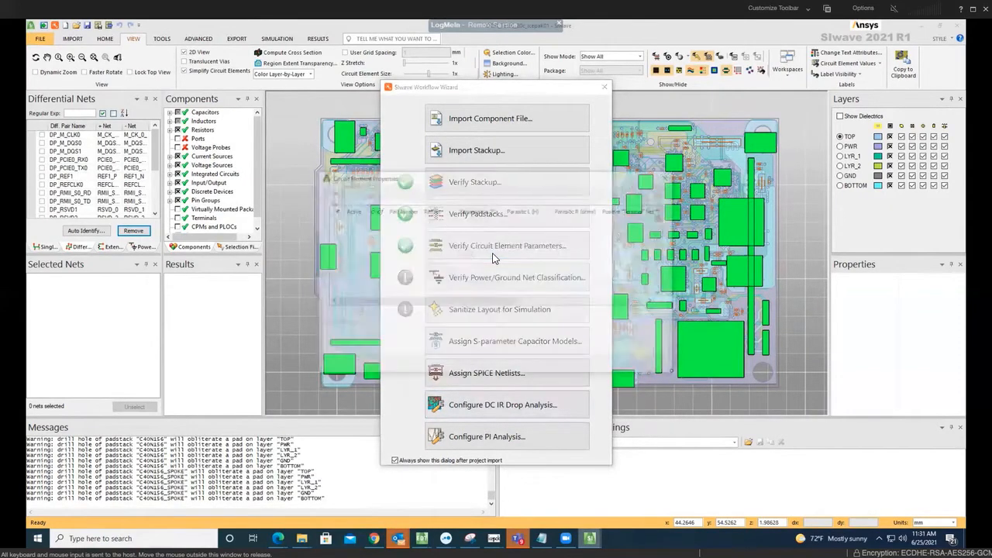
Start circuit element verification and review the inductors, resistors, ports and voltage probes lists.
click(505, 245)
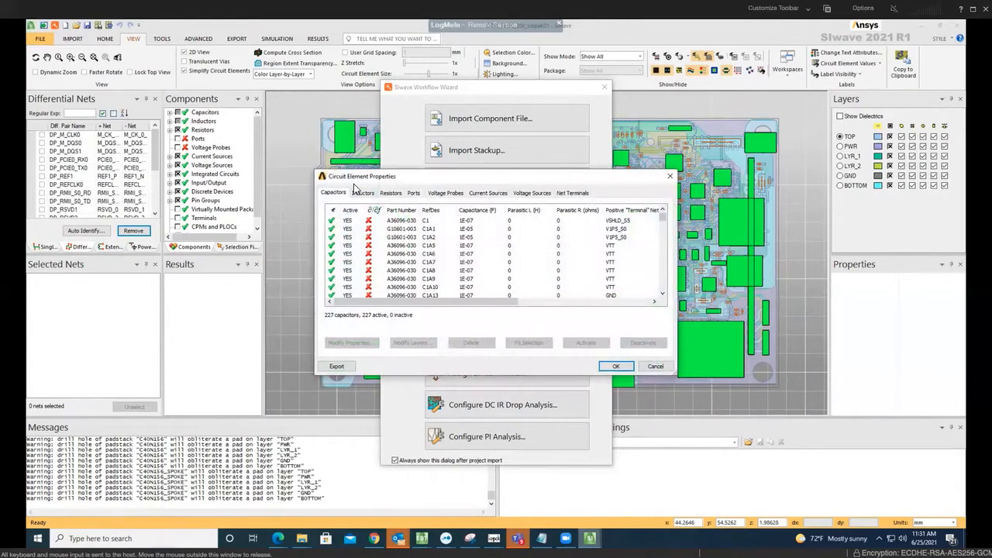
click(363, 193)
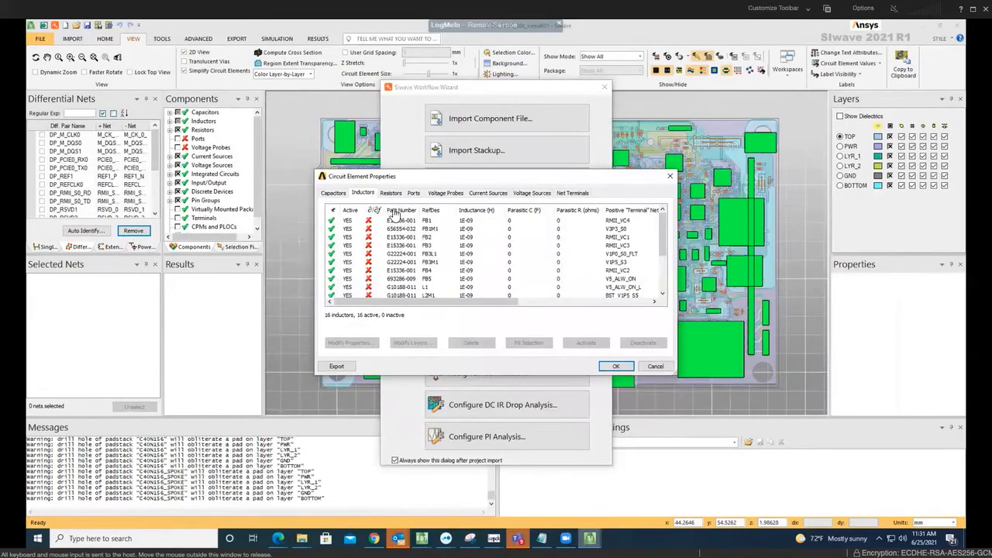
click(391, 193)
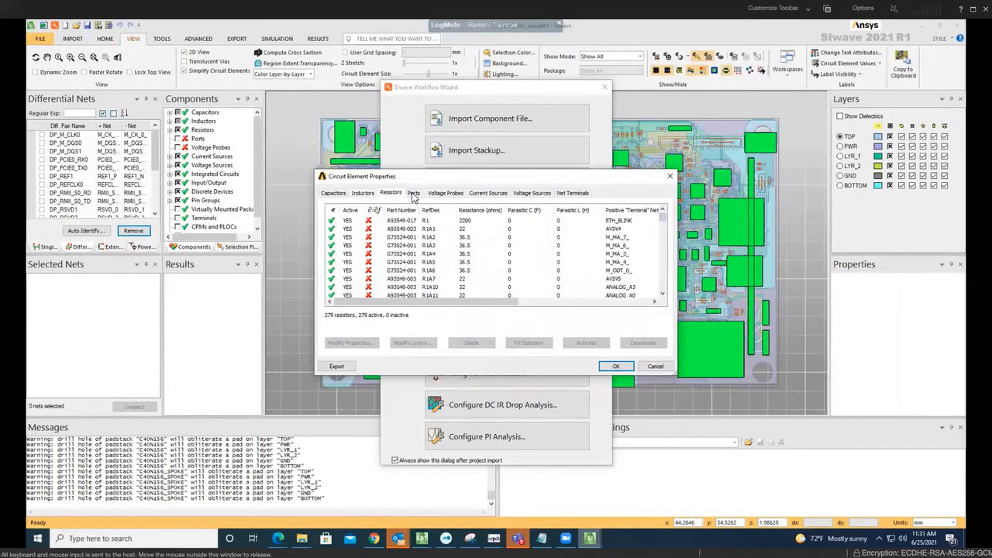
click(412, 193)
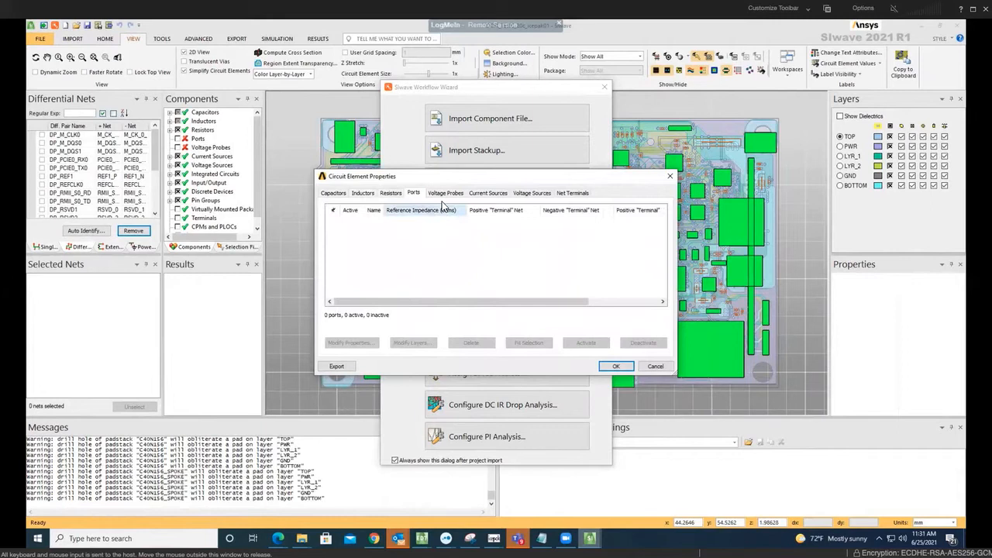
click(447, 193)
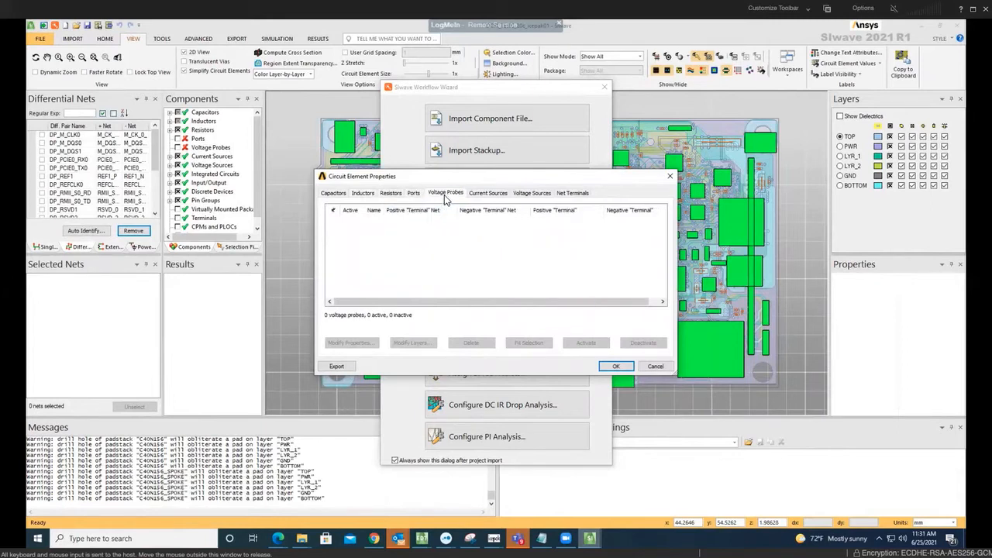
Review the current sources and voltage sources, then close the Circuit Element Properties dialog.
click(487, 192)
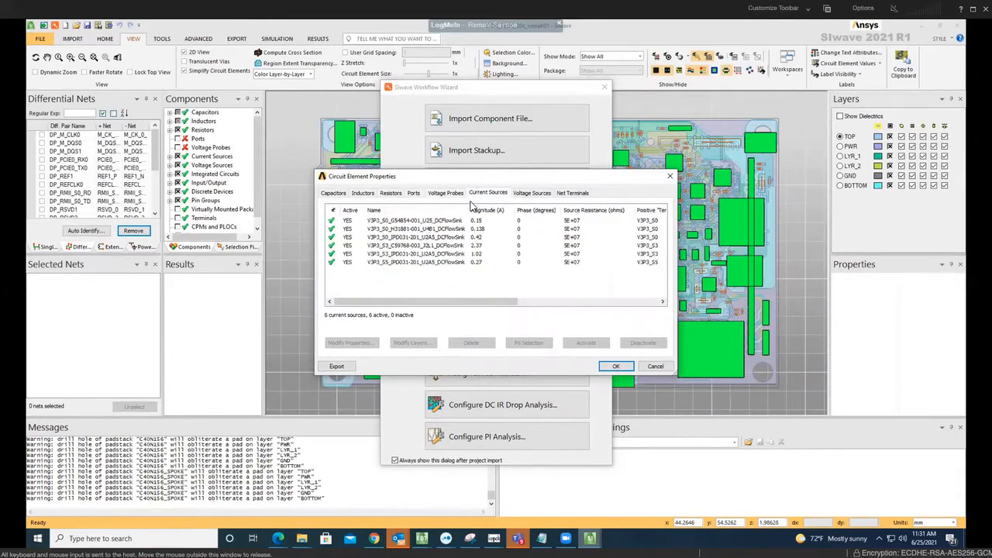
mouse_move(487, 281)
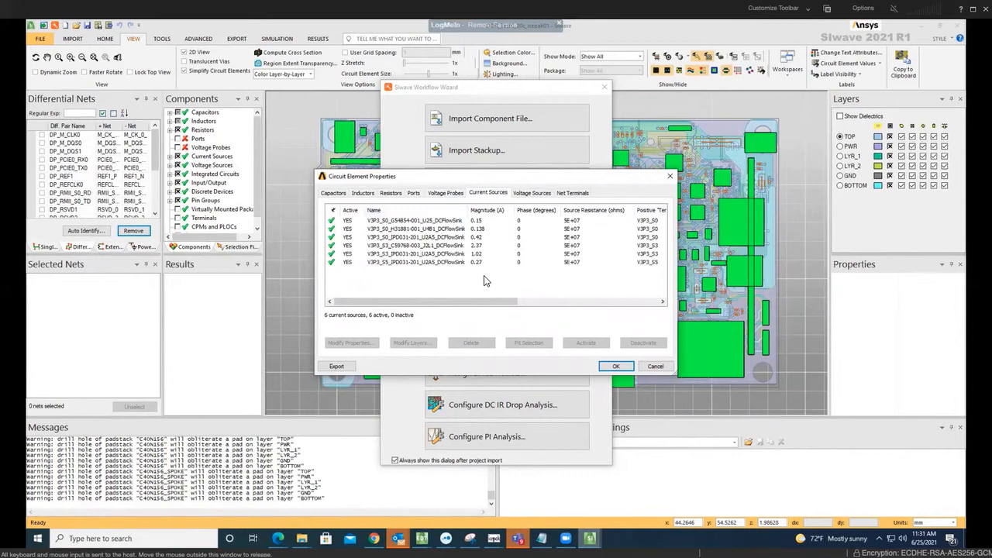
mouse_move(736, 225)
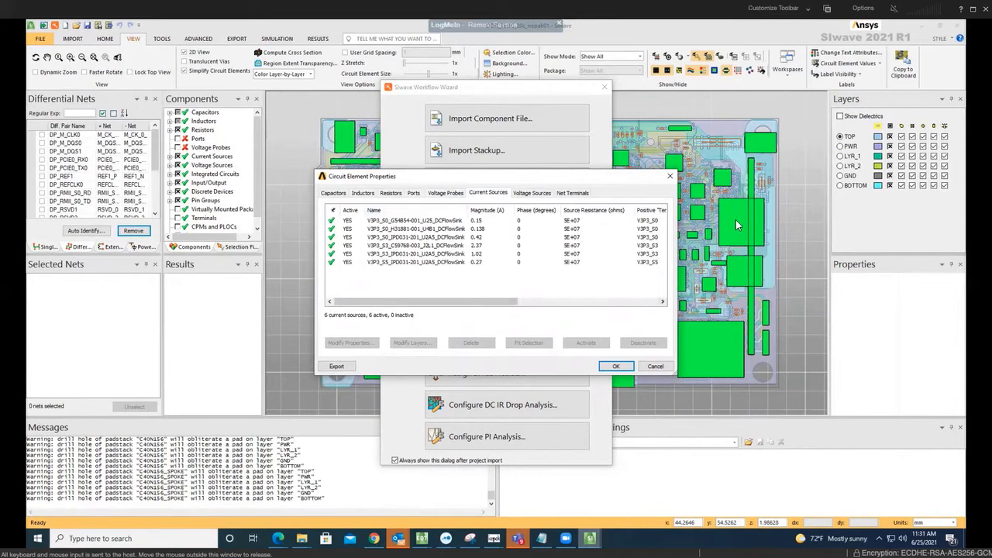
mouse_move(518, 214)
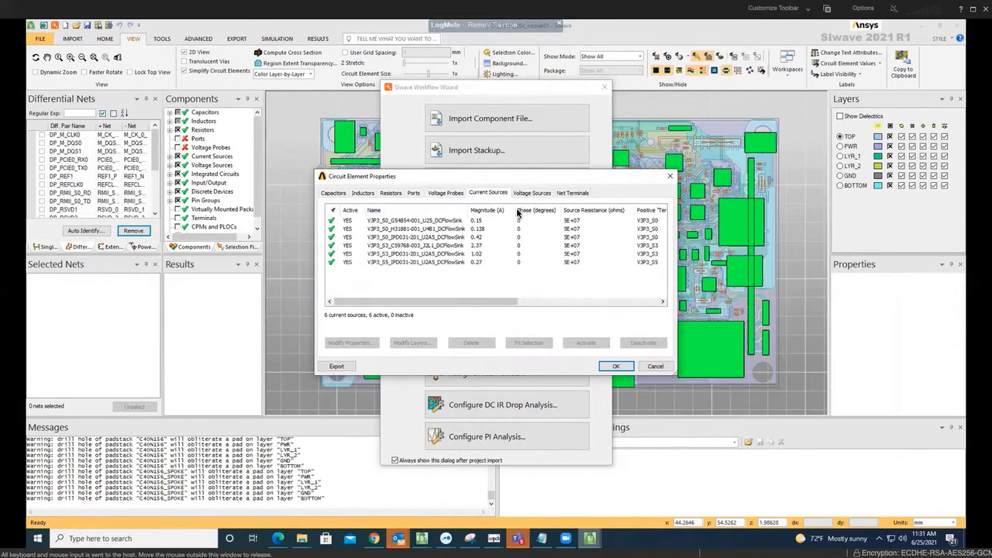
click(532, 192)
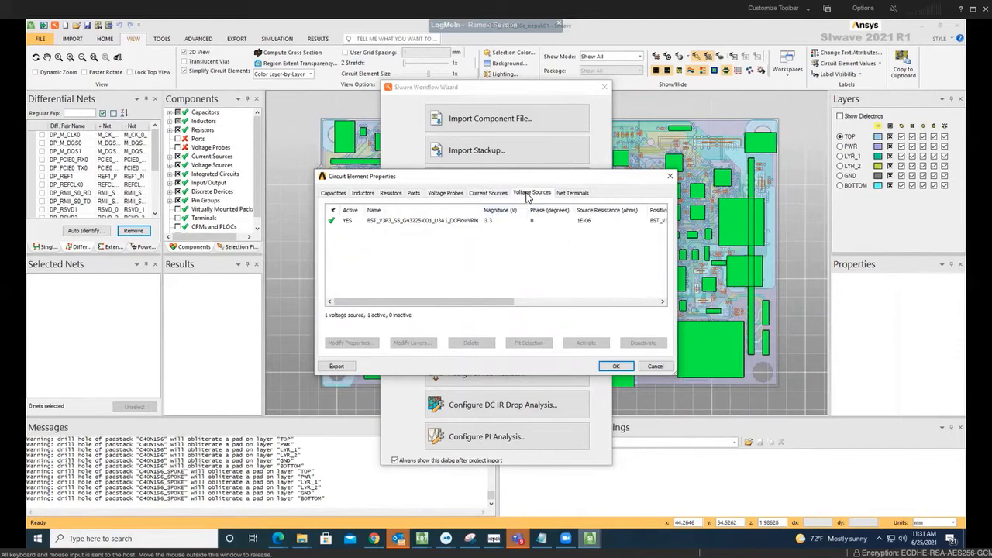
mouse_move(502, 218)
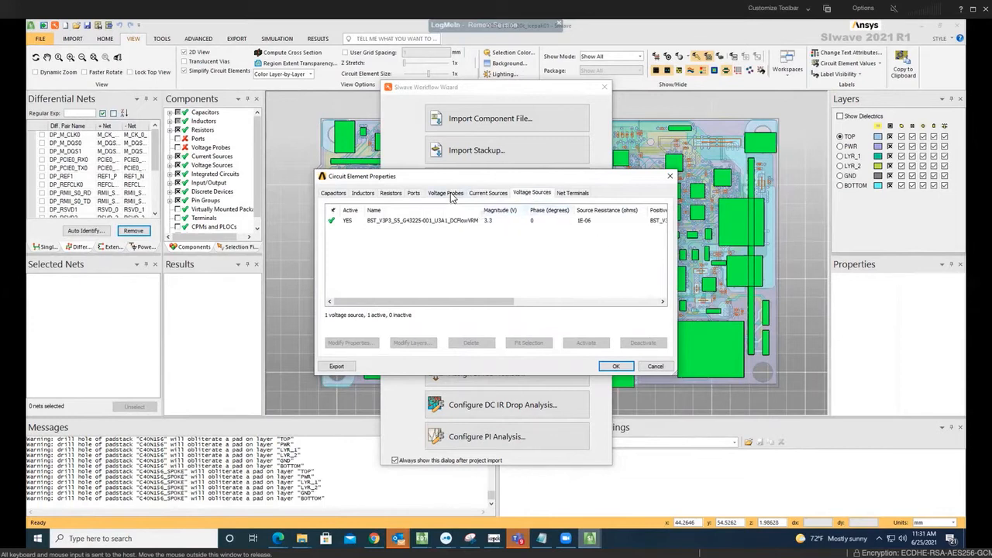
mouse_move(573, 193)
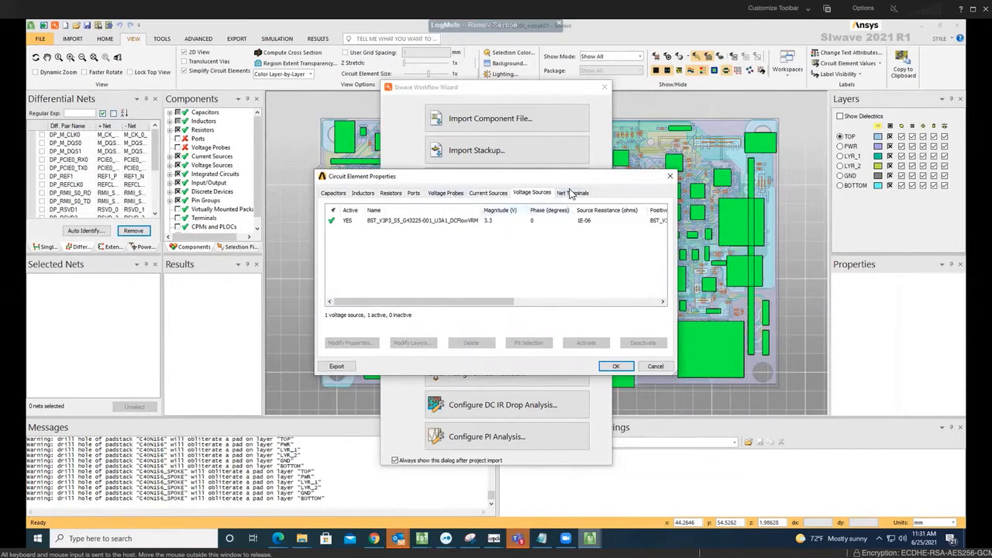
click(618, 366)
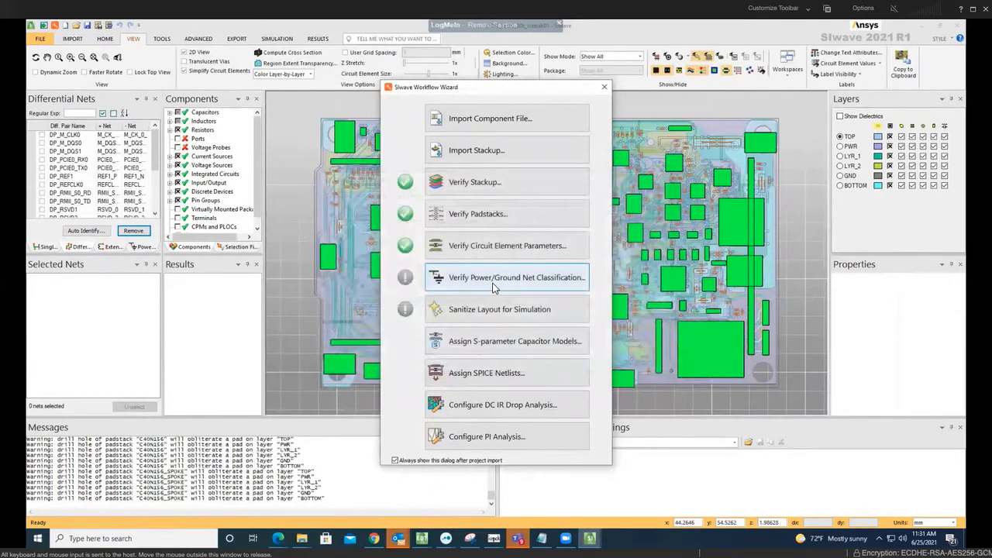
Review the power/ground net lists and accept the net classification.
click(518, 276)
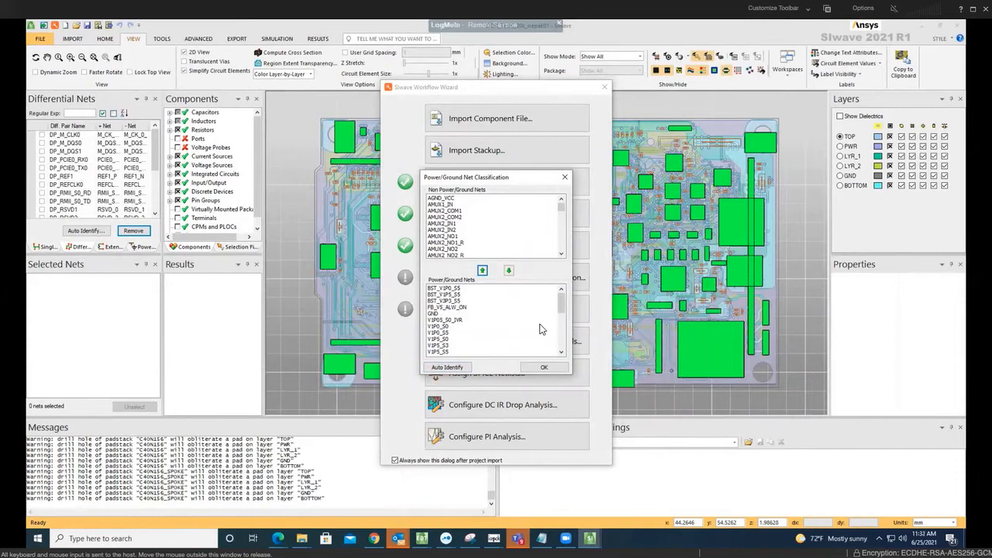
mouse_move(552, 349)
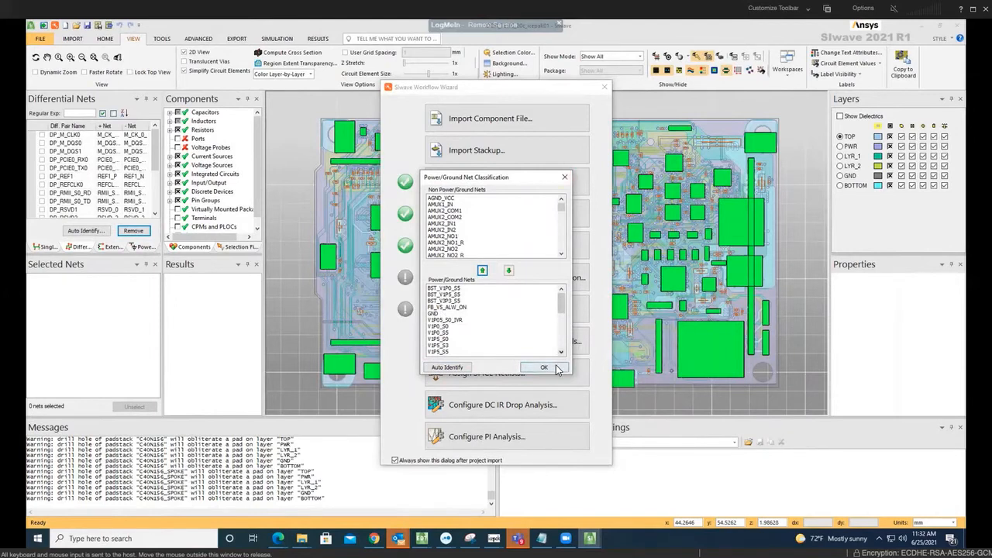
click(544, 368)
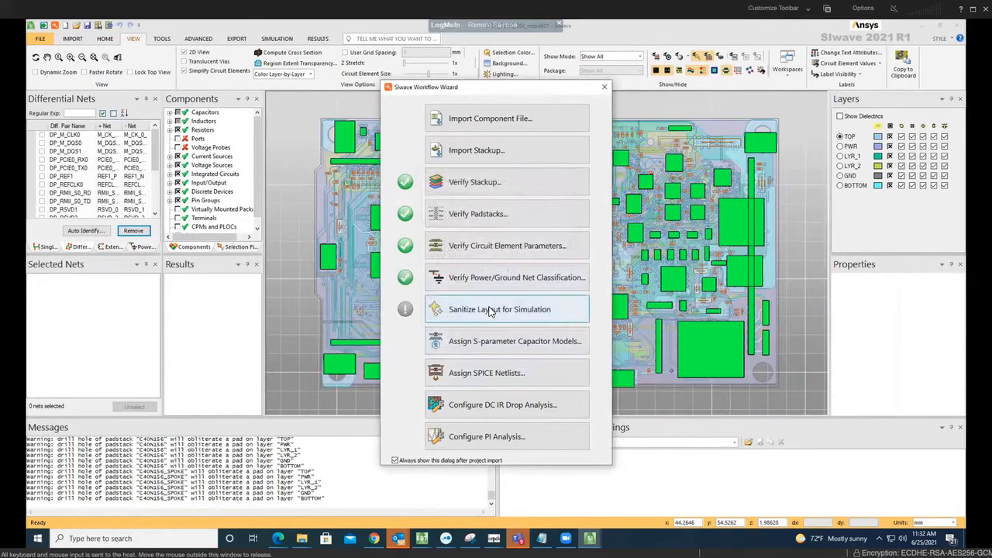
Check off Sanitize Layout for Simulation by cancelling the dialog without sanitizing any nets.
click(507, 309)
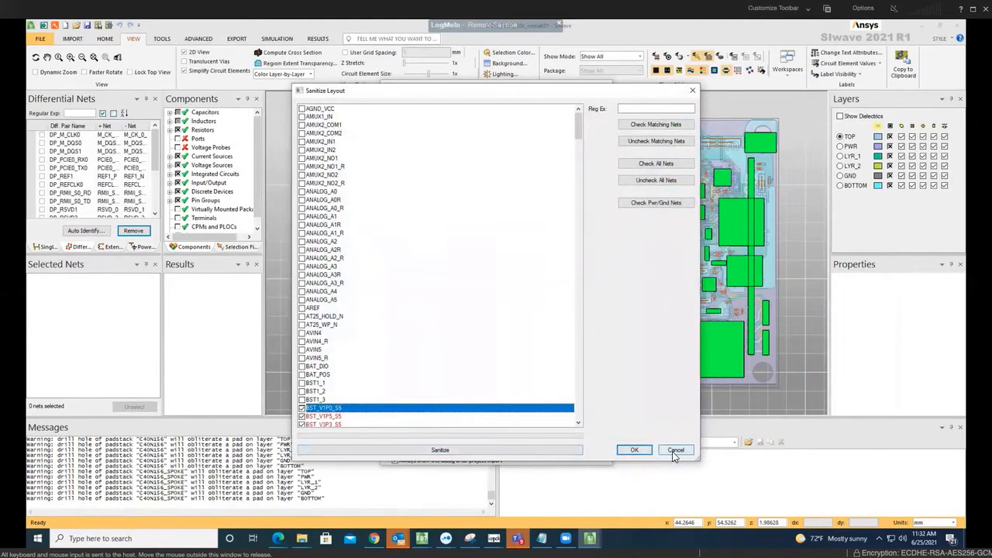
click(634, 449)
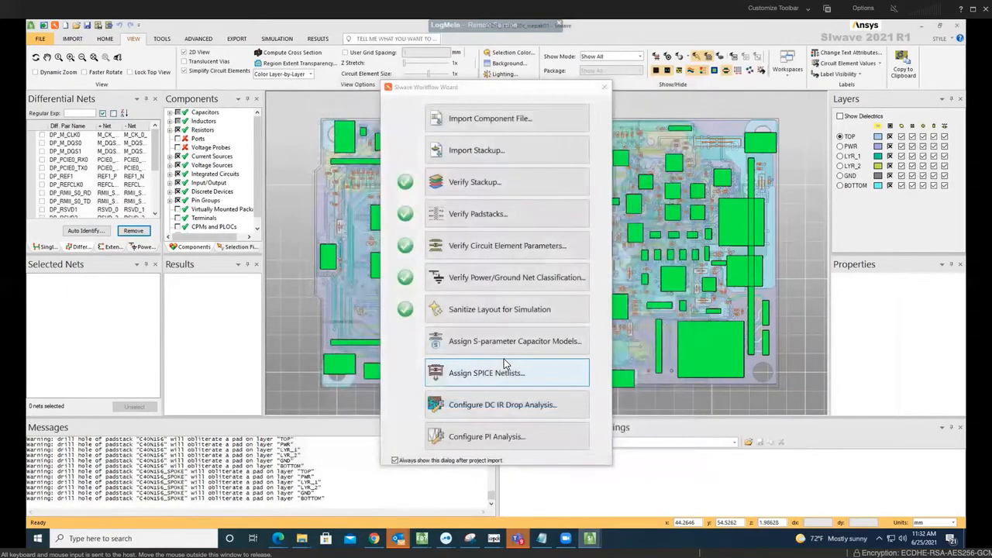
mouse_move(518, 415)
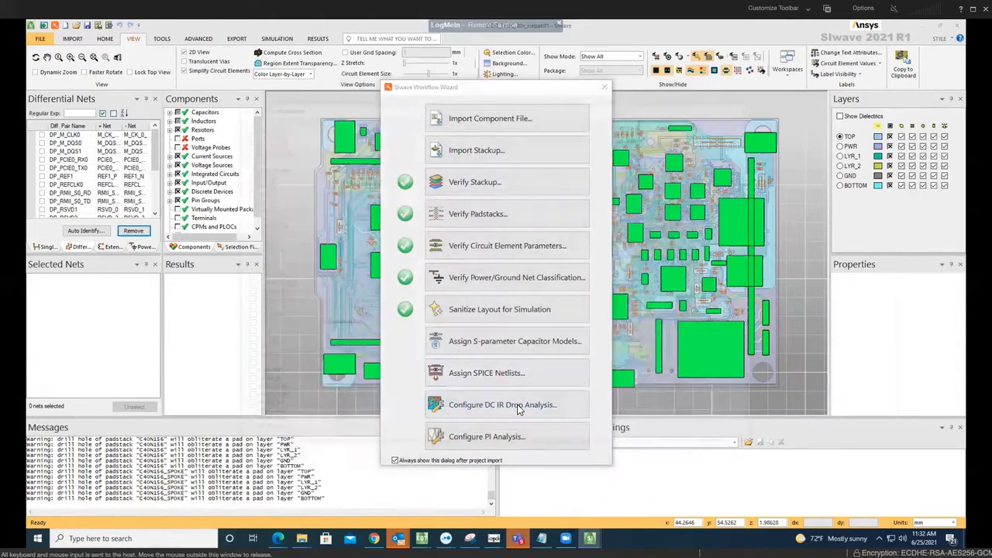
Start DC IR drop configuration and list the components on BST_V3P3_S5 and another power net.
click(502, 405)
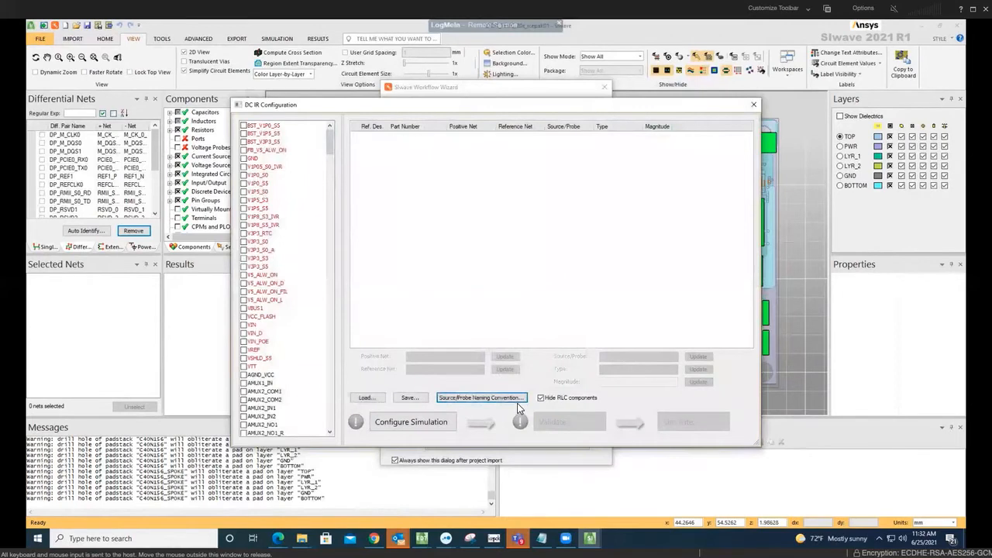
mouse_move(369, 198)
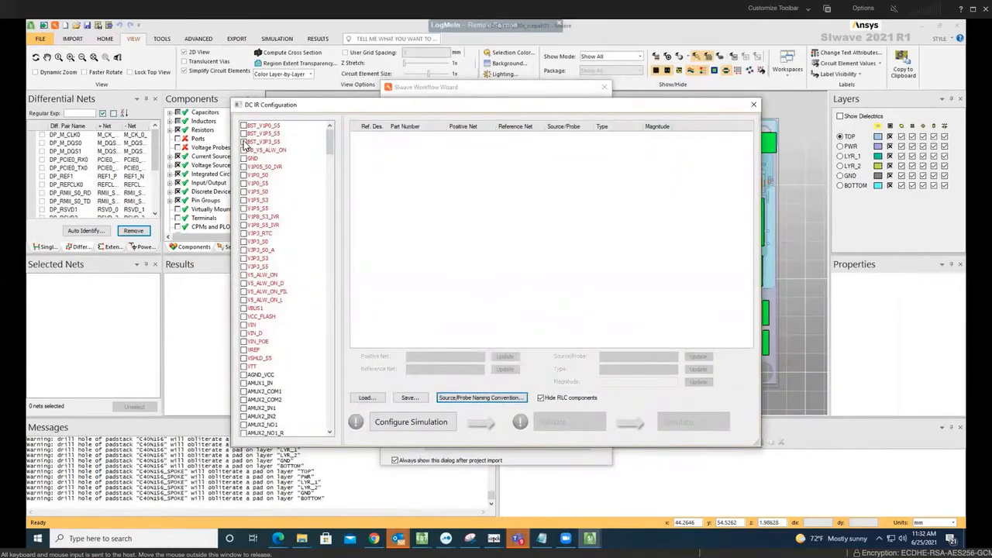
click(245, 142)
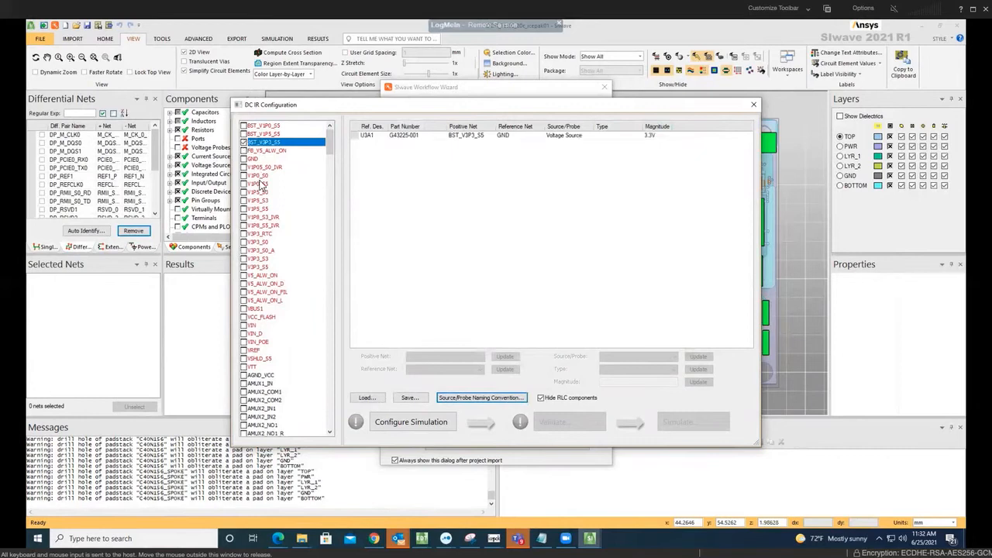
mouse_move(279, 248)
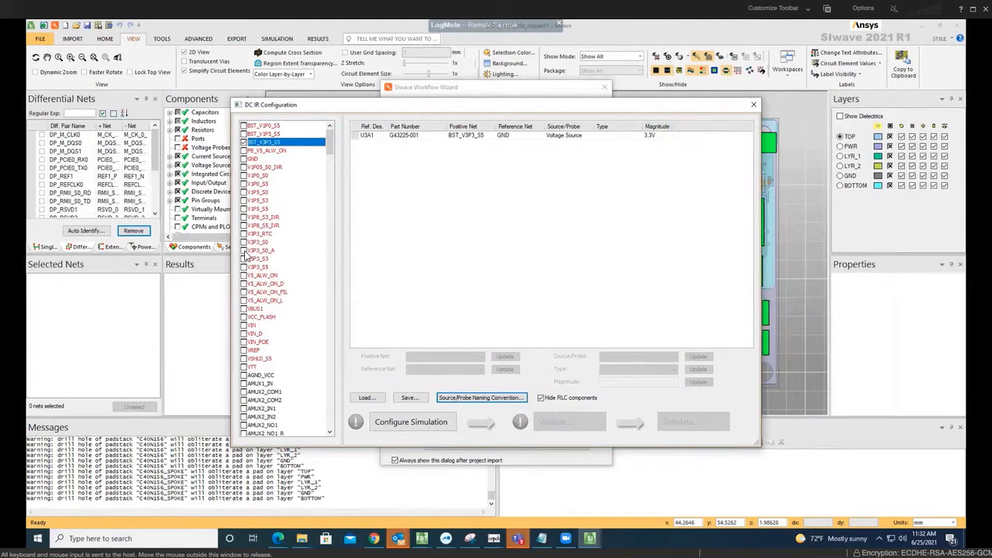
click(263, 266)
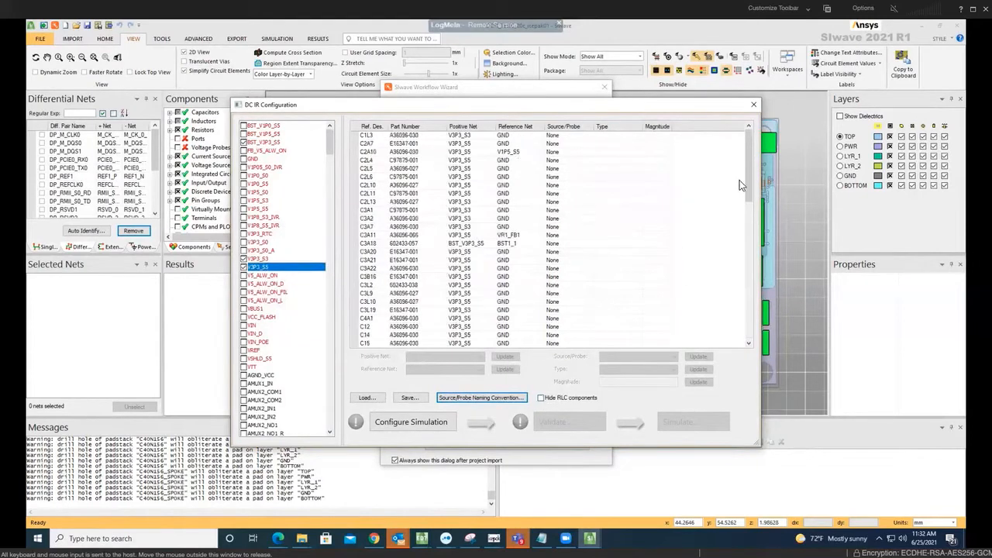
Scroll through the DC IR Configuration component table while assigning sources.
scroll(down, 3)
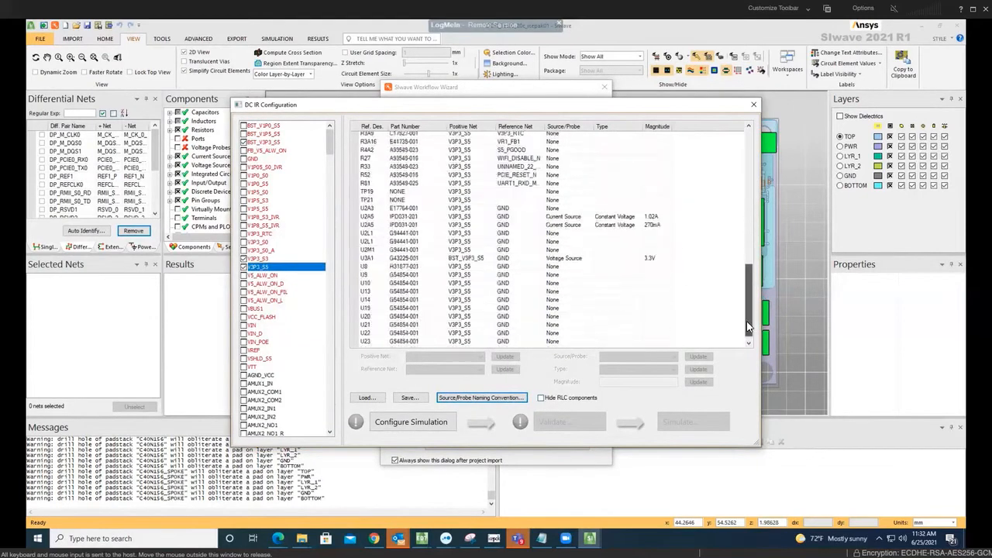
scroll(down, 3)
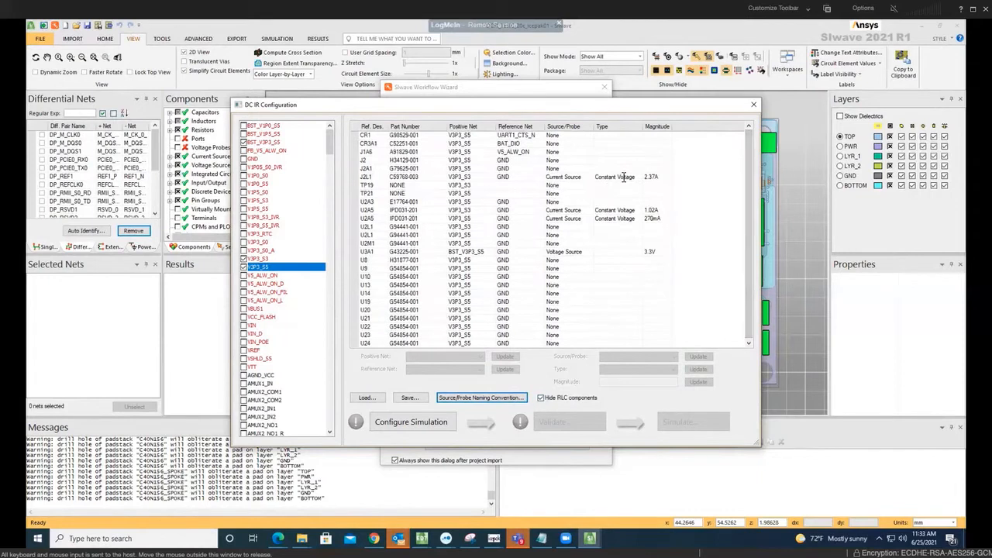
mouse_move(633, 262)
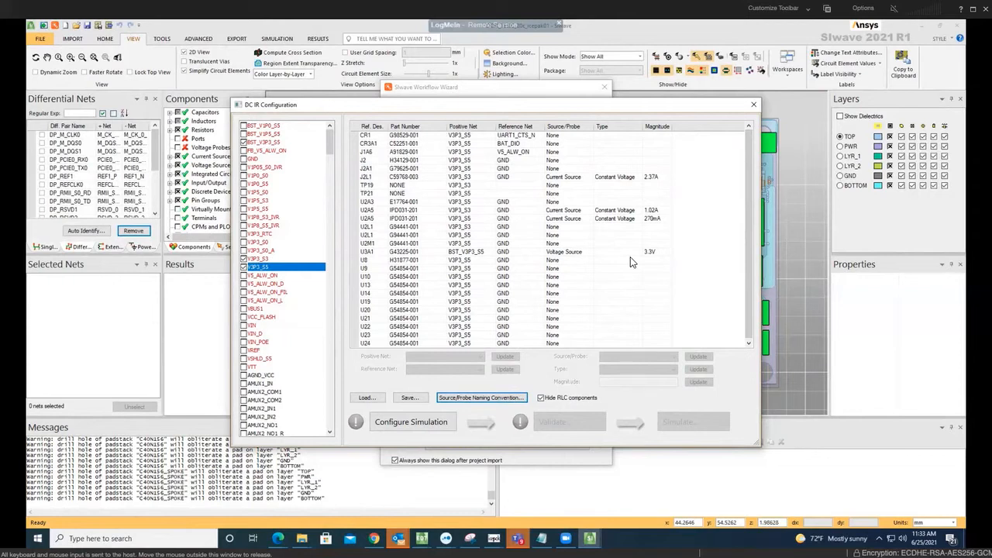
mouse_move(627, 261)
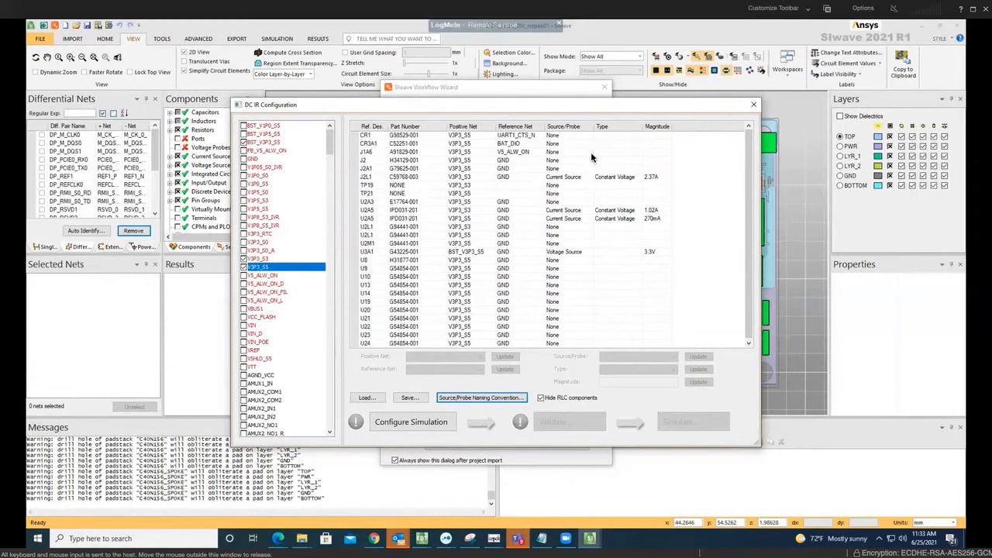
mouse_move(617, 193)
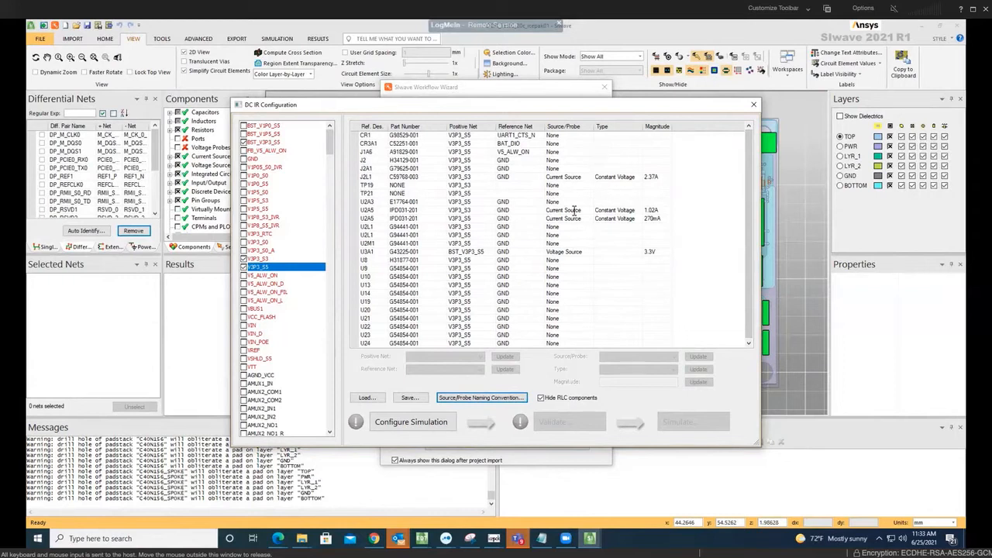
mouse_move(611, 293)
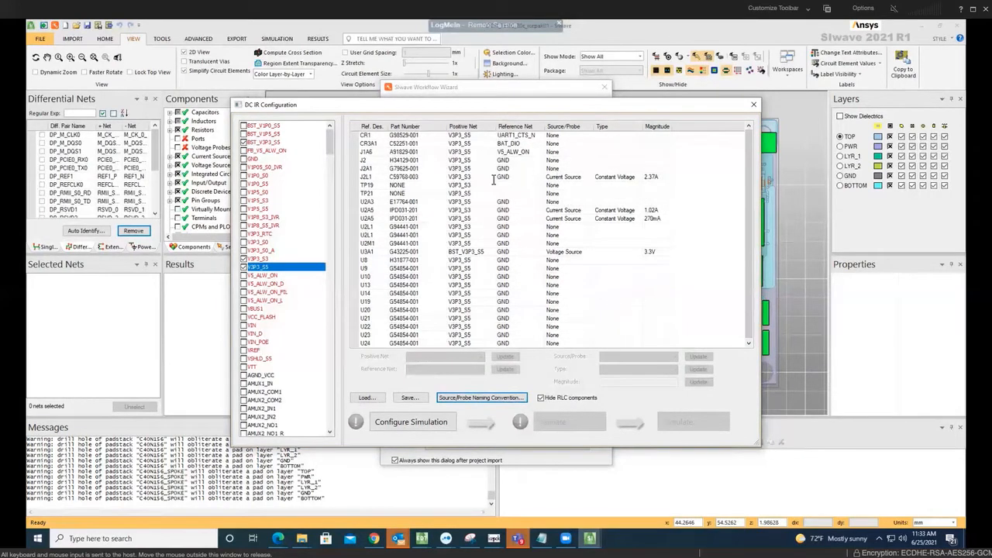
mouse_move(540, 179)
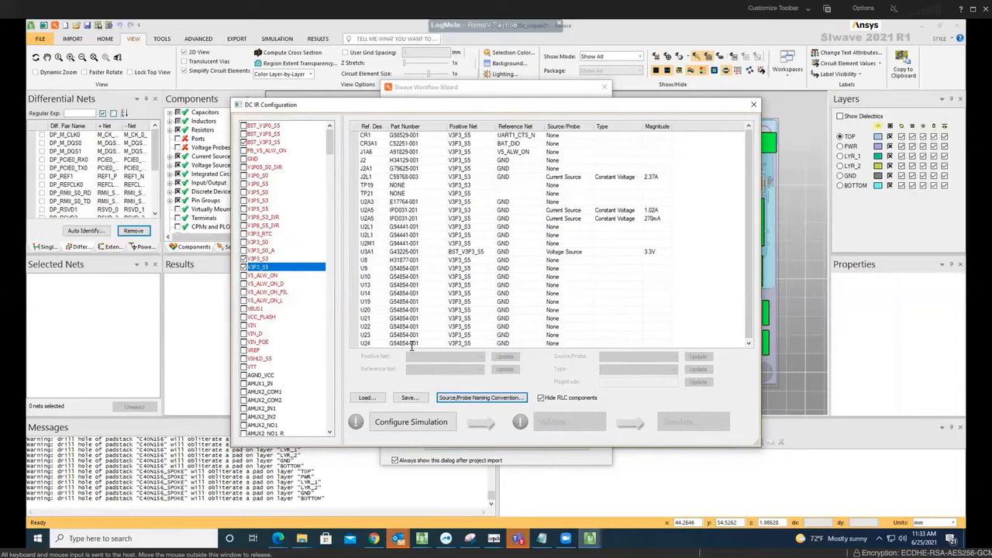
mouse_move(539, 298)
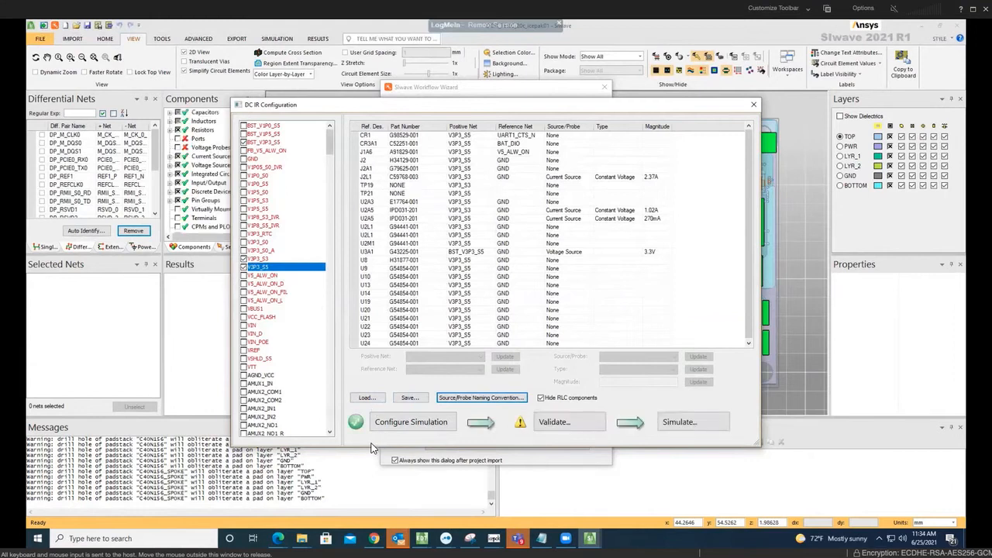
mouse_move(566, 422)
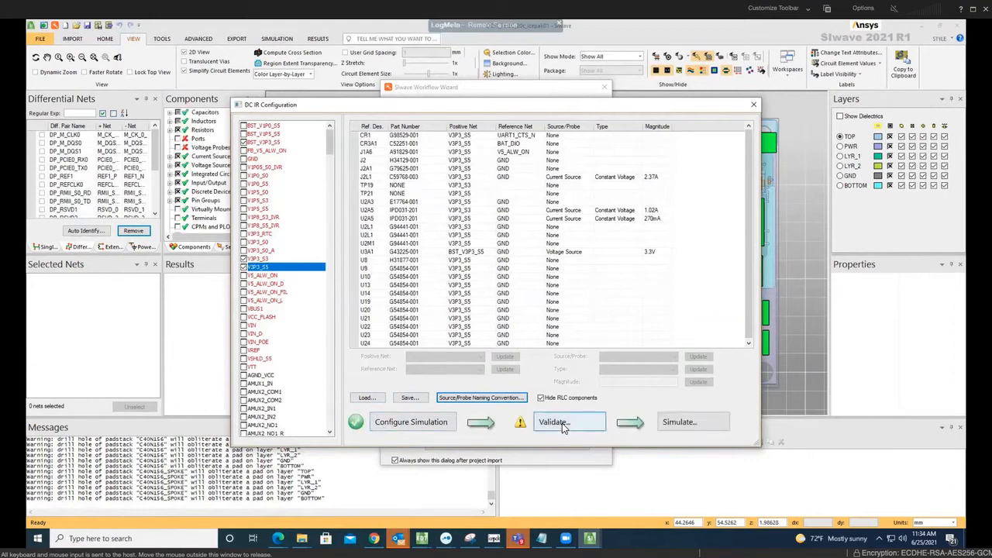
Launch the validation check on the DC IR setup with the default checks.
click(568, 422)
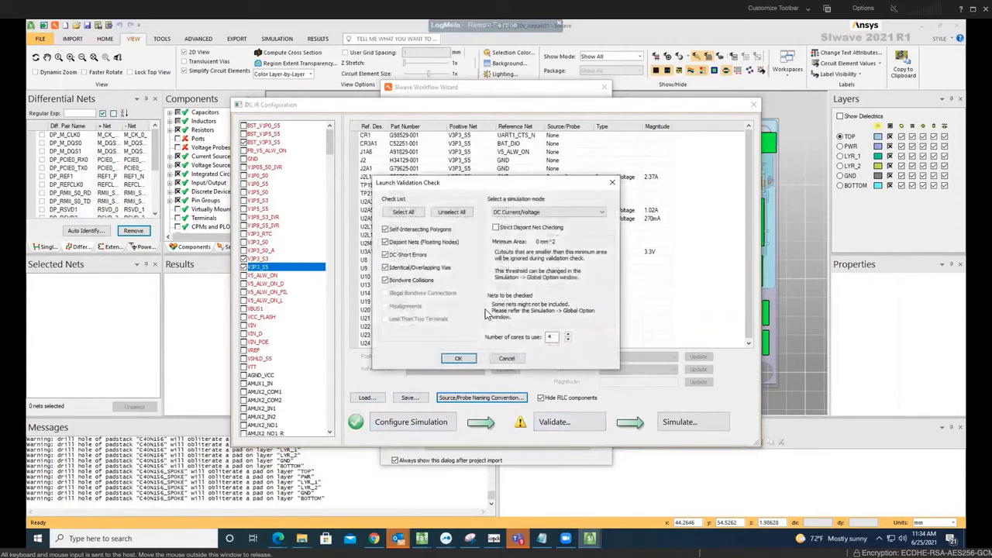
mouse_move(459, 324)
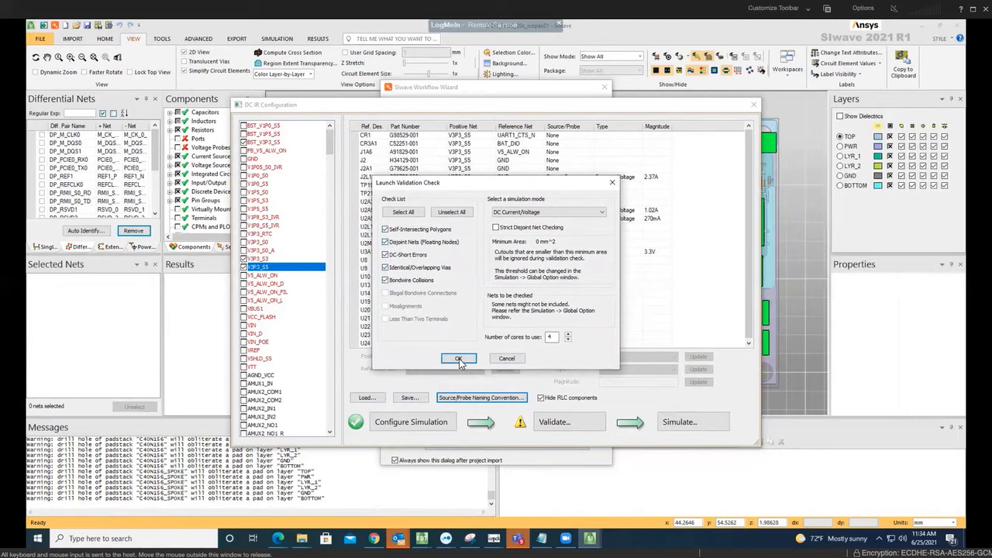
click(459, 358)
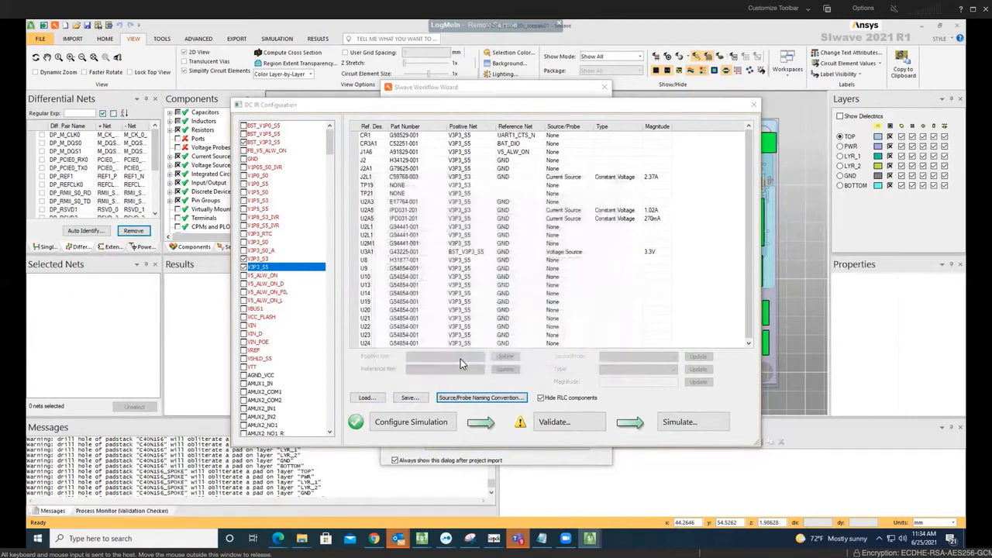
click(413, 422)
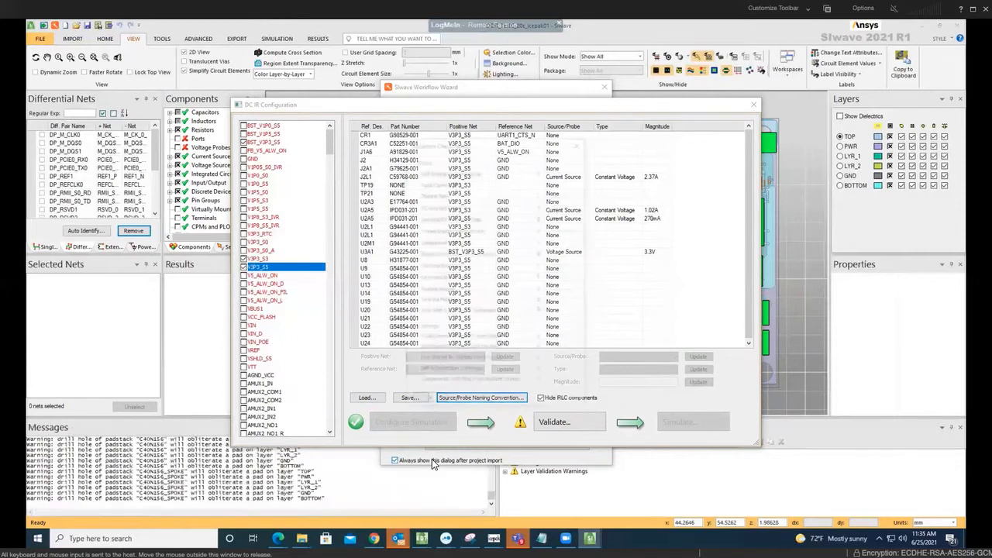
Review the Validation Check Results reporting no errors and close them.
click(569, 422)
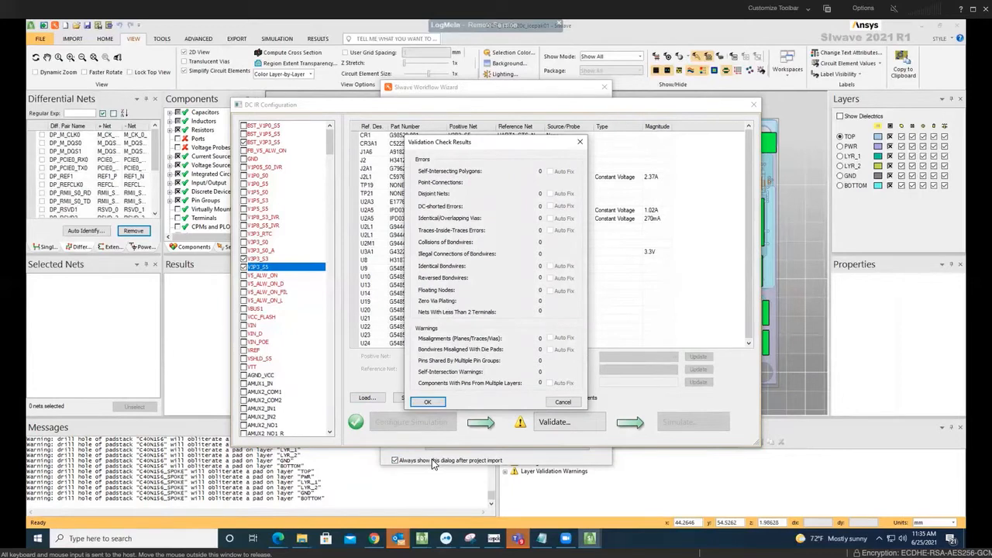
mouse_move(411, 120)
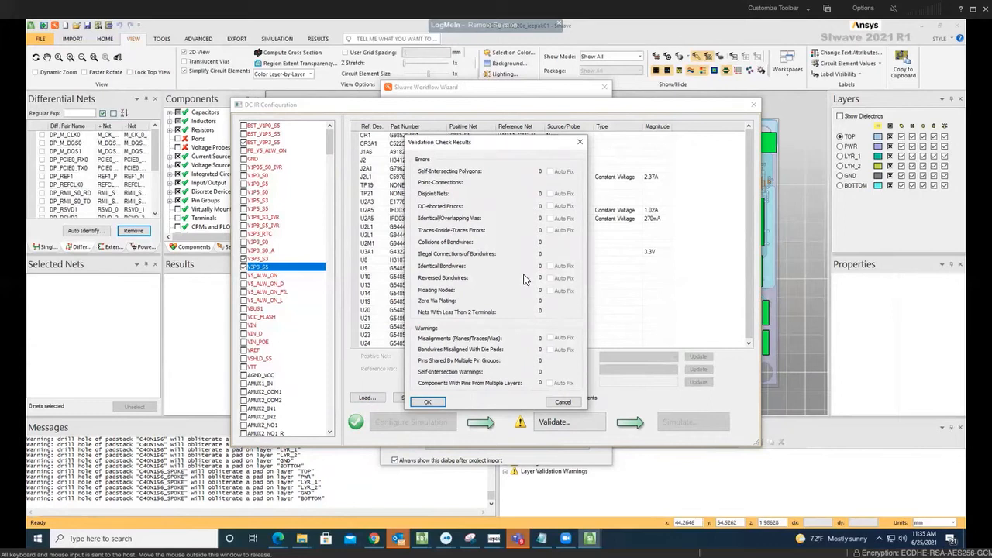
mouse_move(530, 273)
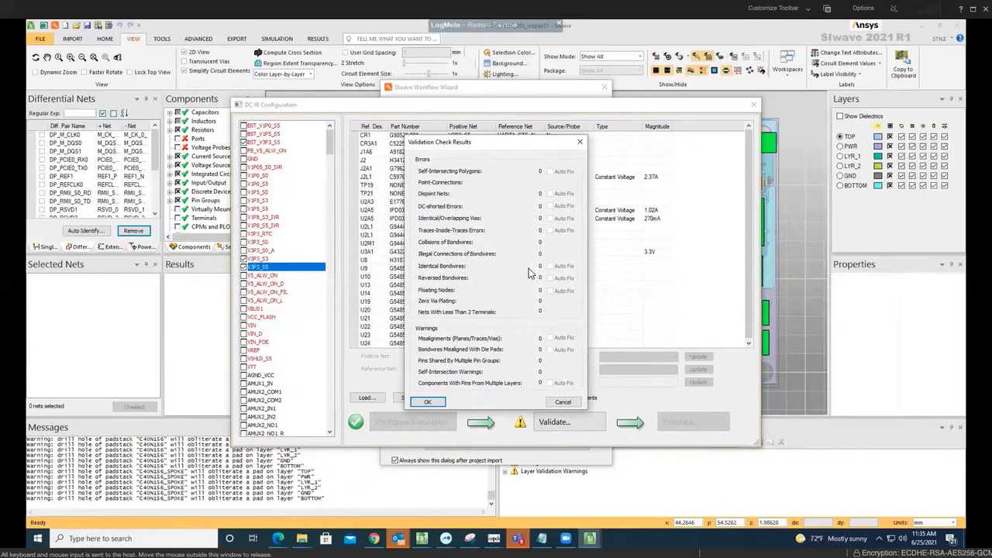
mouse_move(561, 267)
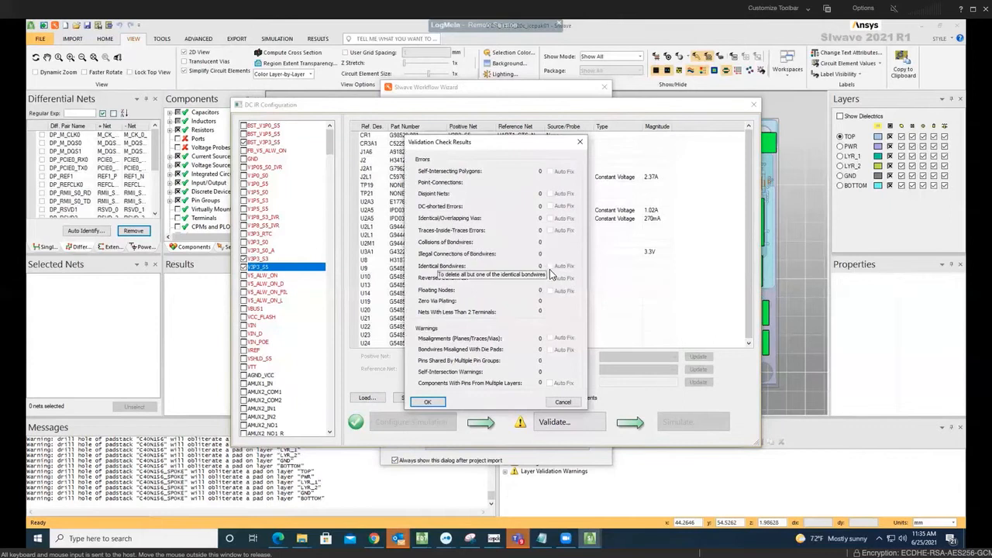
mouse_move(509, 279)
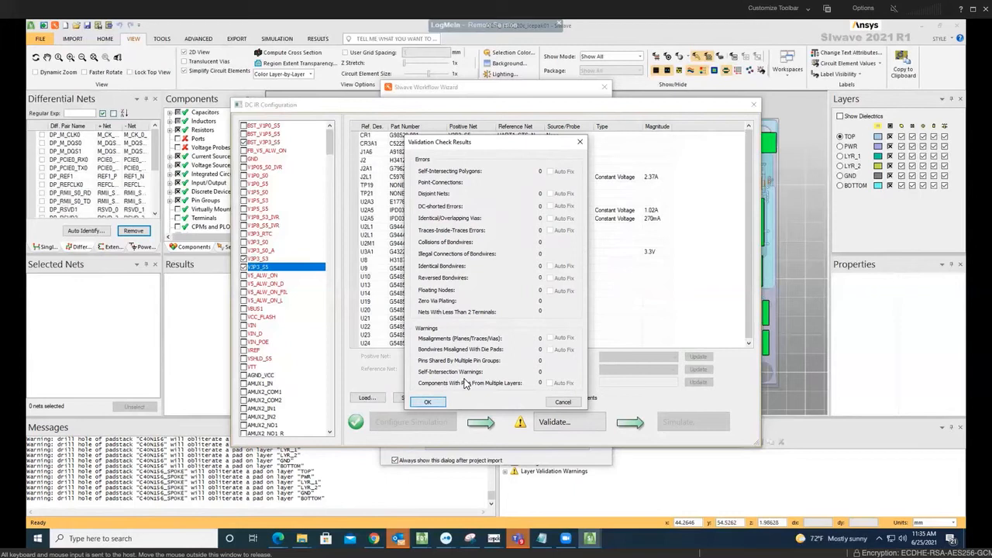
click(428, 402)
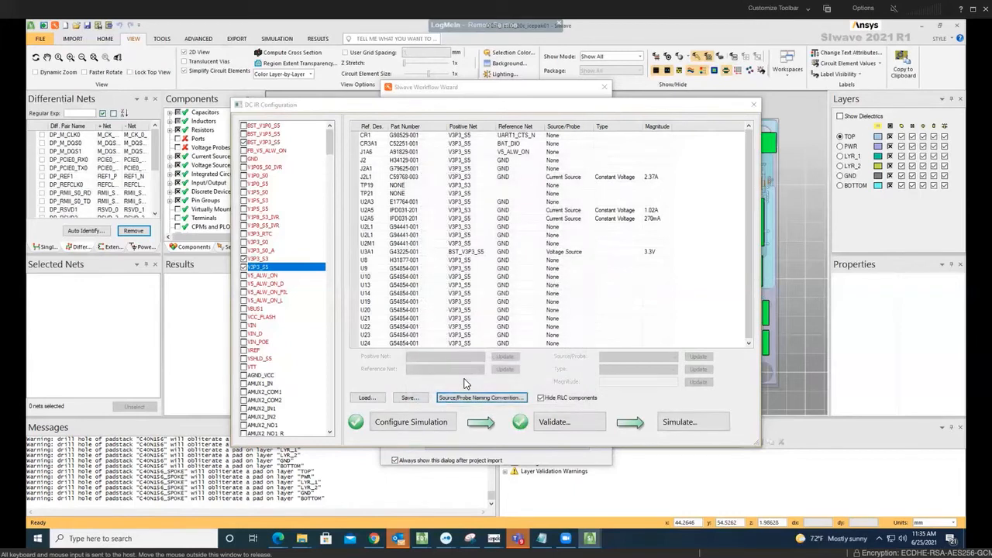
mouse_move(693, 422)
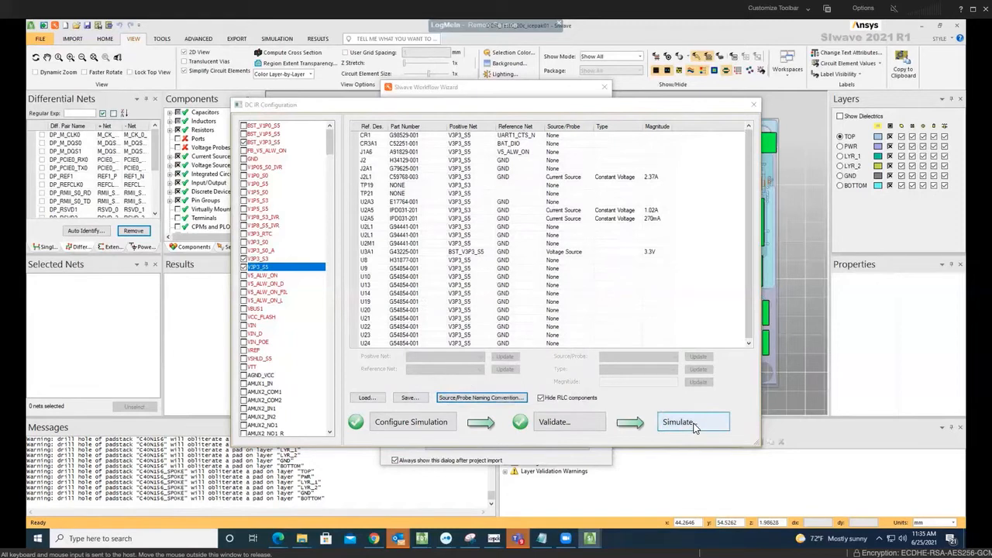
Set up the DC simulation with Export power dissipation for Icepak ticked and the uniform design temperature toggled.
click(693, 422)
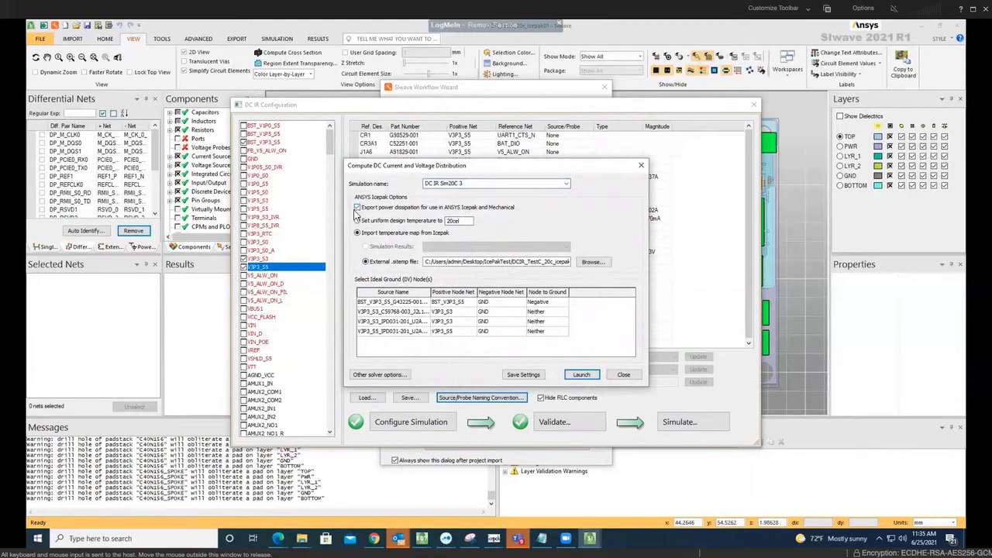
click(356, 207)
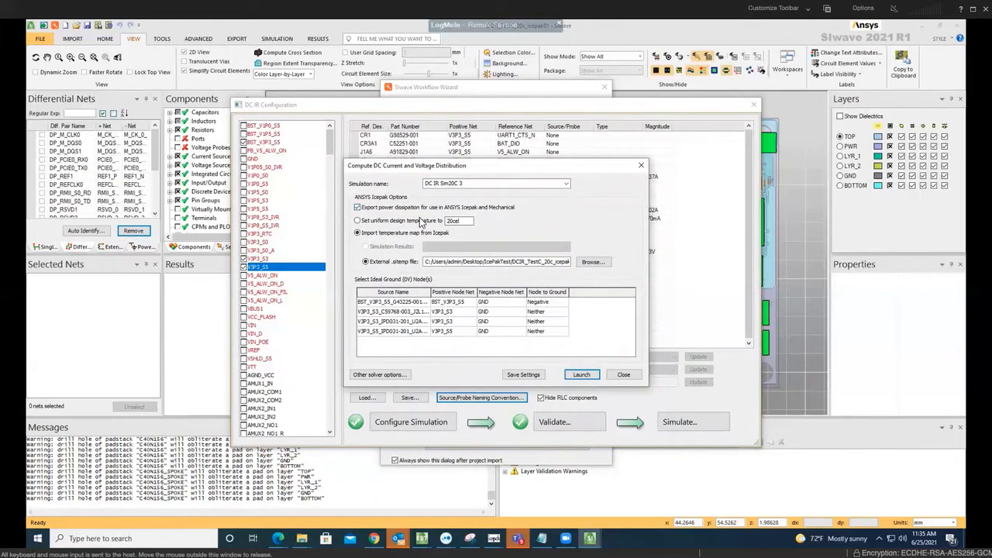
click(359, 233)
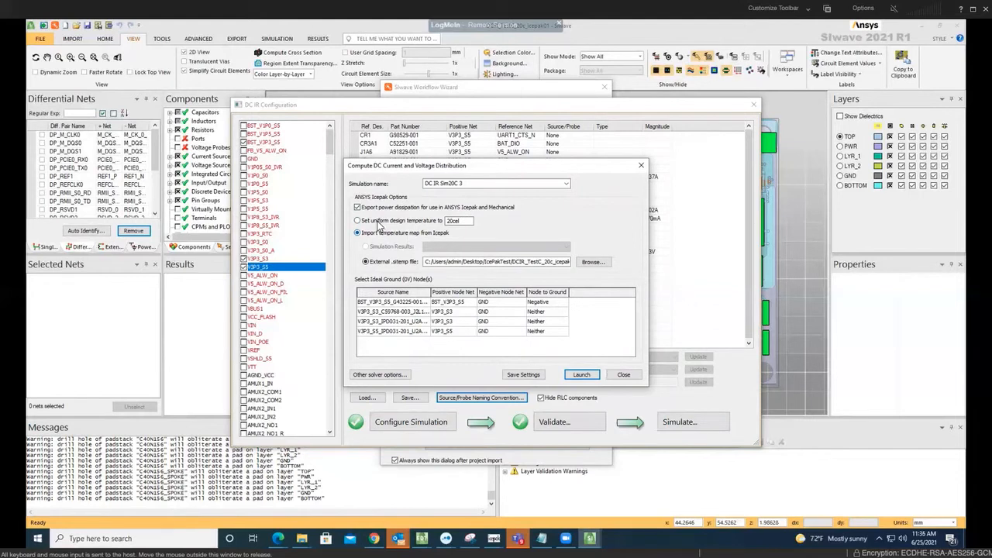
click(357, 221)
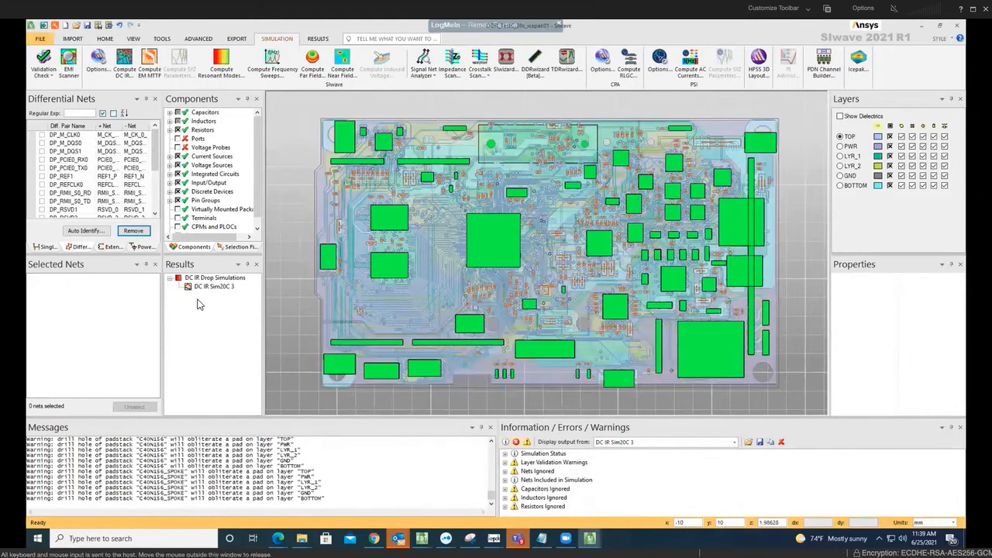
Plot the DC IR currents and voltages over the board from the finished simulation result.
click(211, 287)
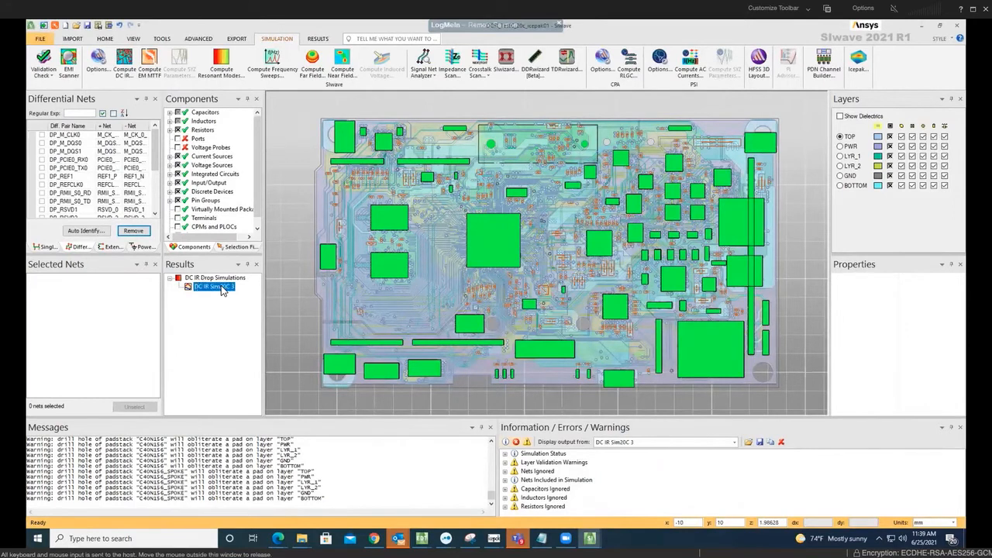
right_click(210, 287)
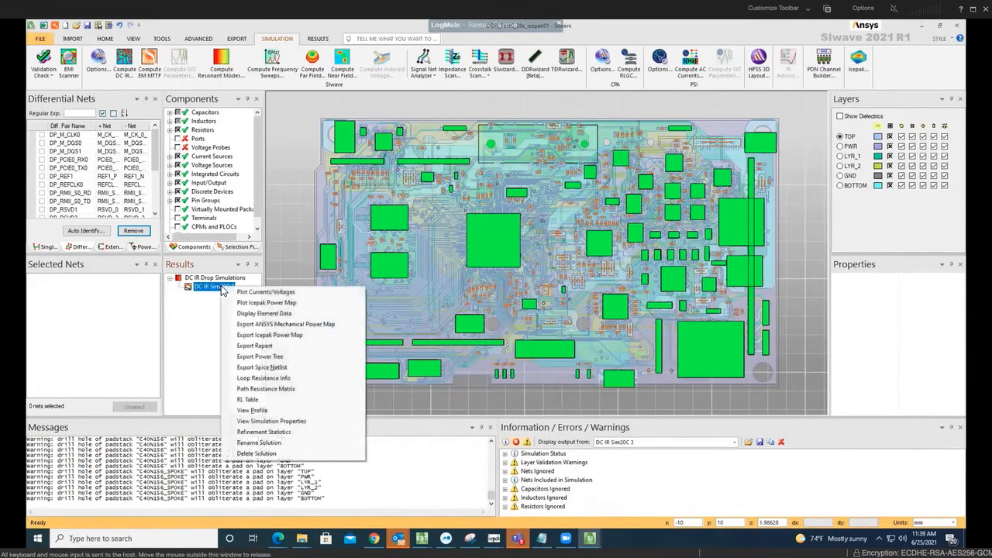
click(265, 291)
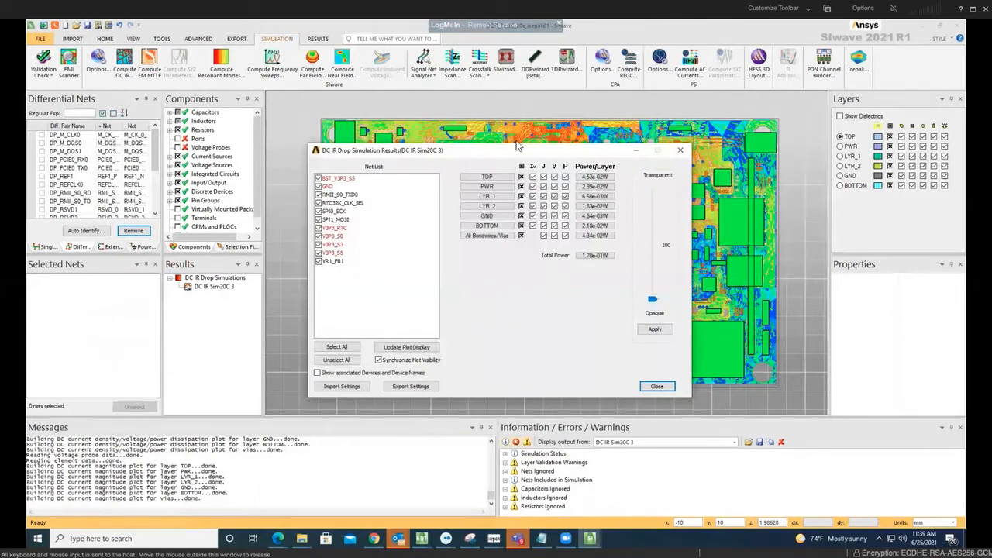
Adjust which layers are plotted in the results settings and close the dialog.
drag(518, 149, 468, 177)
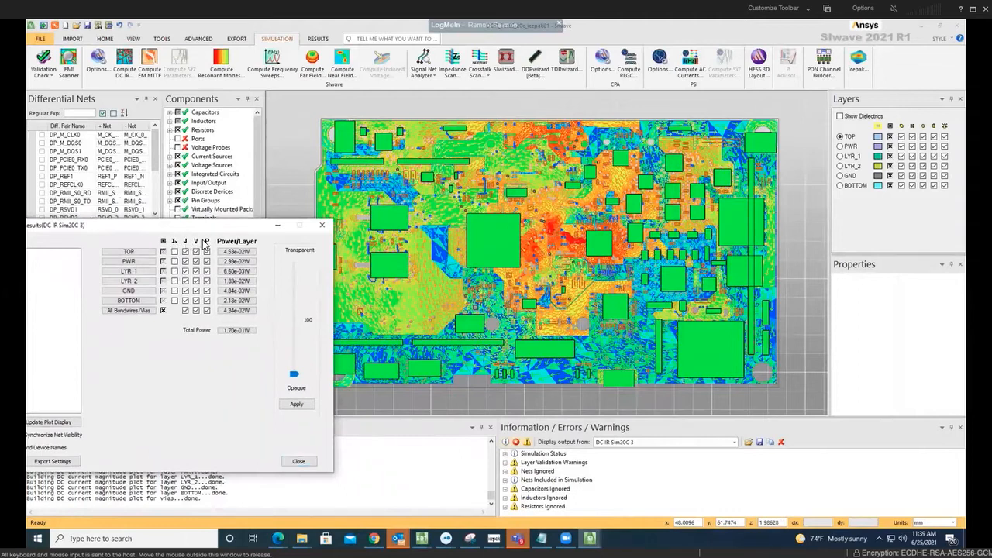
click(195, 251)
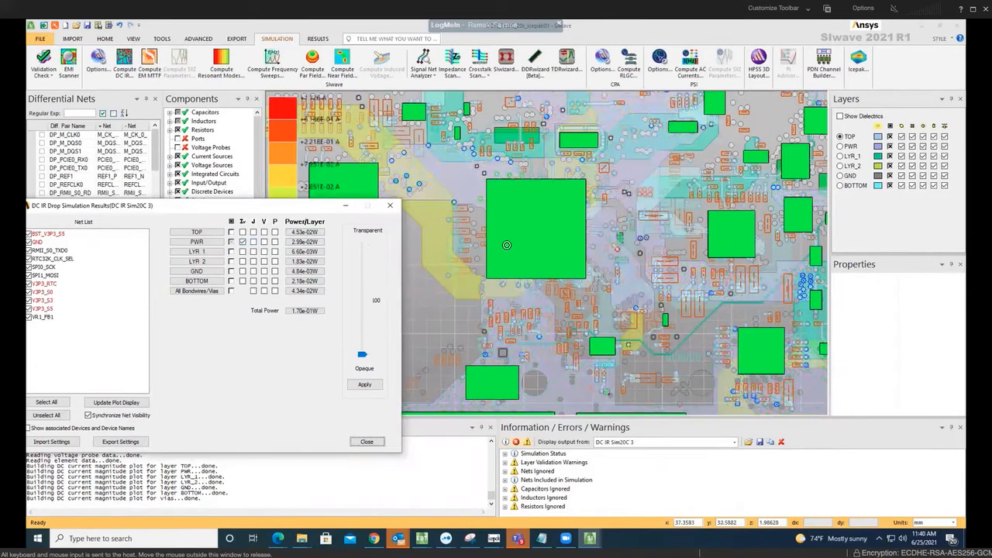
mouse_move(446, 253)
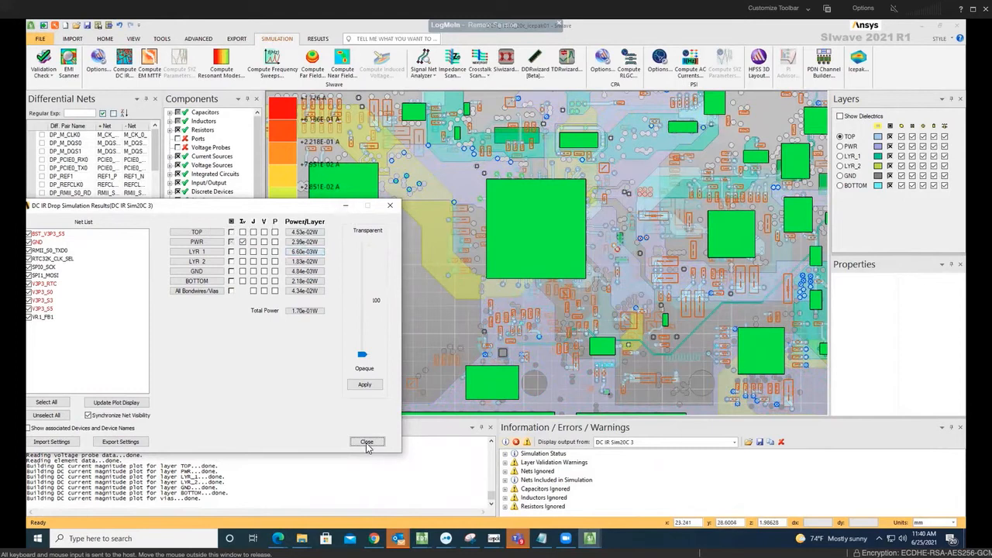
click(366, 441)
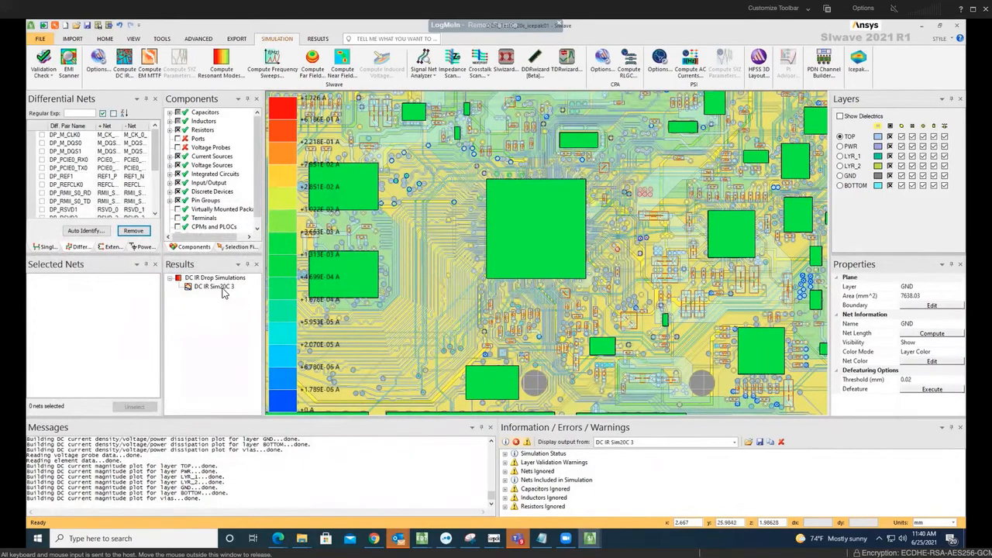
Export the DC IR simulation's power map for Icepak from the result's menu.
right_click(214, 287)
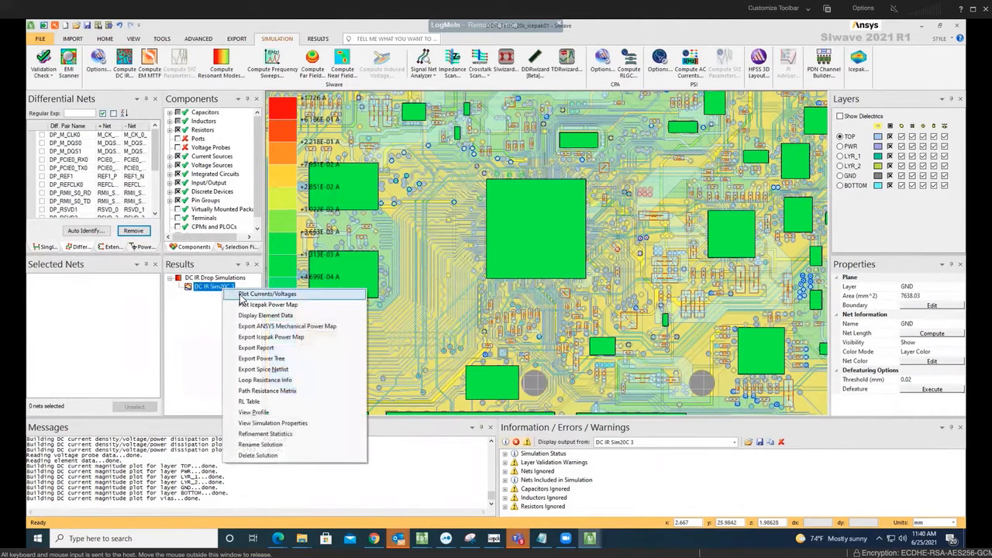
mouse_move(266, 304)
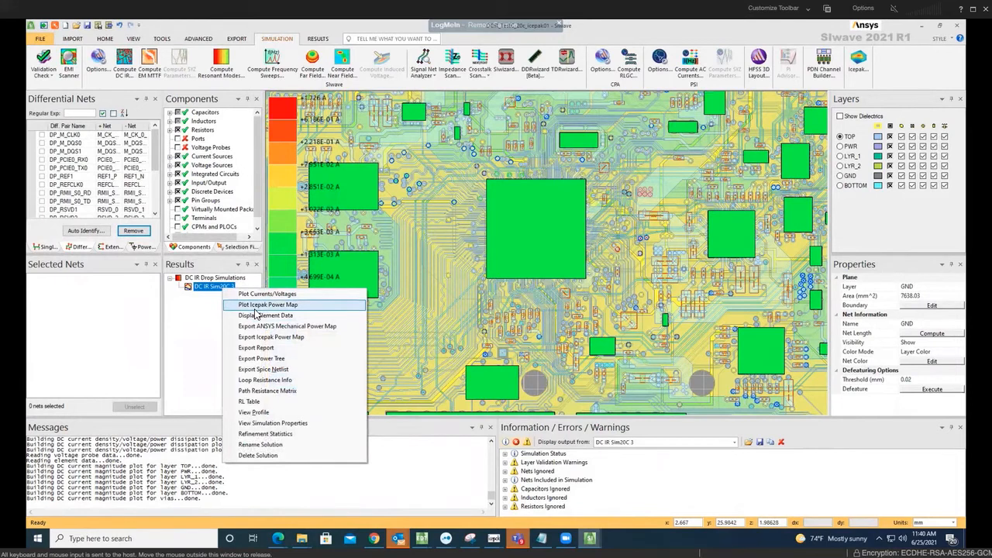
mouse_move(269, 339)
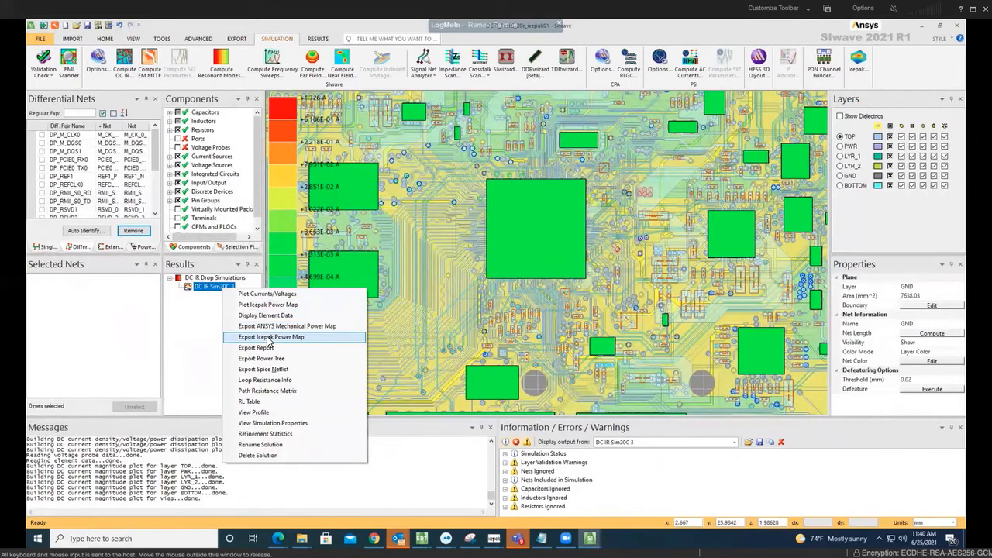
click(270, 338)
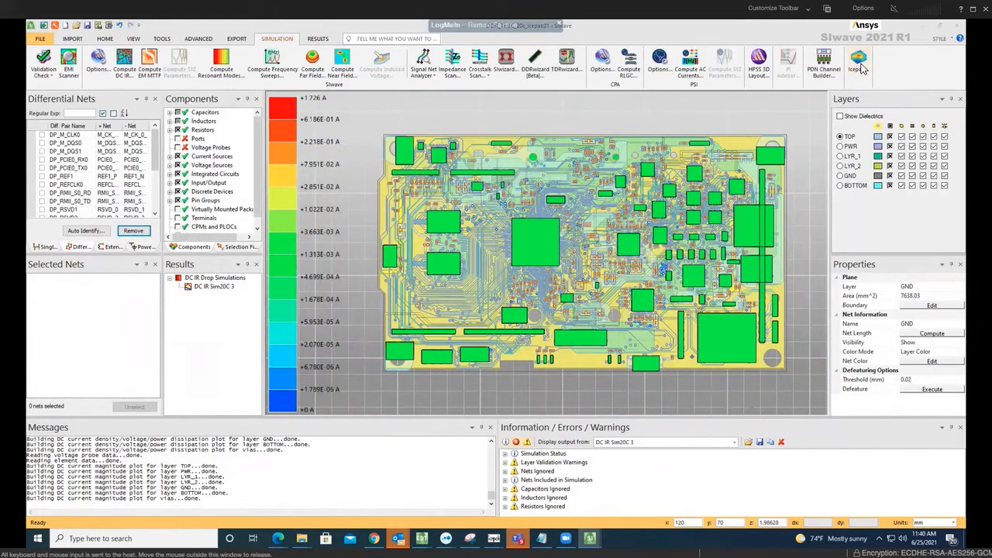
Start the Icepak simulation setup sourced from the DC IR Sim DC 3 results.
click(868, 60)
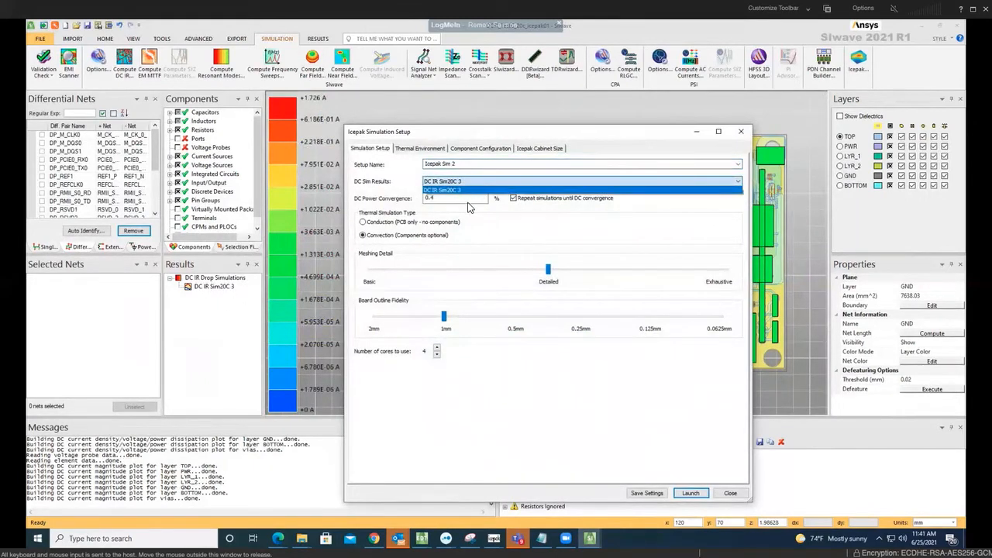
click(457, 180)
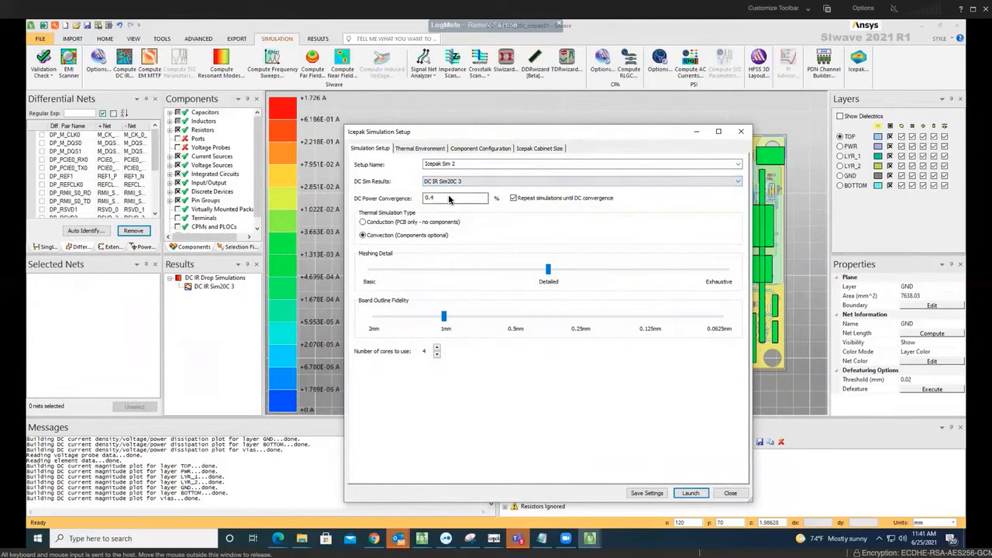
click(453, 198)
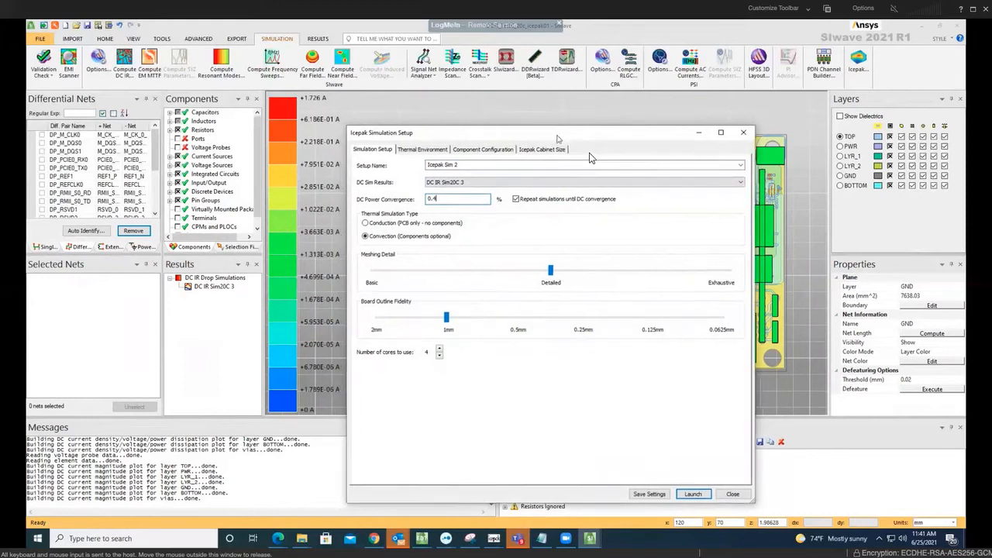
Set DC power convergence to 0.4% and move on to the thermal environment settings.
drag(557, 132, 673, 267)
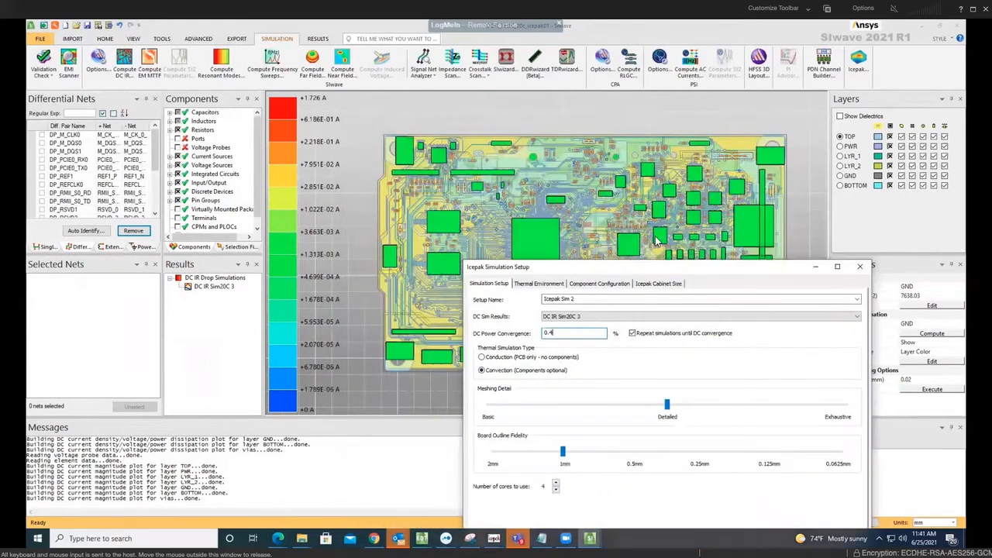
mouse_move(577, 247)
text(0.1)
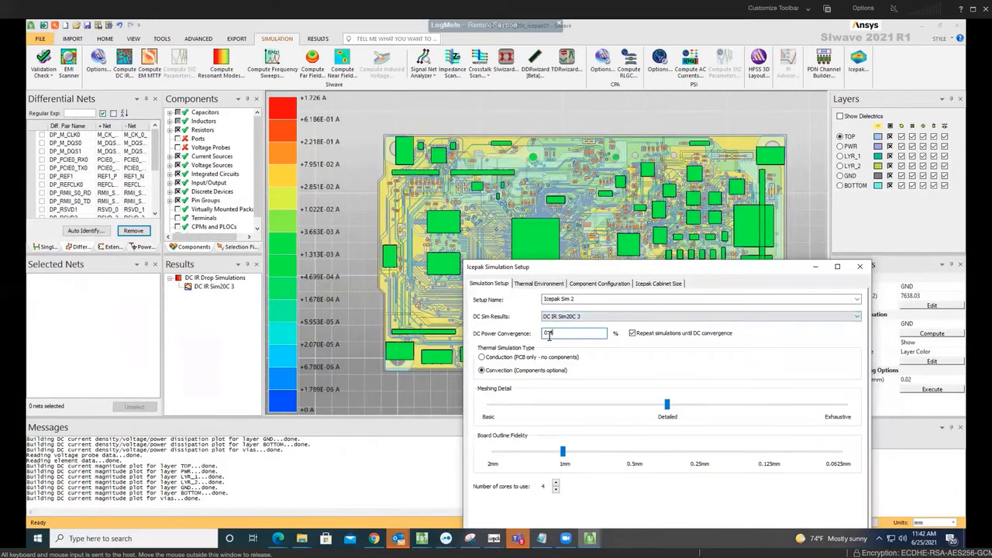
text(0.4)
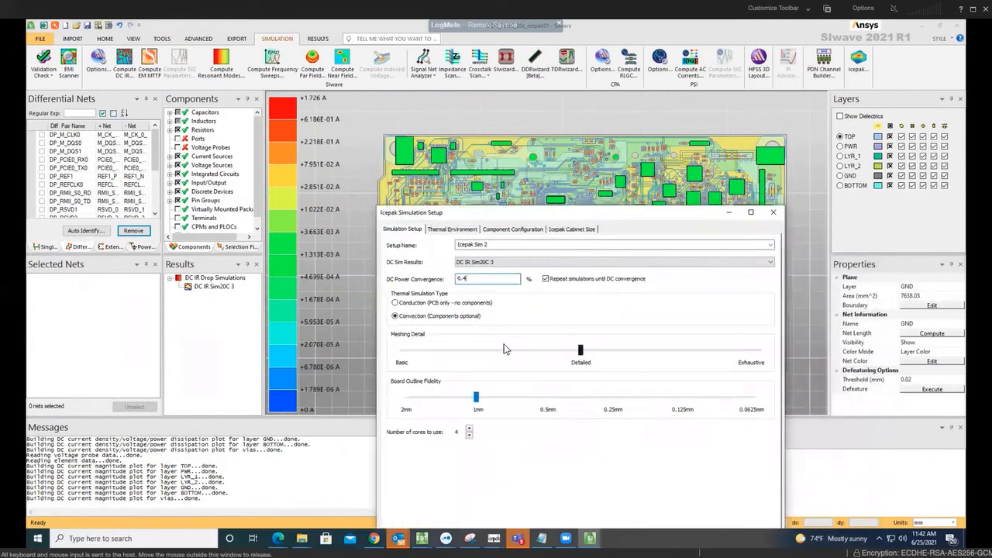
click(453, 230)
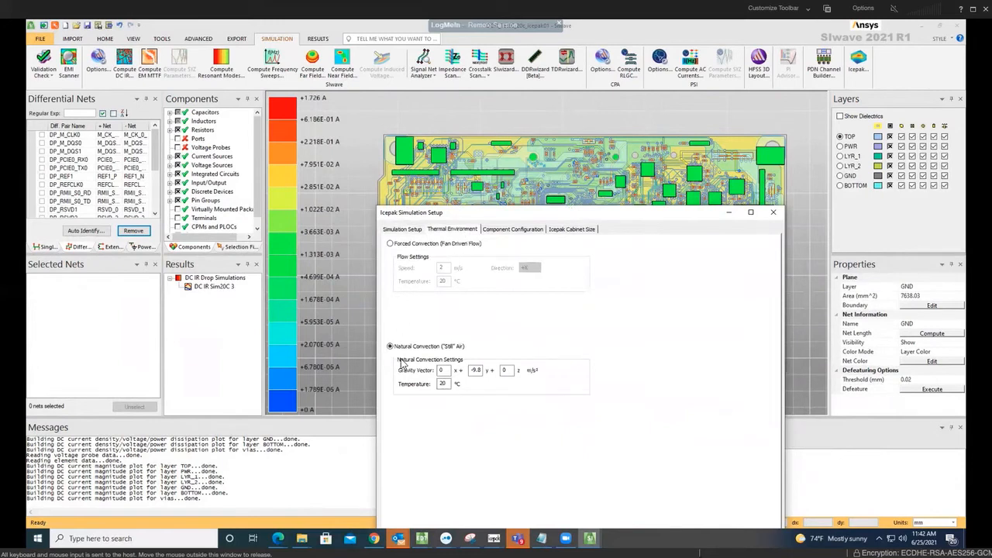
Keep natural convection with gravity 0, -9.8, 0 and 20 °C ambient after trying forced convection.
click(390, 348)
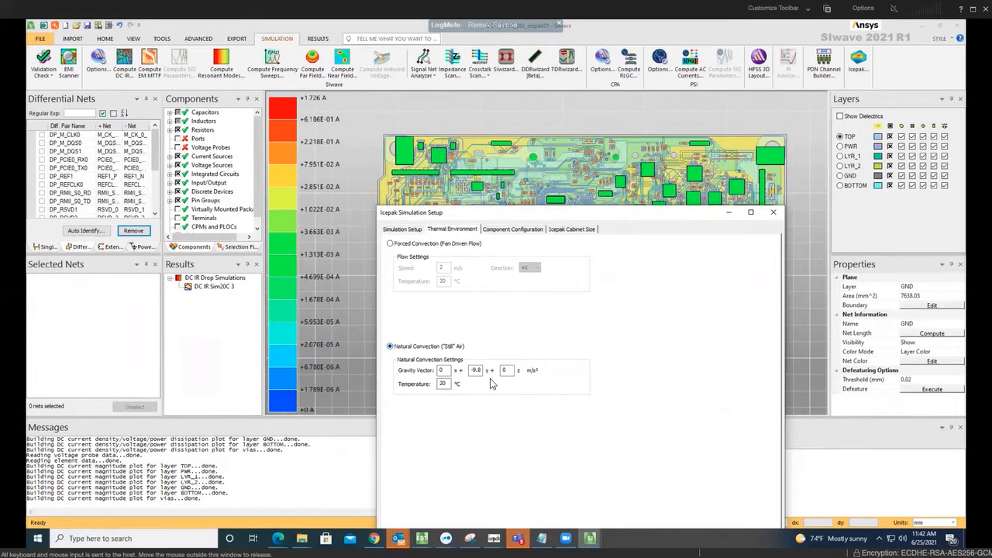
mouse_move(496, 381)
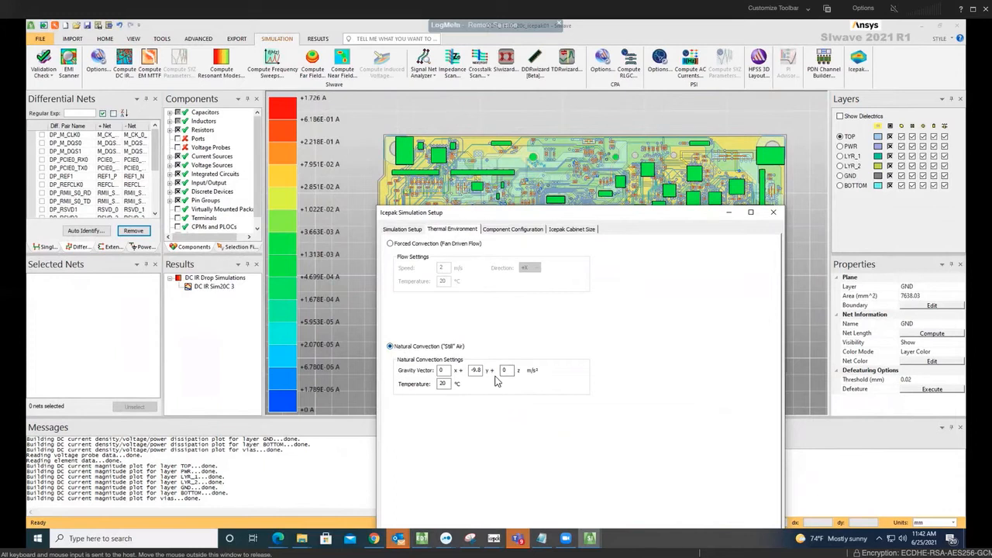
mouse_move(481, 387)
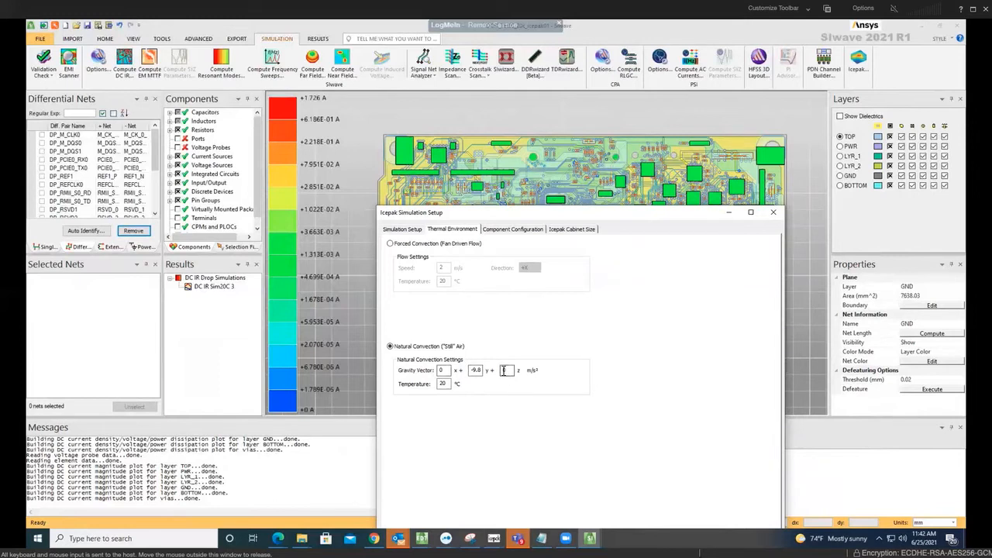
click(379, 244)
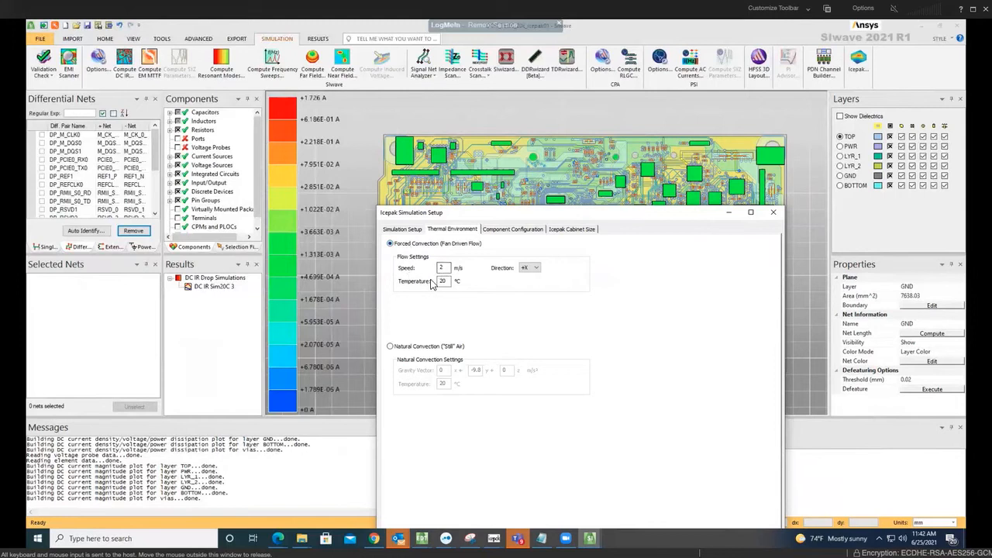
click(535, 267)
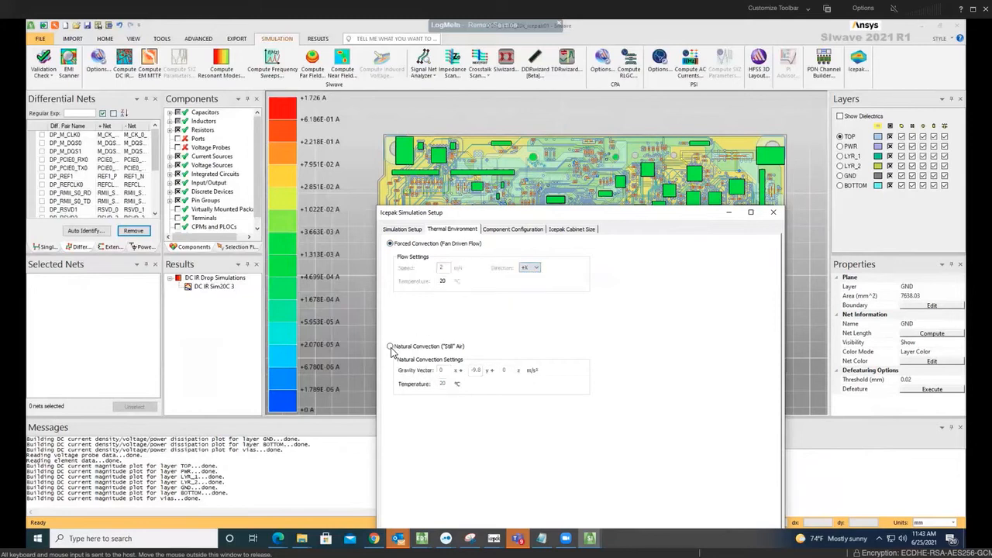
click(391, 347)
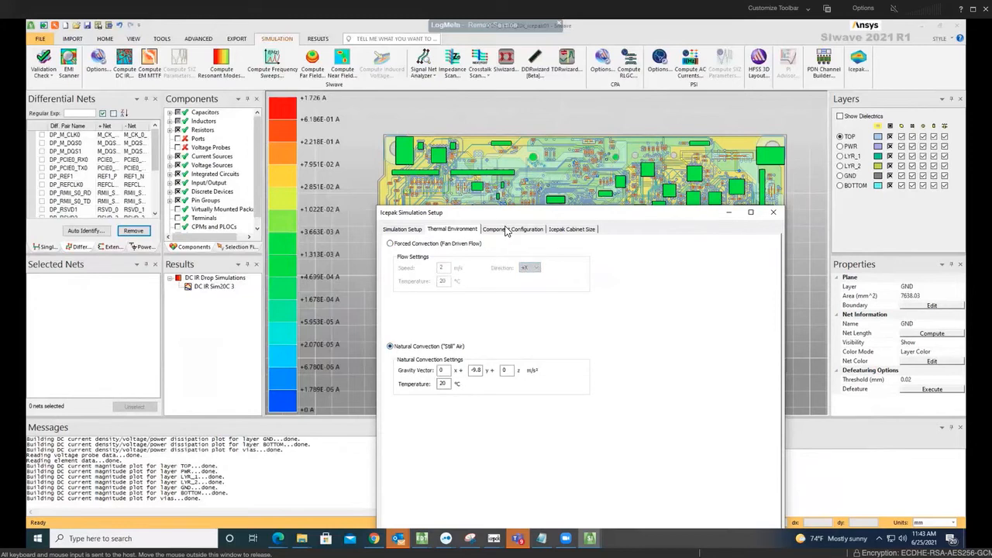
Review the component power dissipation list in Component Configuration.
click(511, 229)
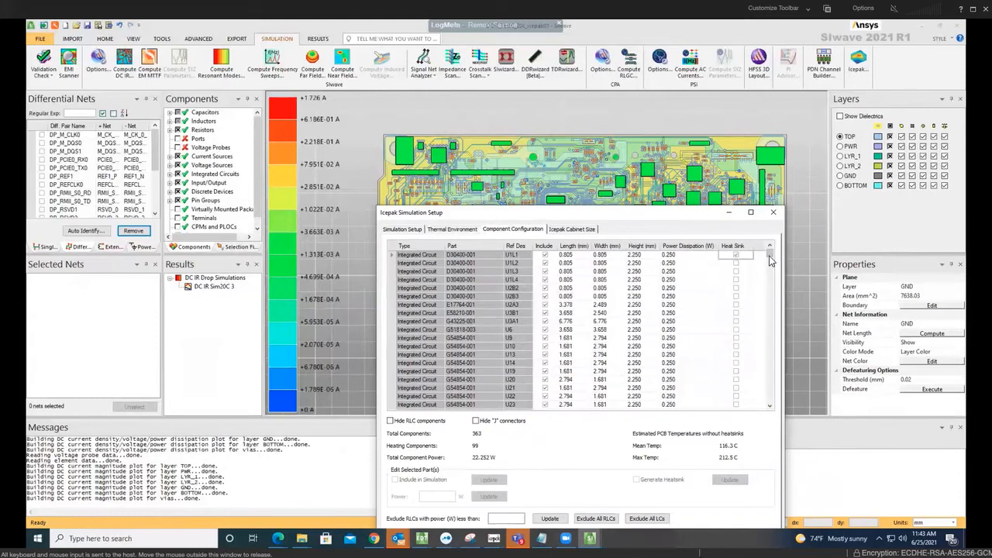
scroll(down, 3)
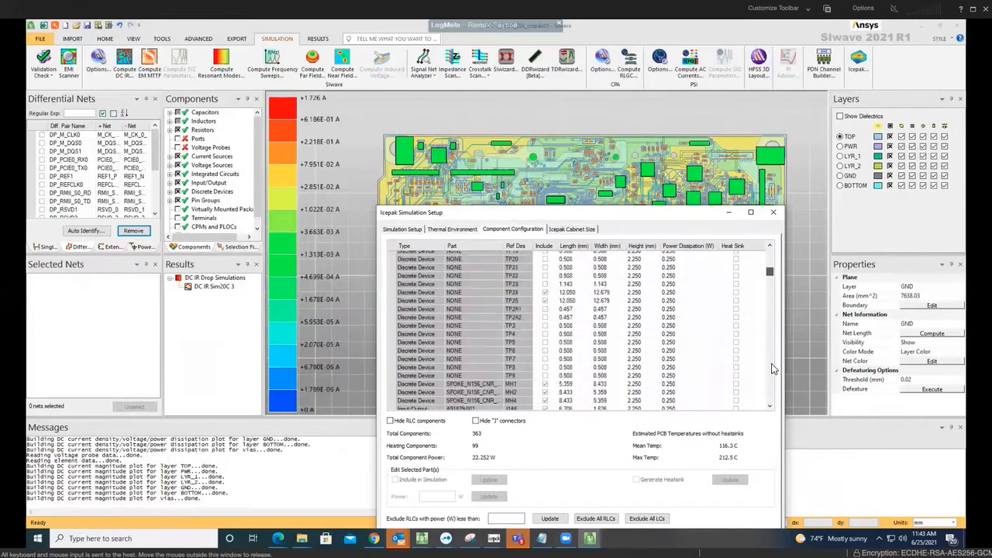
scroll(down, 3)
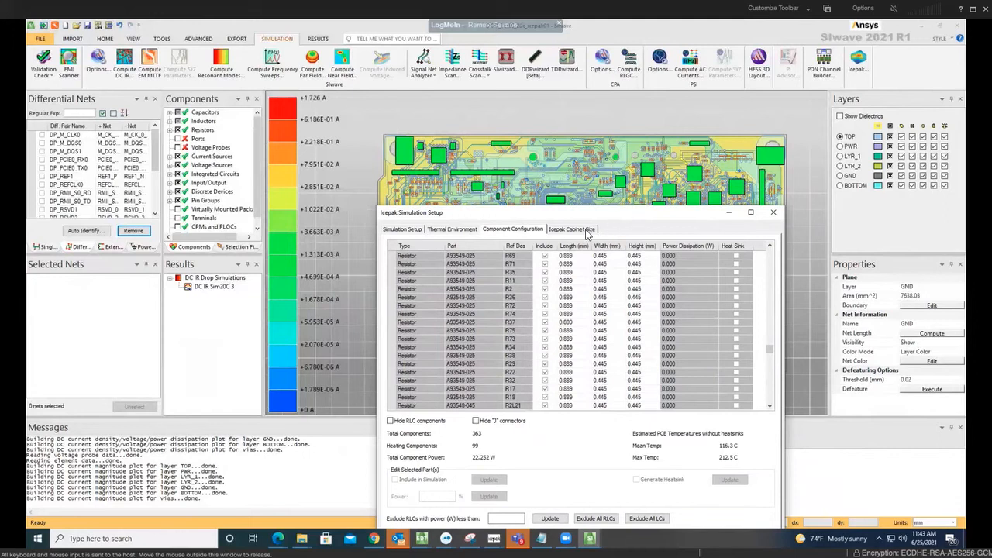
Check the cabinet paddings above and below the board, then return to Simulation Setup.
click(573, 230)
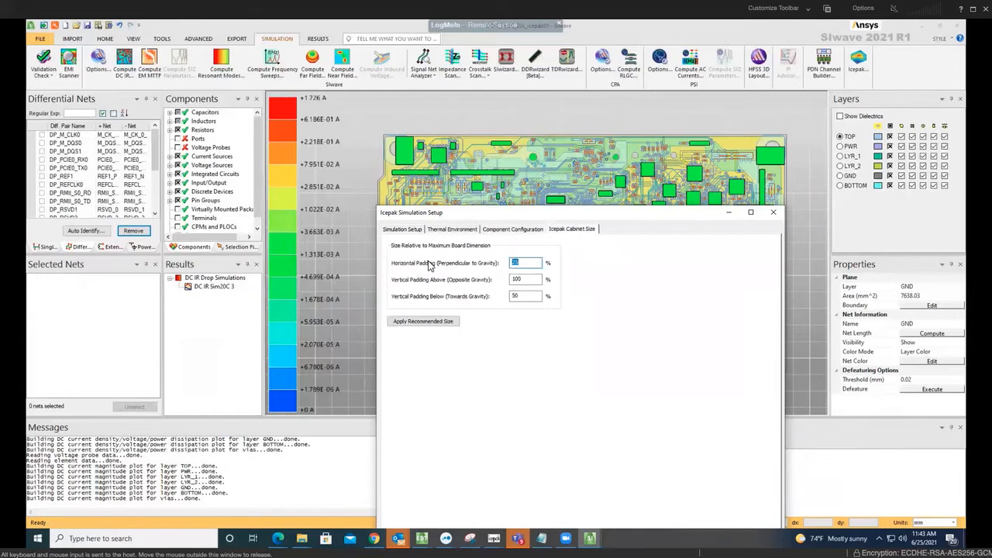
mouse_move(416, 286)
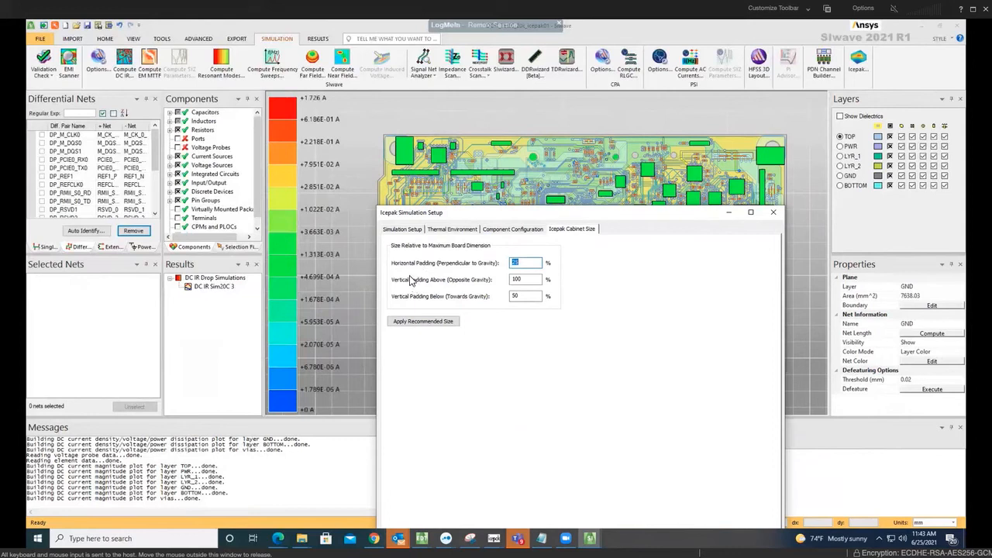
mouse_move(413, 304)
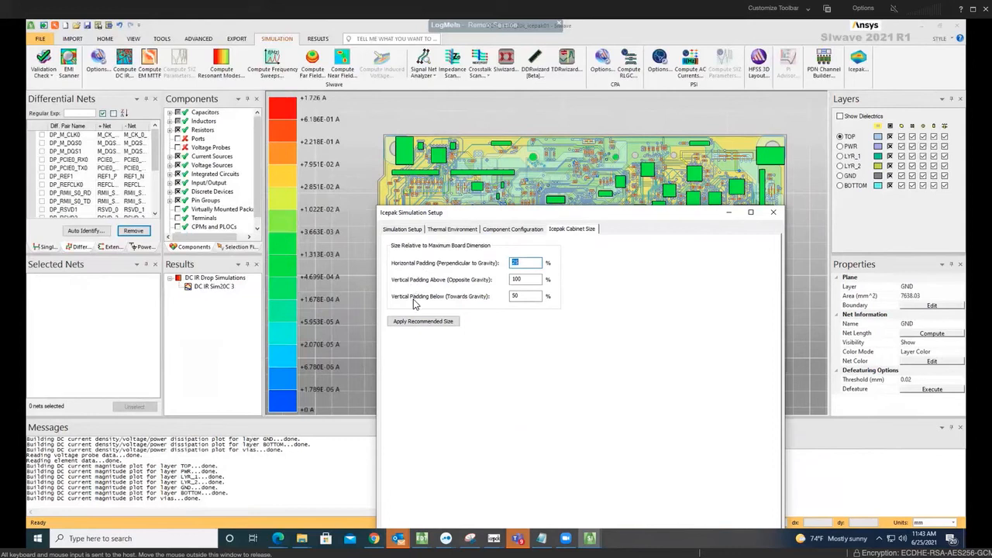
click(527, 279)
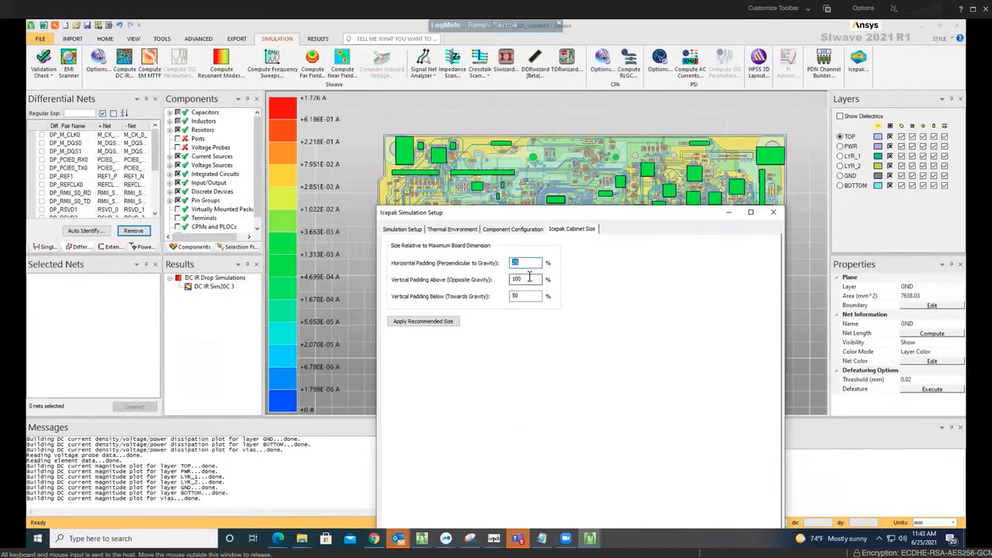
click(403, 229)
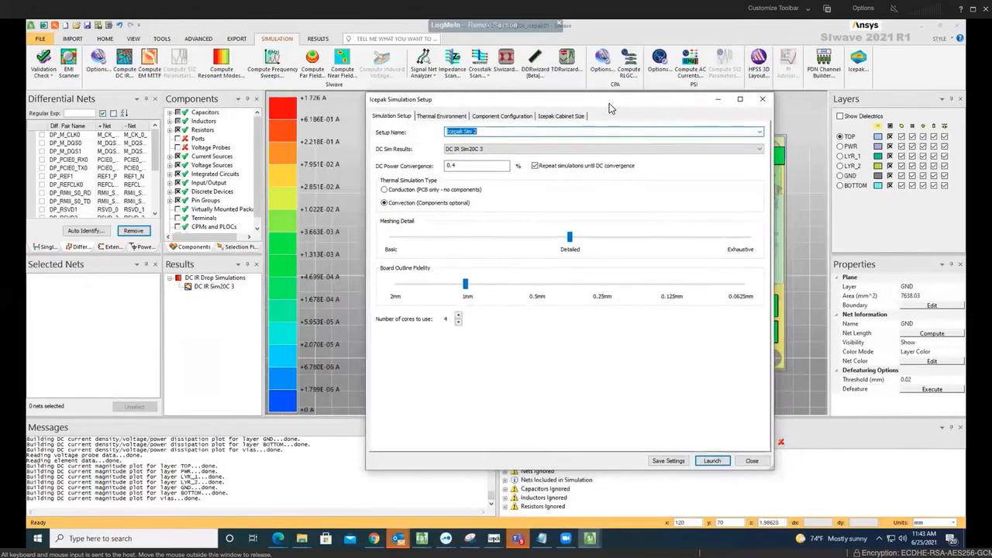
mouse_move(473, 183)
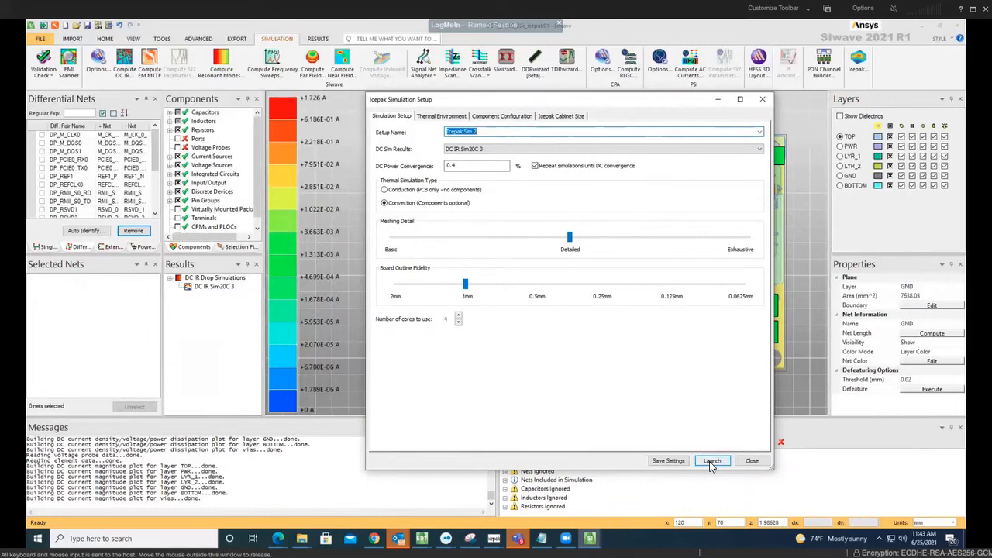
Launch the Icepak thermal simulation and wait for the temperature plot.
click(712, 461)
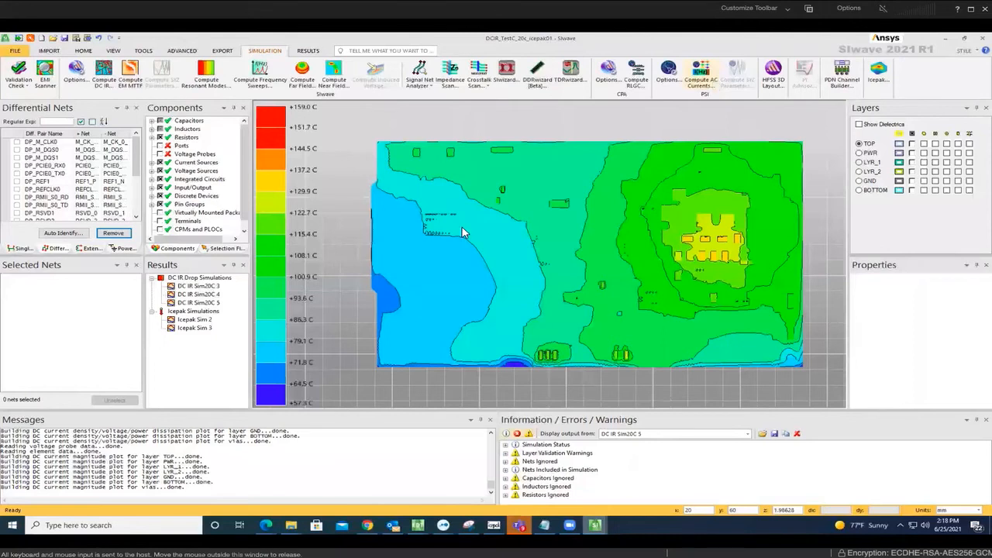
mouse_move(463, 232)
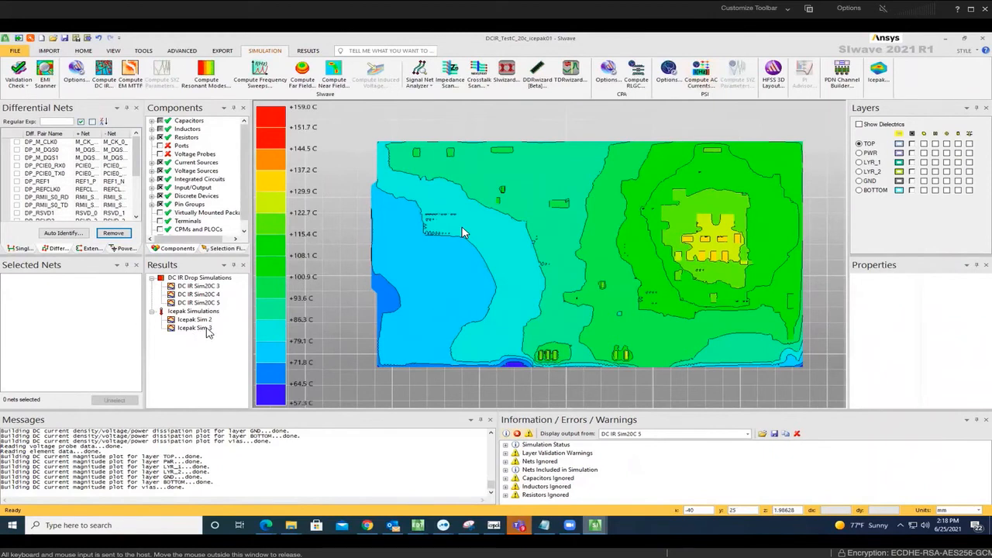
Display the temperature map for the Icepak Sim 3 result on the board.
click(192, 320)
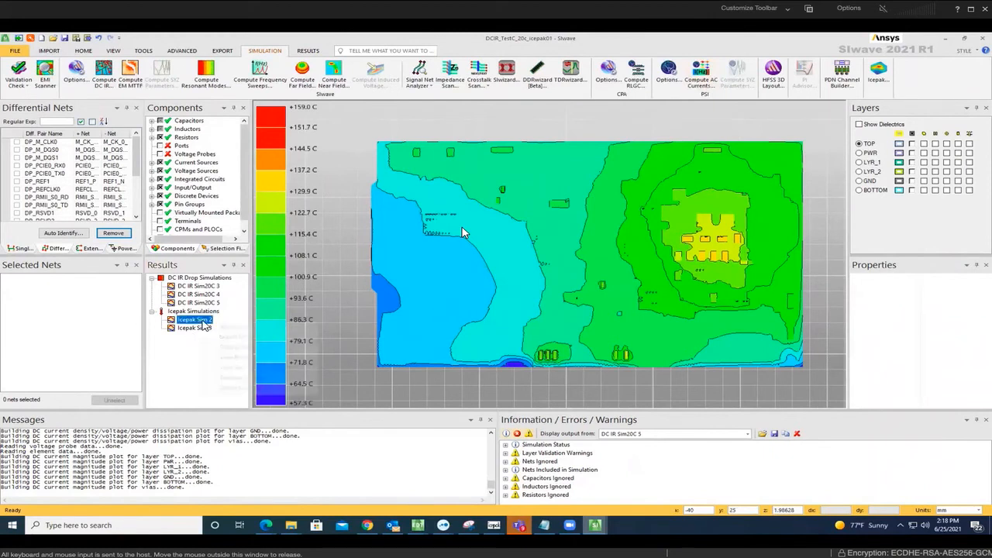
right_click(192, 319)
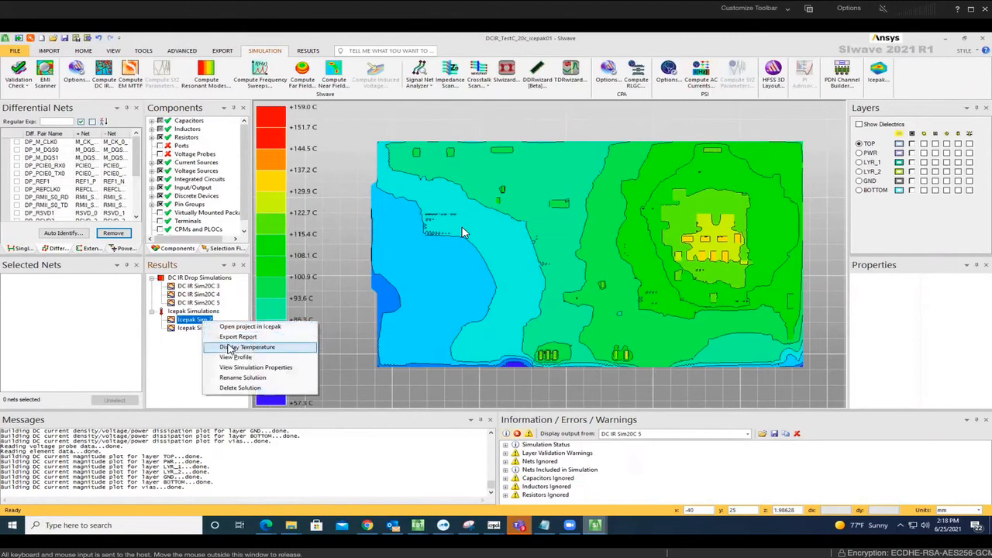
click(236, 348)
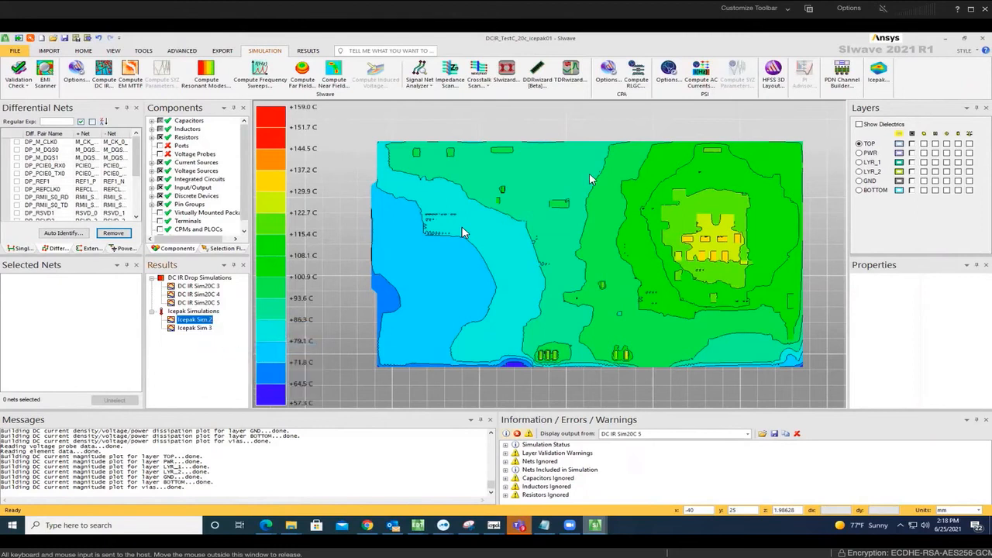
mouse_move(589, 232)
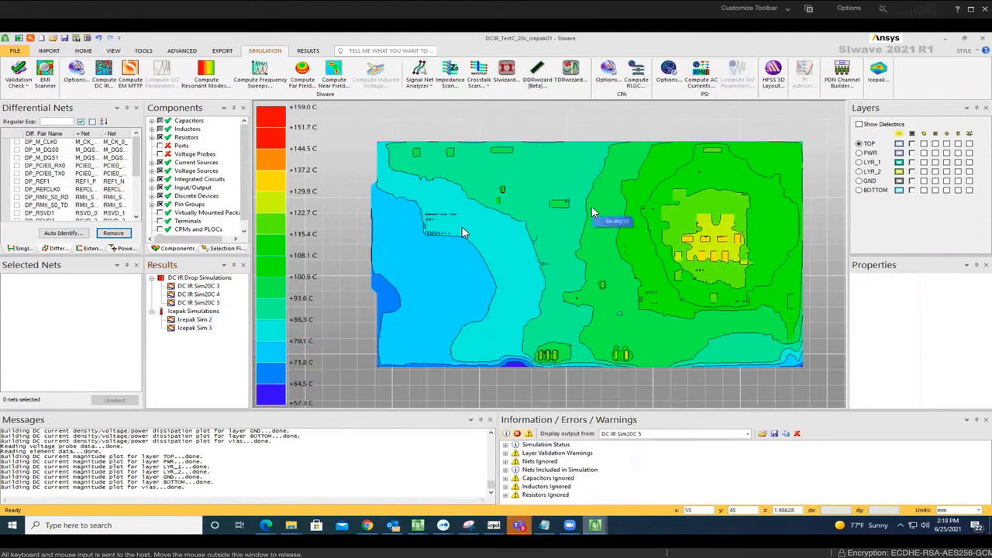
mouse_move(595, 190)
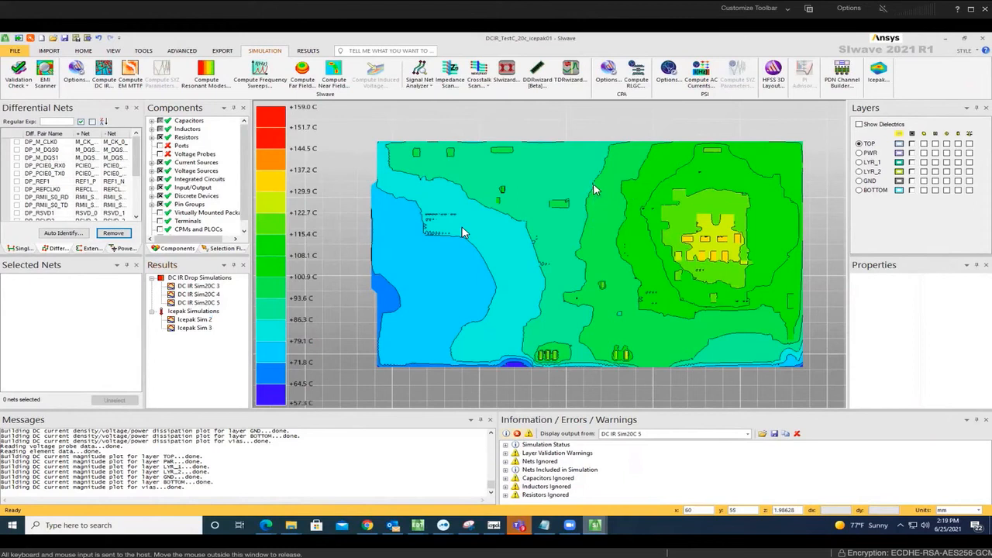
mouse_move(298, 272)
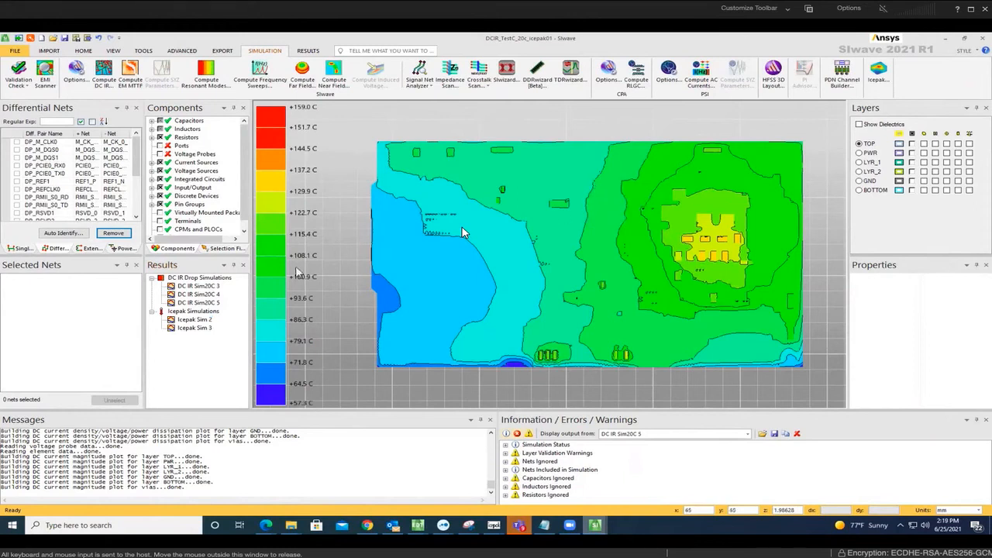
Display the Icepak Sim 1 solution's temperature map over the board layout.
right_click(189, 329)
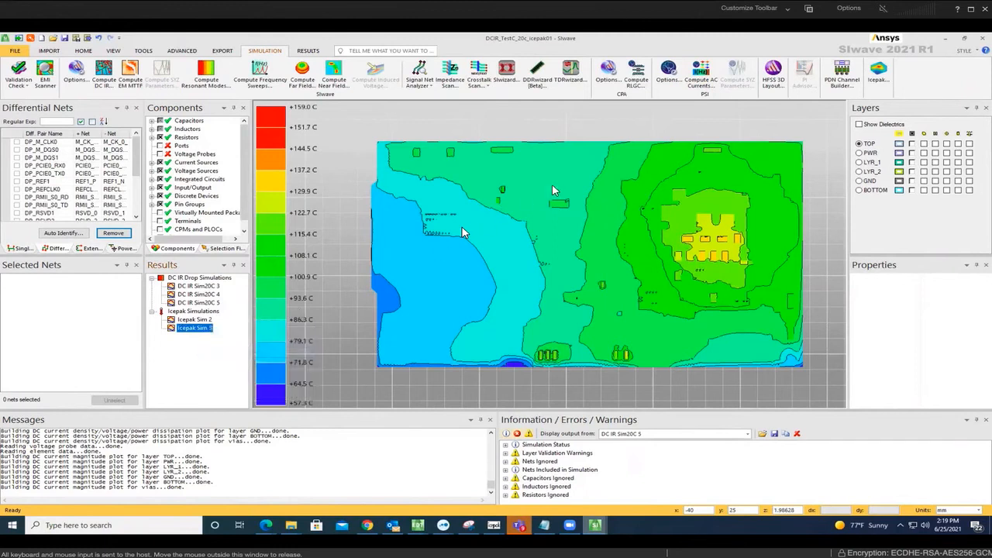
mouse_move(590, 199)
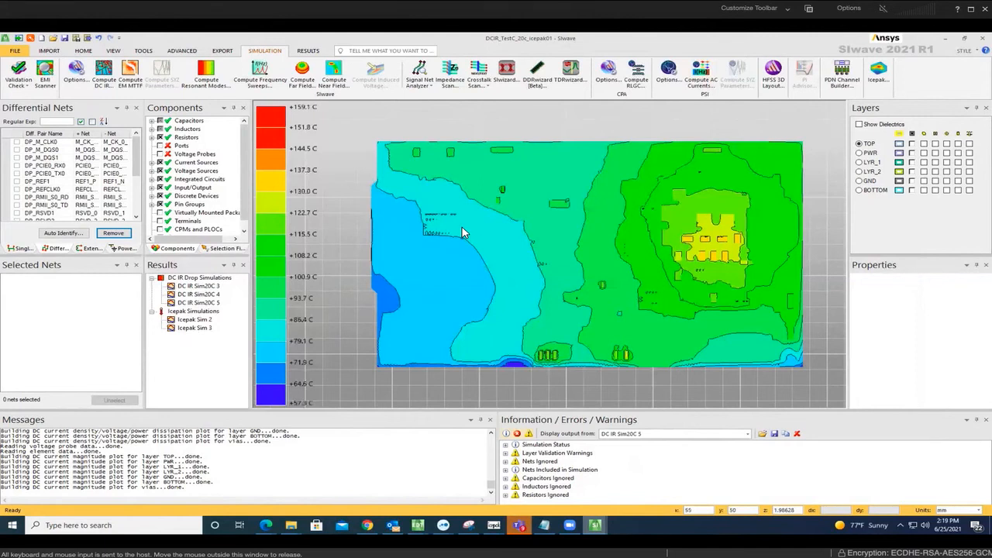
click(192, 319)
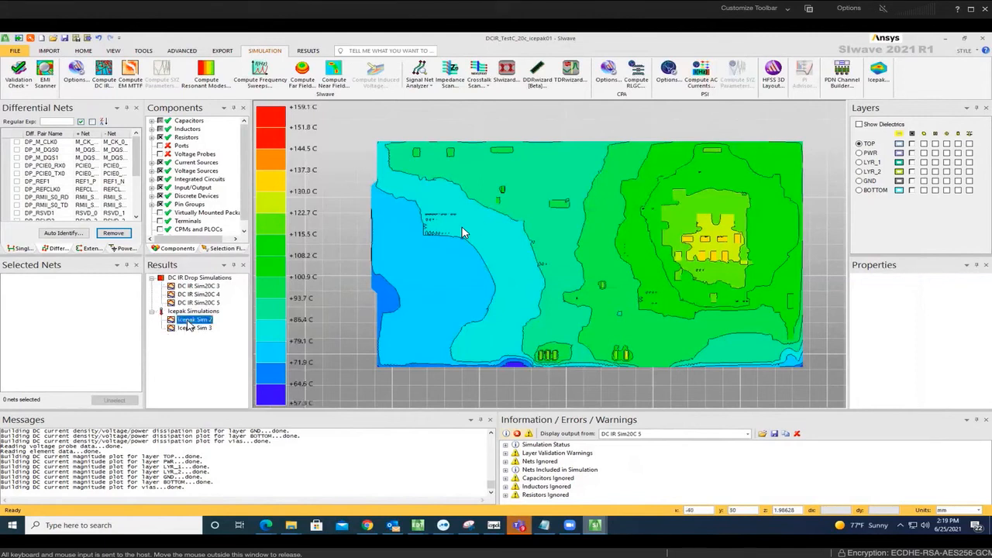
right_click(192, 319)
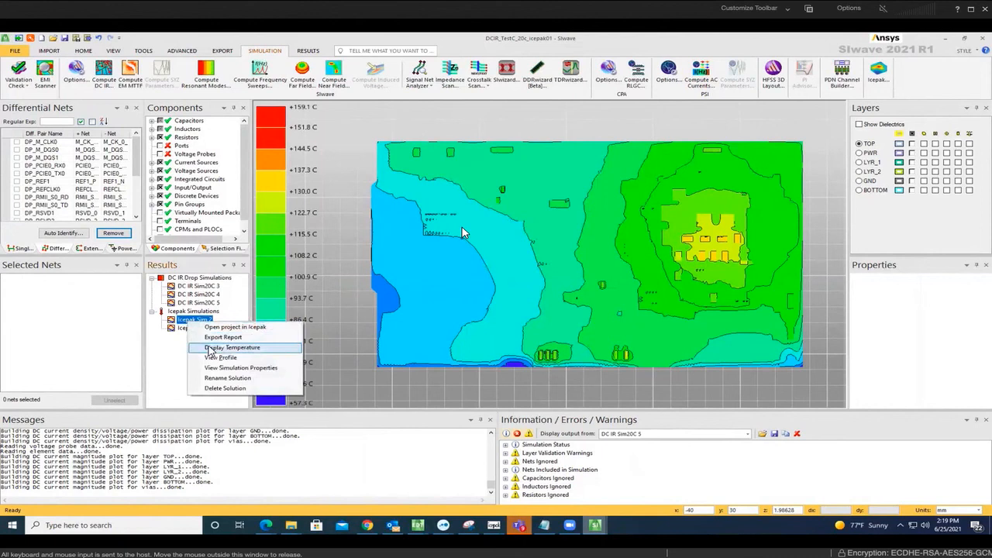
click(230, 347)
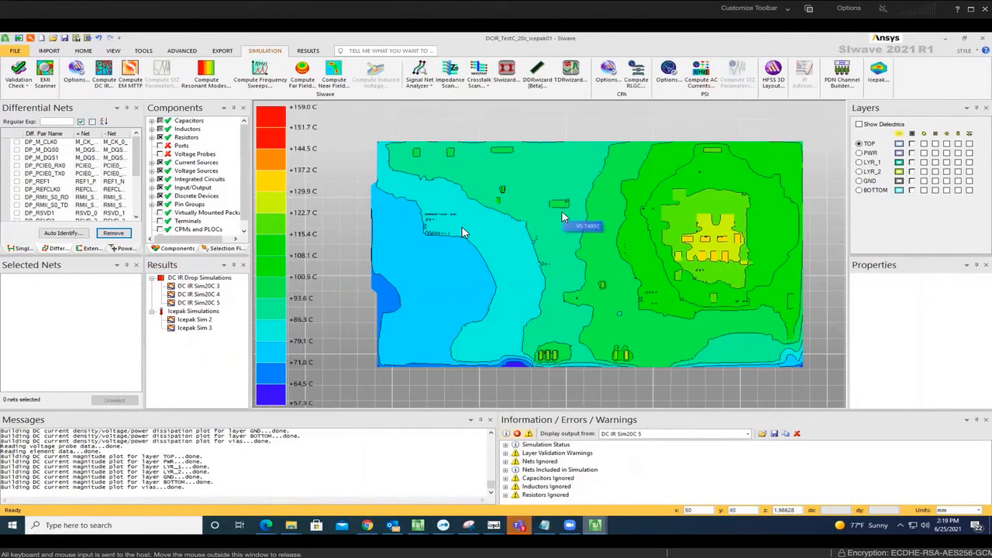
mouse_move(509, 245)
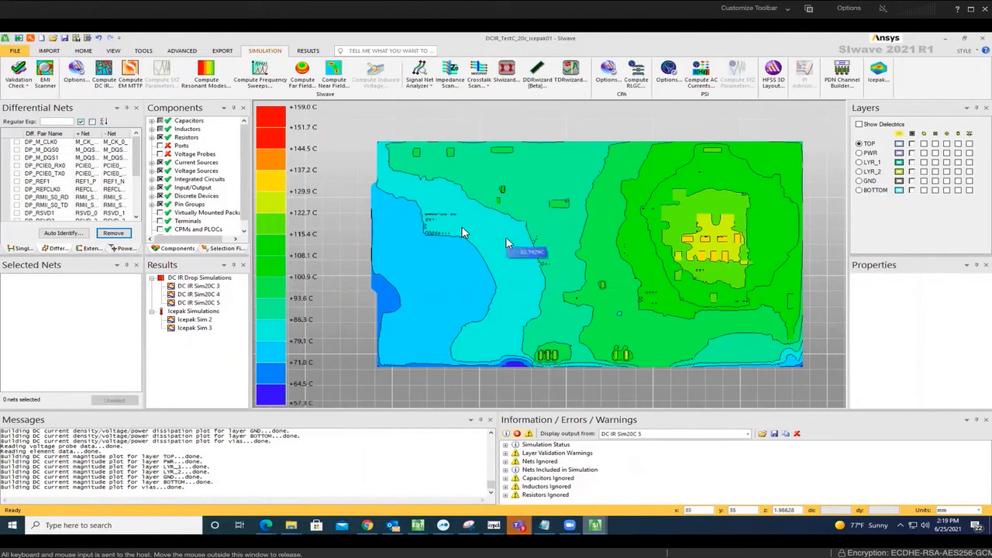
mouse_move(465, 267)
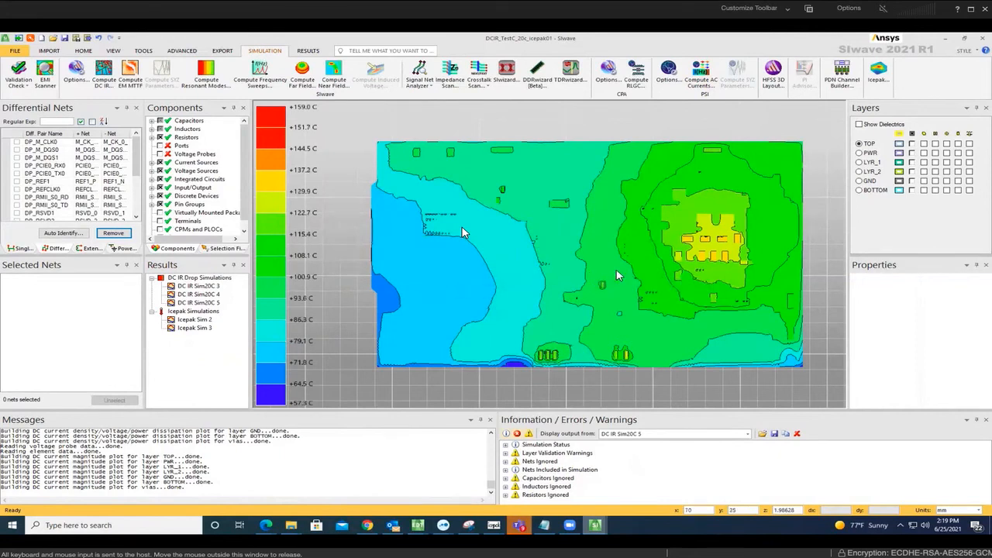
mouse_move(694, 260)
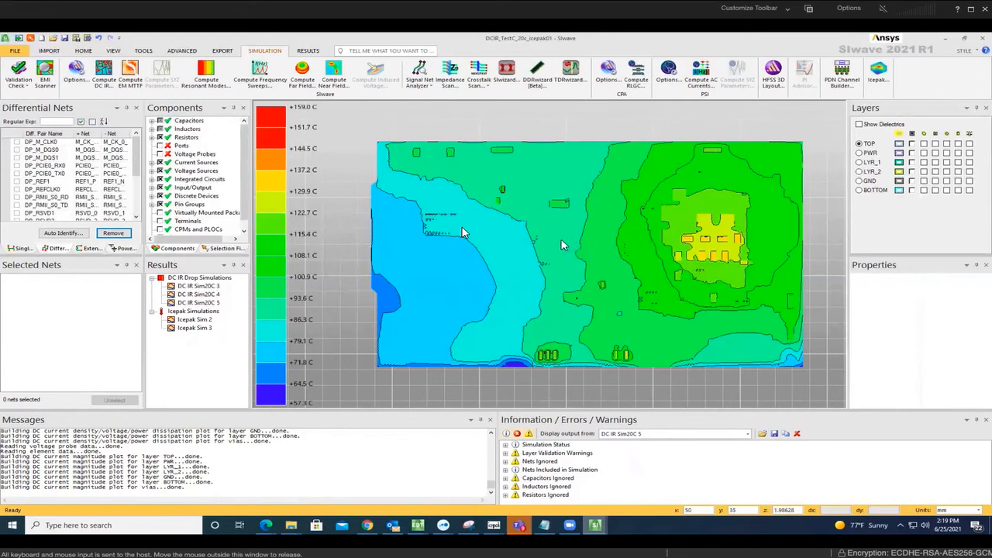
mouse_move(524, 223)
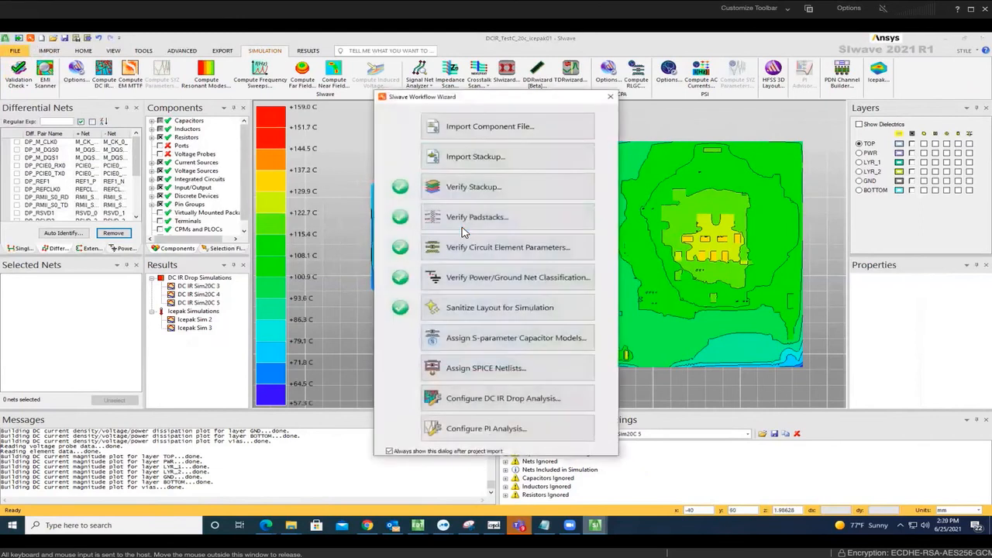
mouse_move(397, 200)
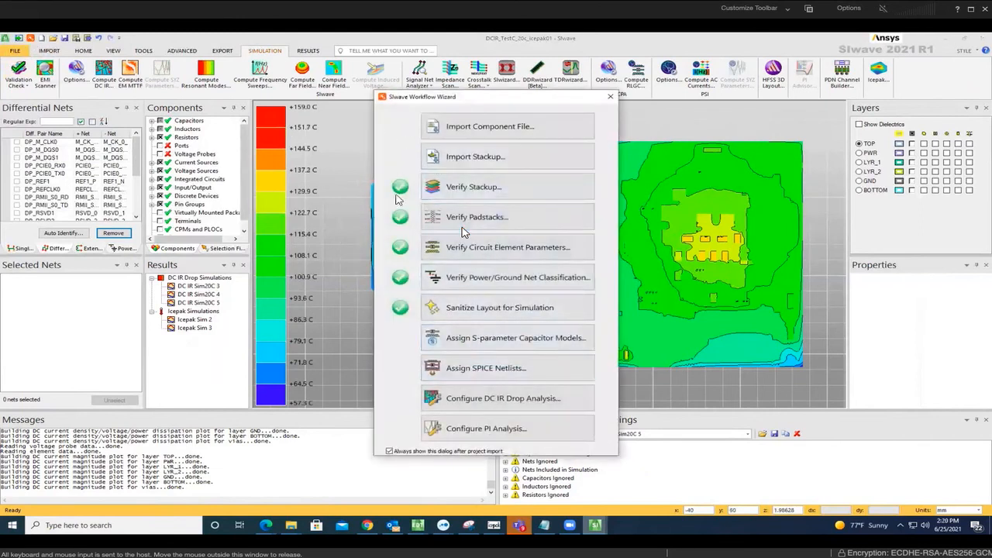
mouse_move(407, 363)
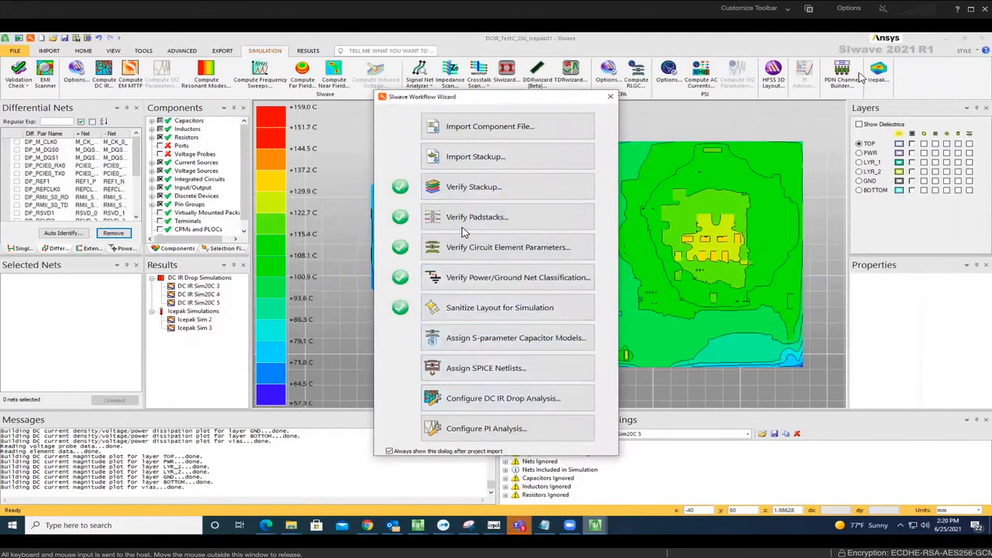
click(611, 97)
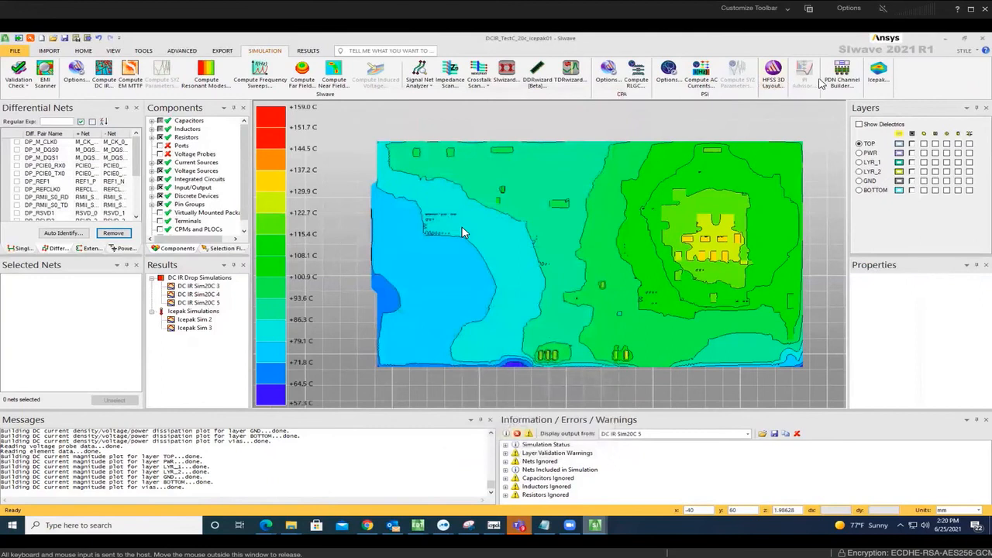
mouse_move(751, 111)
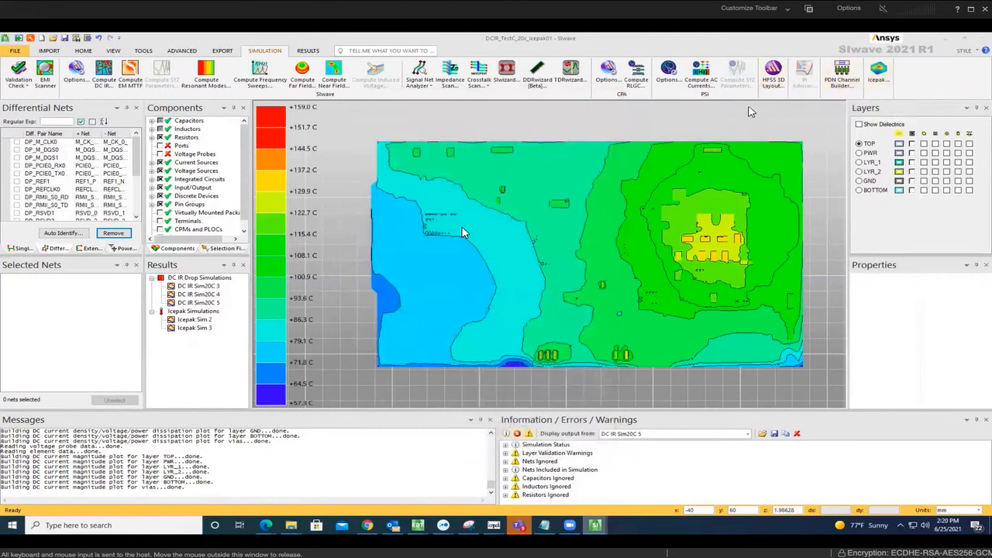
mouse_move(524, 140)
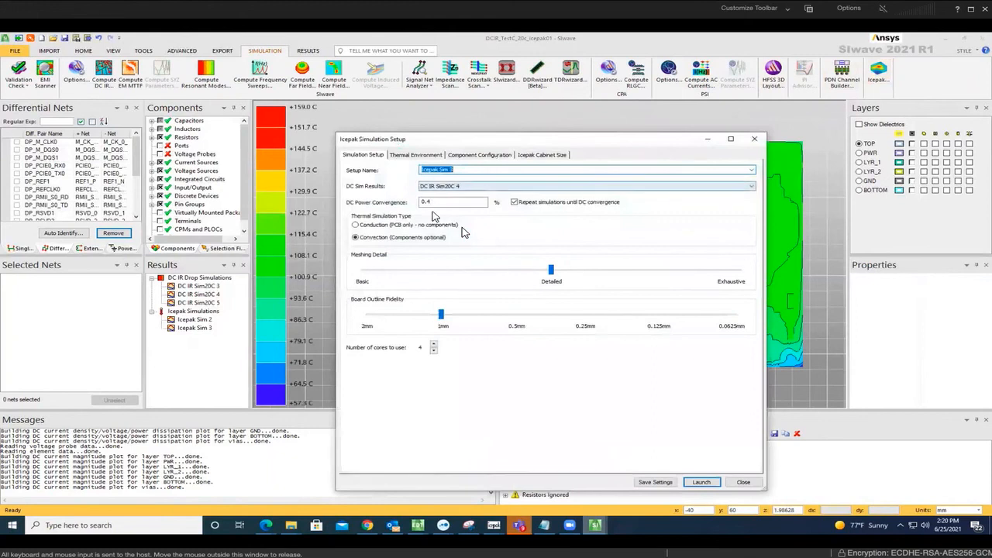
click(453, 201)
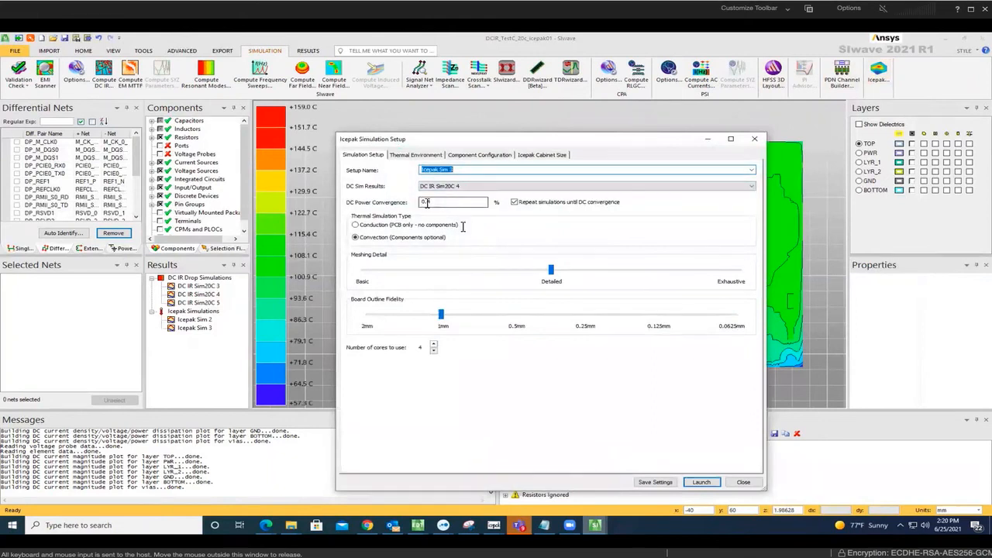
click(416, 155)
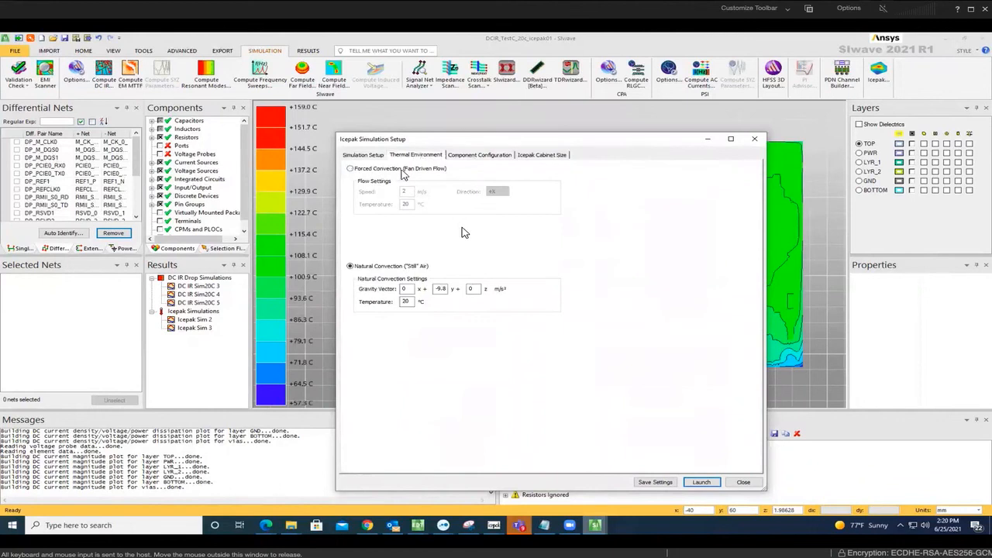
mouse_move(595, 147)
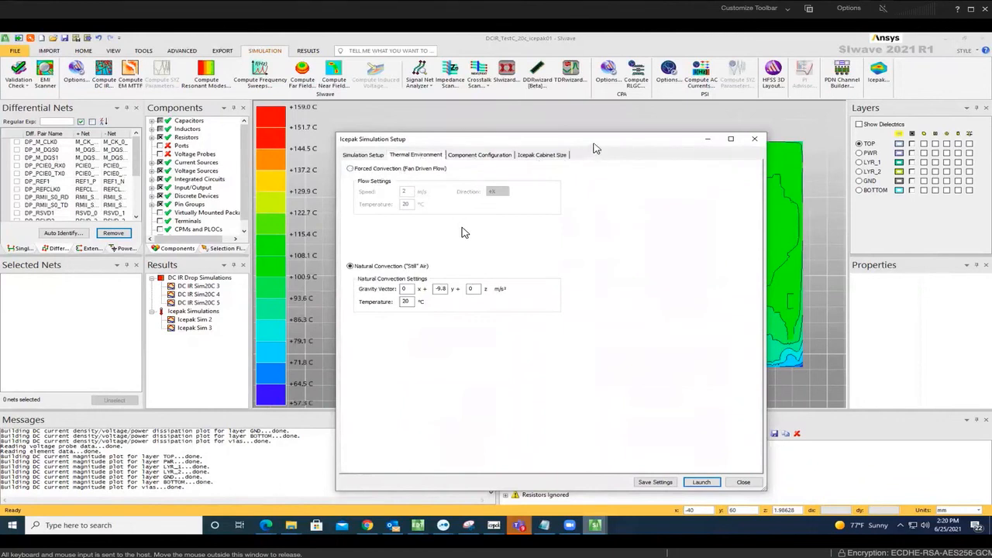
drag(592, 140, 520, 141)
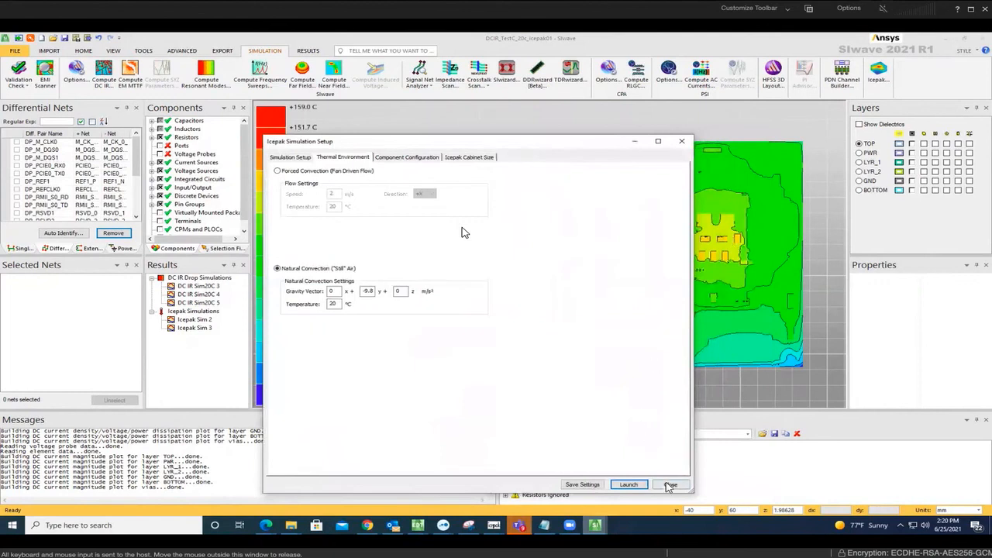
click(670, 484)
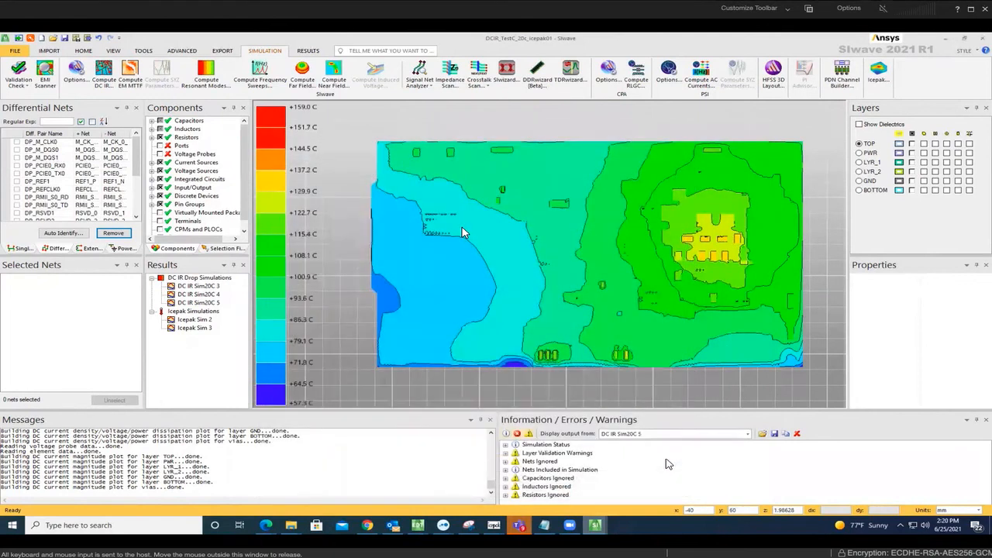
mouse_move(444, 174)
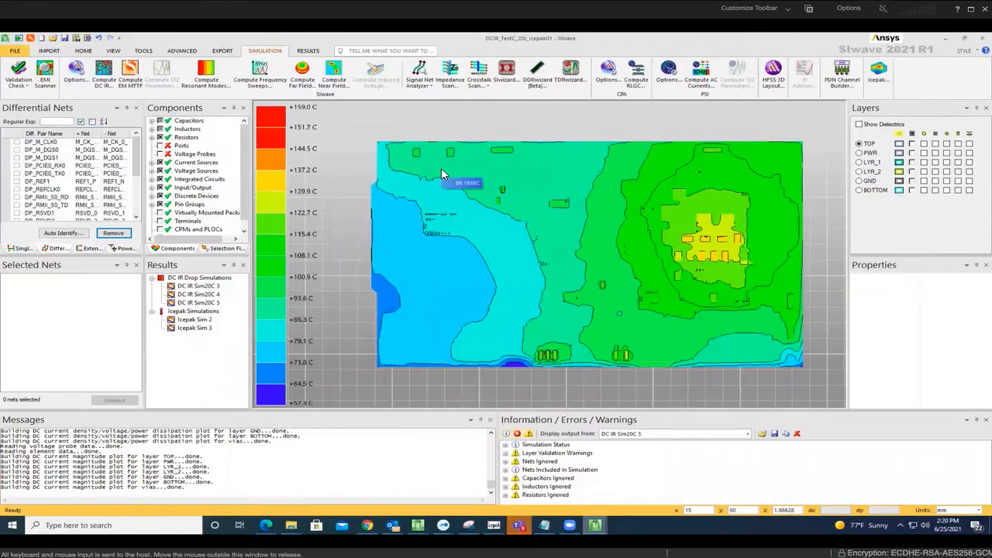